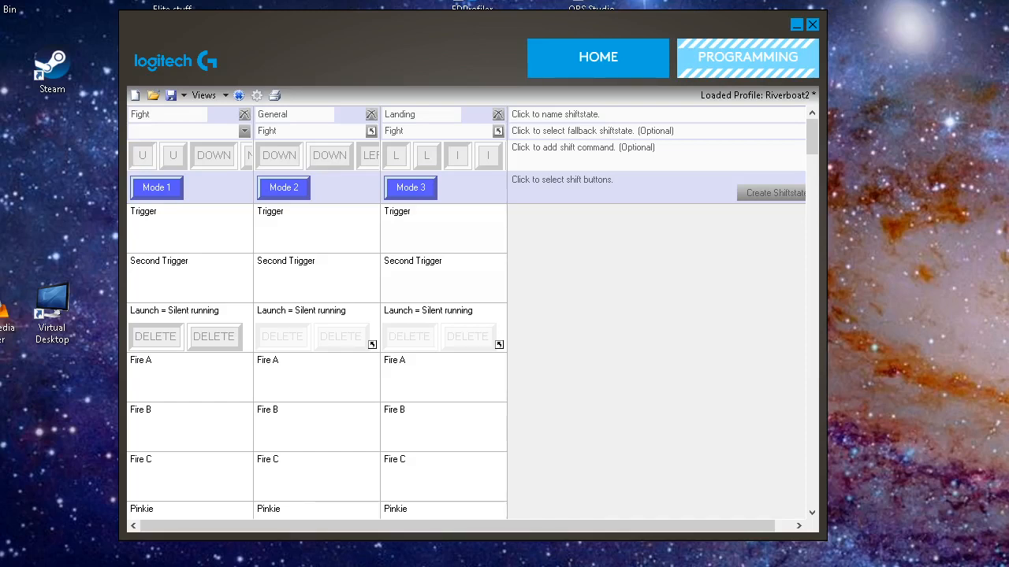
{"action": "mouse_move", "coordinate": [712, 446]}
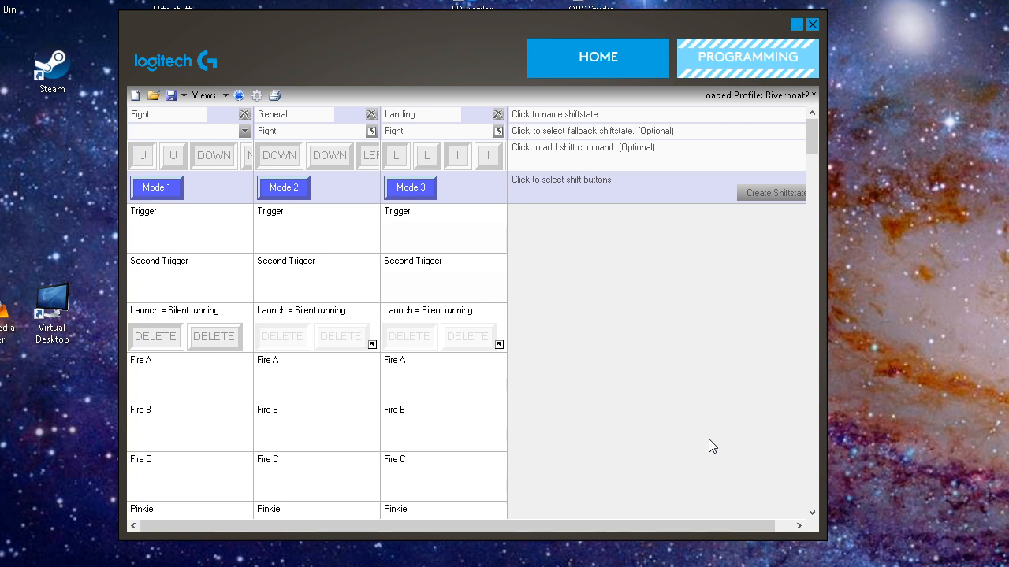
{"action": "mouse_move", "coordinate": [722, 442]}
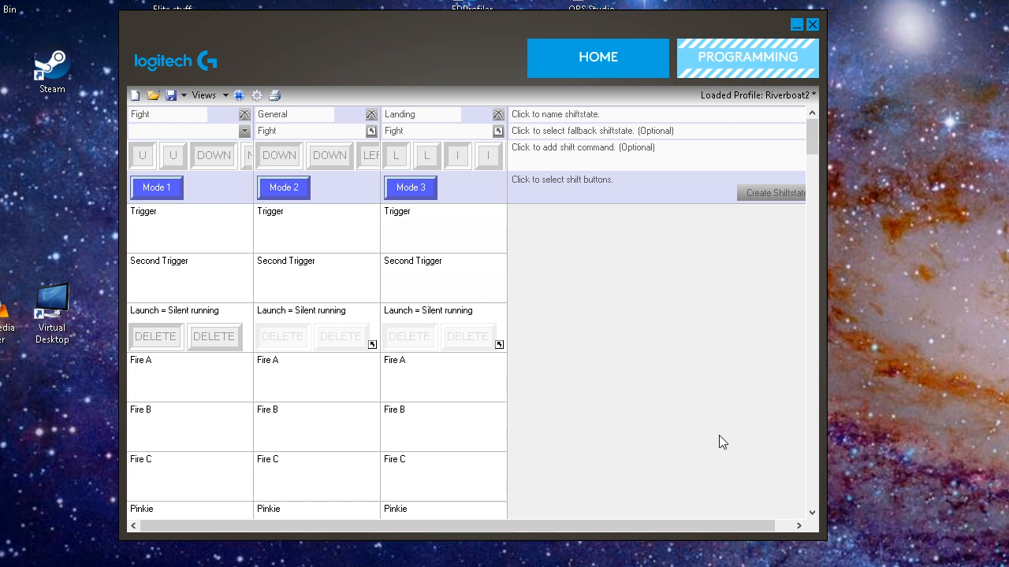
{"action": "mouse_move", "coordinate": [659, 320]}
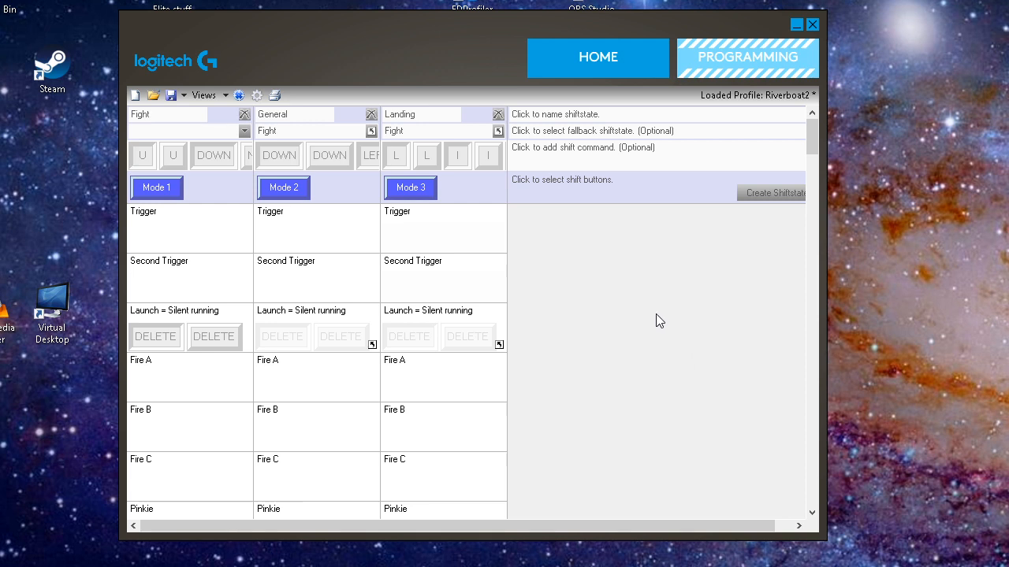
{"action": "mouse_move", "coordinate": [658, 260]}
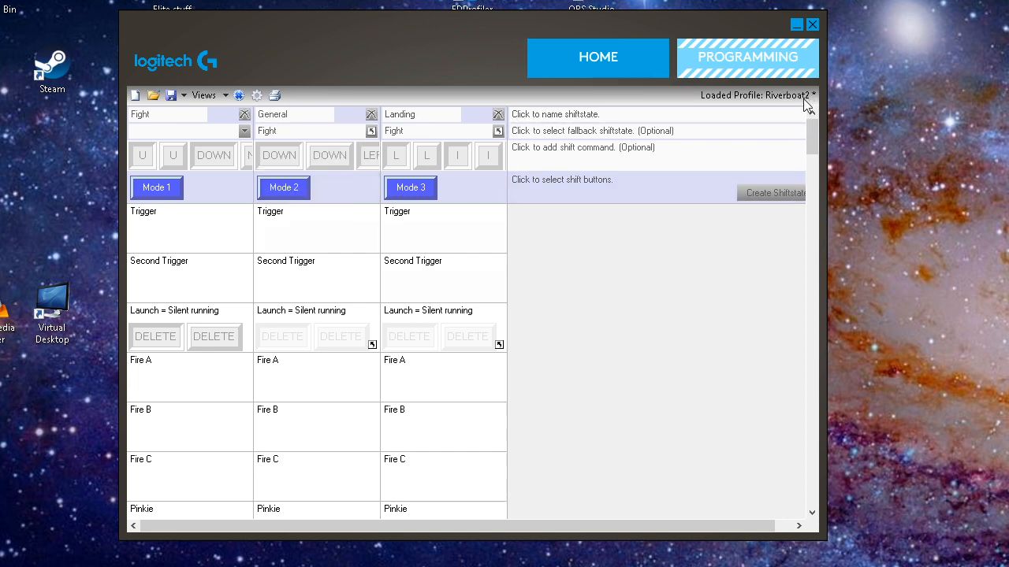
{"action": "mouse_move", "coordinate": [778, 107]}
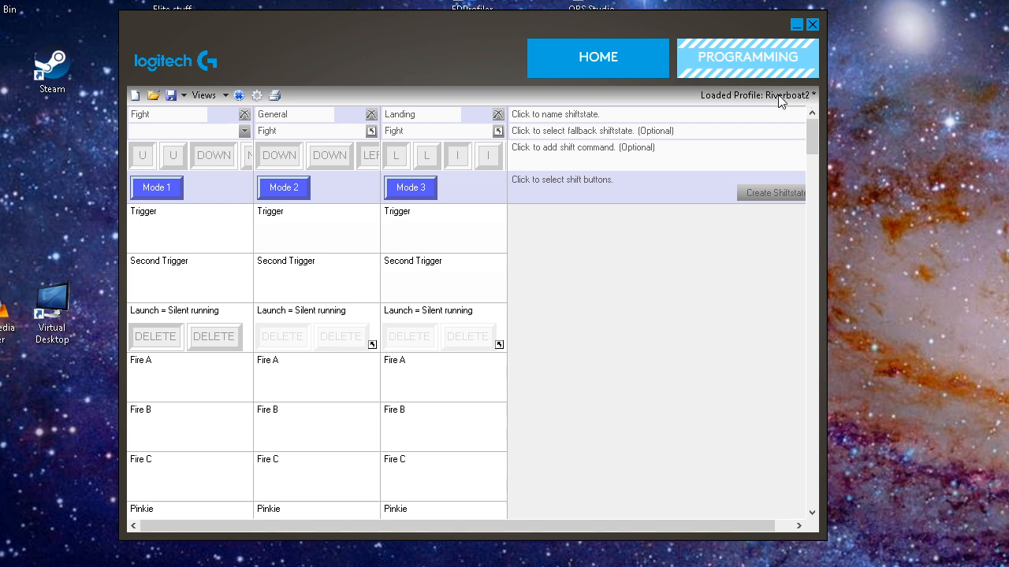
{"action": "mouse_move", "coordinate": [808, 110]}
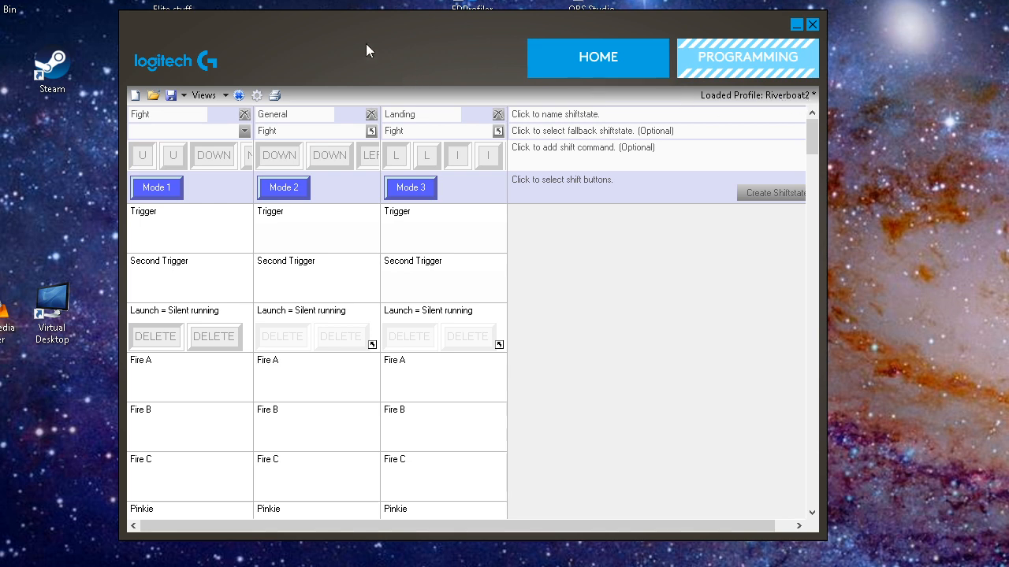
{"action": "mouse_move", "coordinate": [360, 49]}
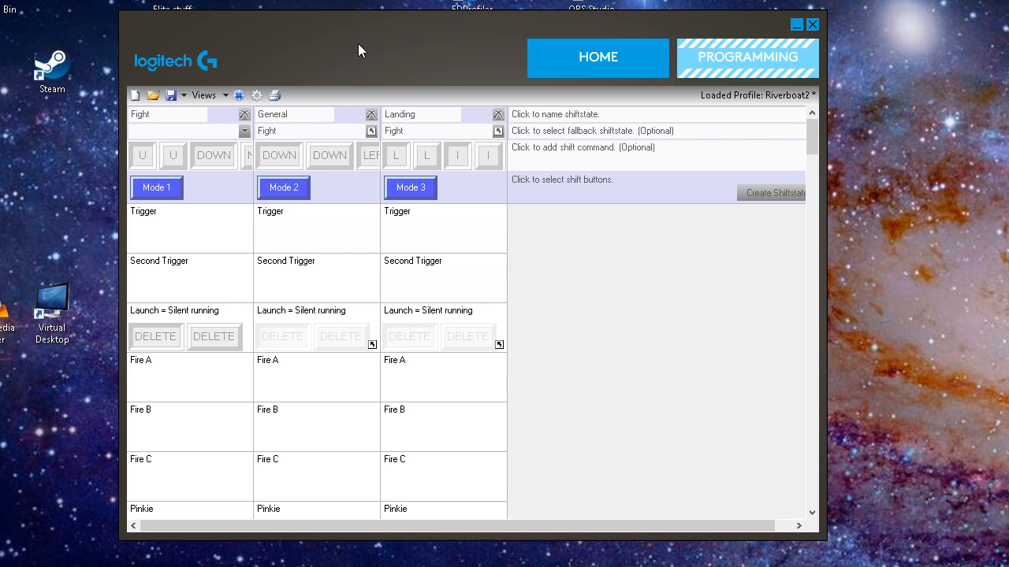
{"action": "mouse_move", "coordinate": [175, 108]}
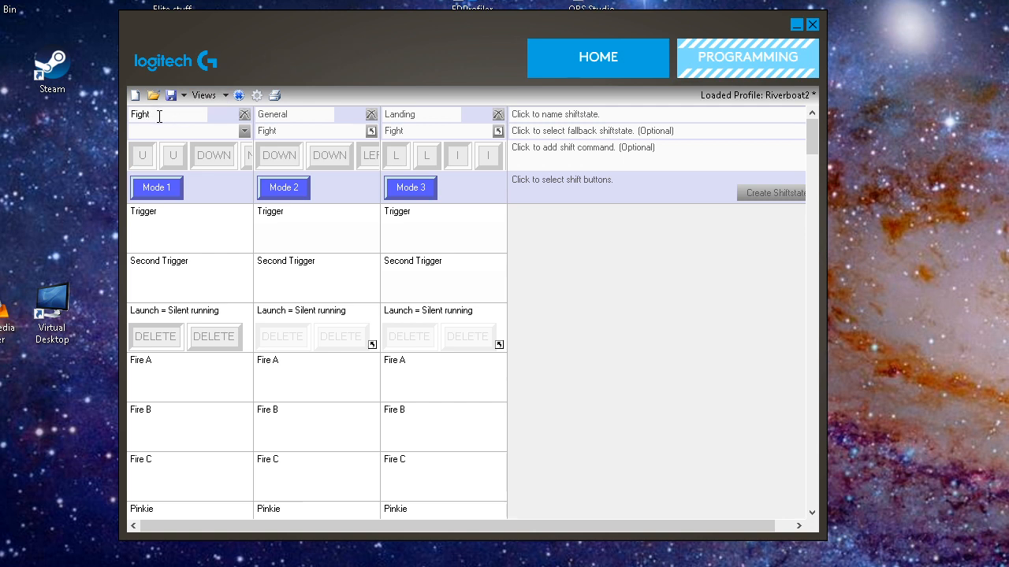
{"action": "mouse_move", "coordinate": [334, 107]}
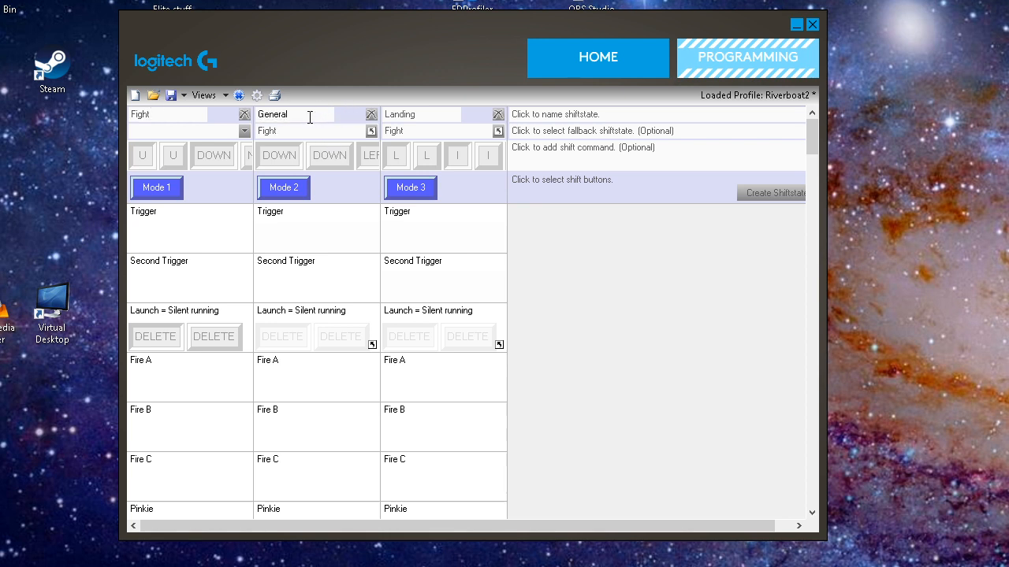
{"action": "mouse_move", "coordinate": [413, 115]}
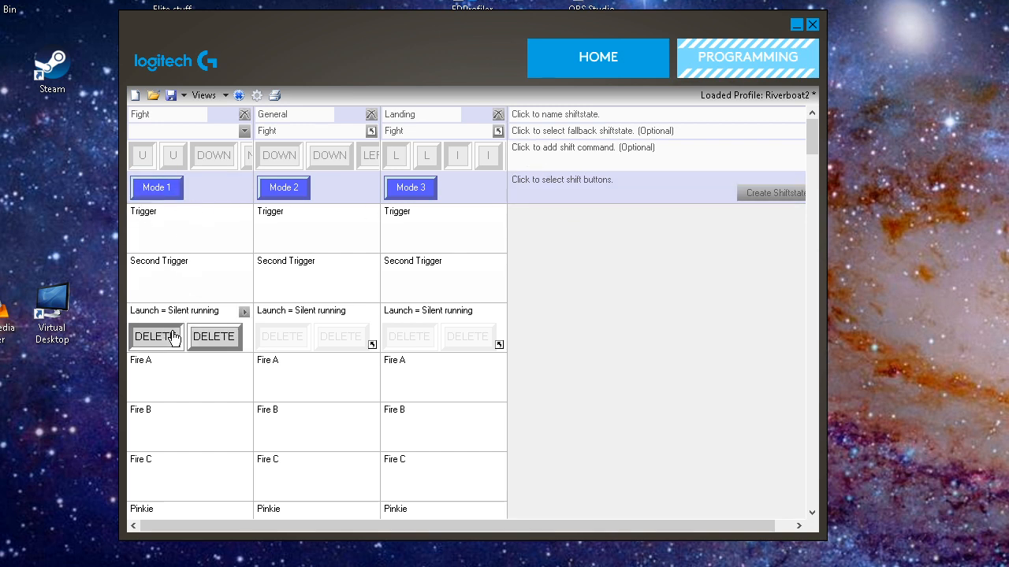
{"action": "mouse_move", "coordinate": [417, 338]}
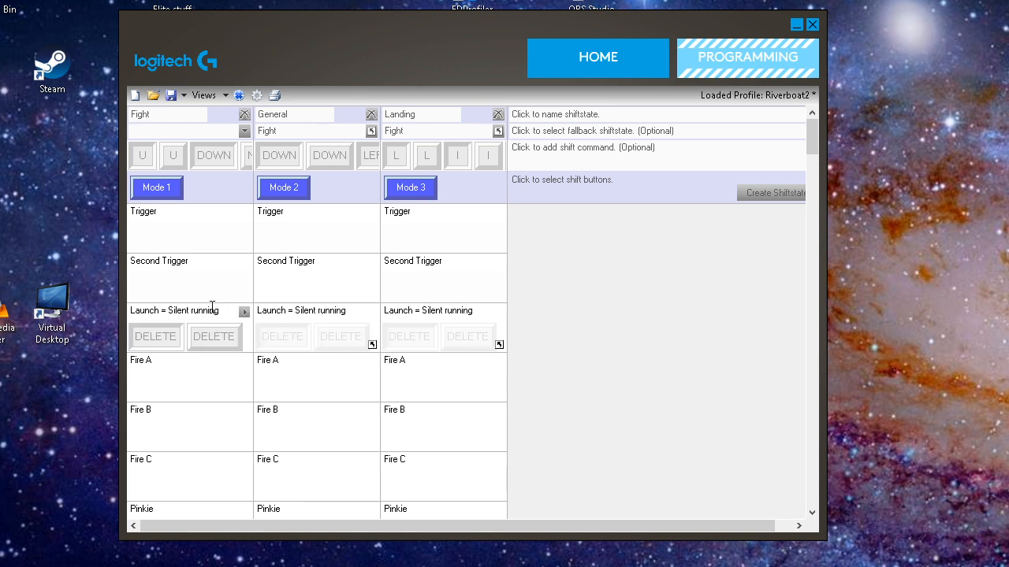
Scroll the profile grid down to the Fire E row holding the 5 chaff command
{"action": "scroll", "scroll_direction": "down", "scroll_amount": 3}
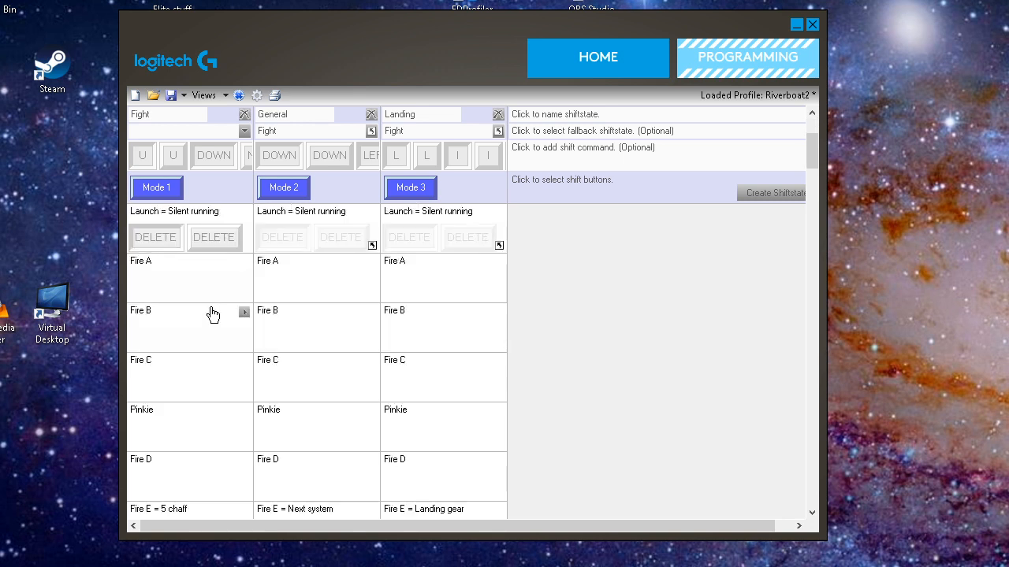
{"action": "scroll", "scroll_direction": "down", "scroll_amount": 3}
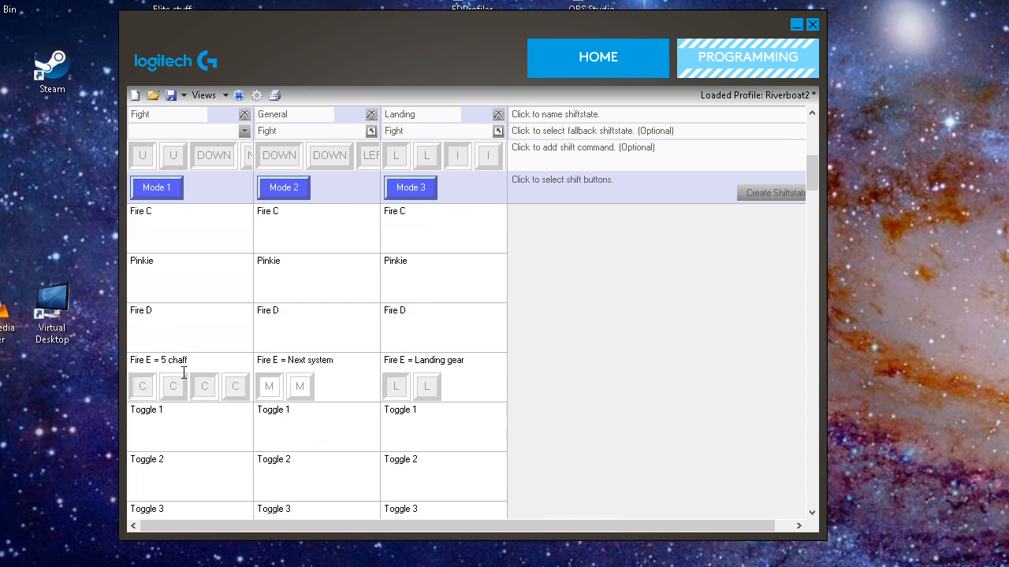
{"action": "mouse_move", "coordinate": [183, 379]}
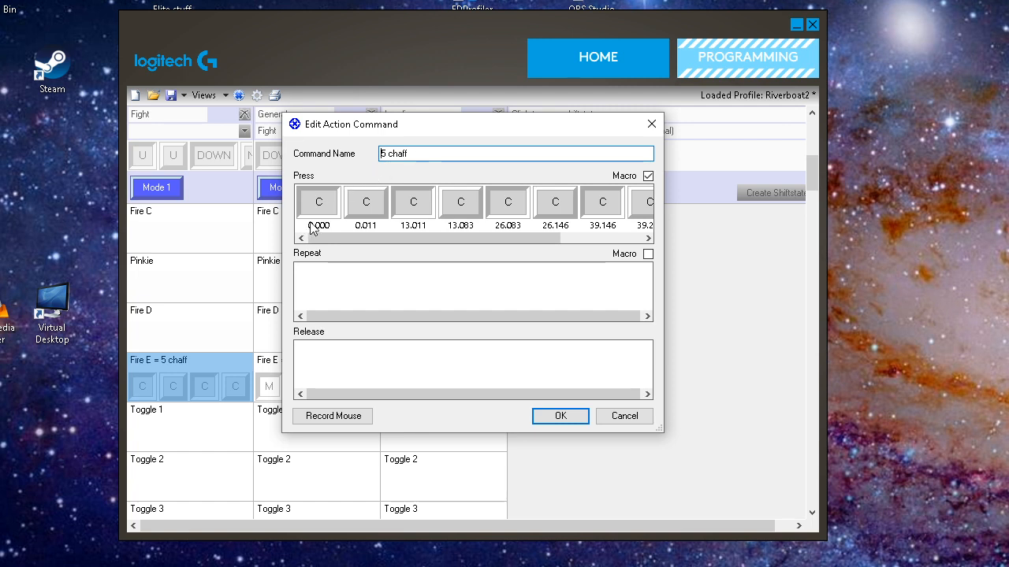
{"action": "mouse_move", "coordinate": [359, 218]}
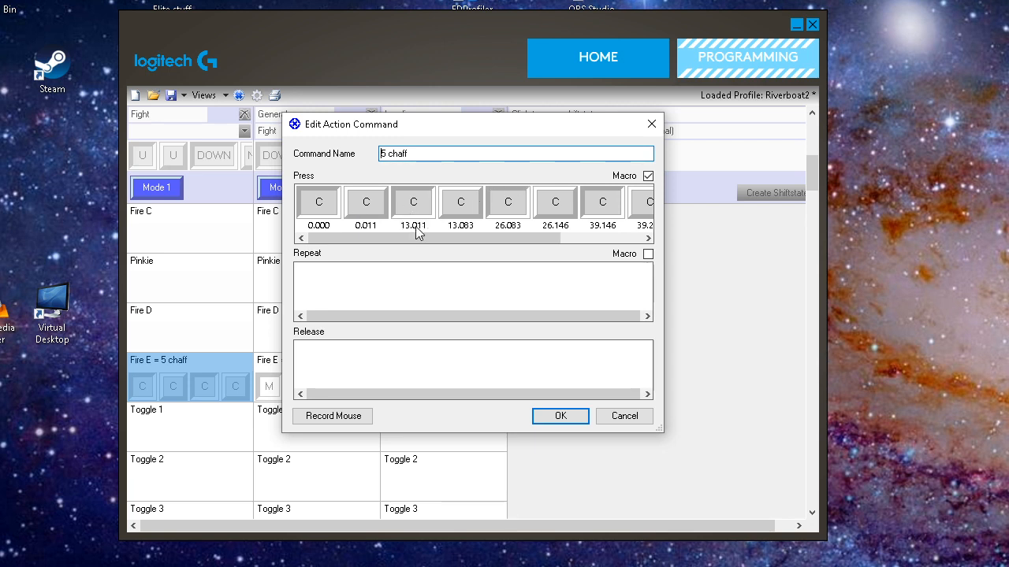
{"action": "mouse_move", "coordinate": [519, 230]}
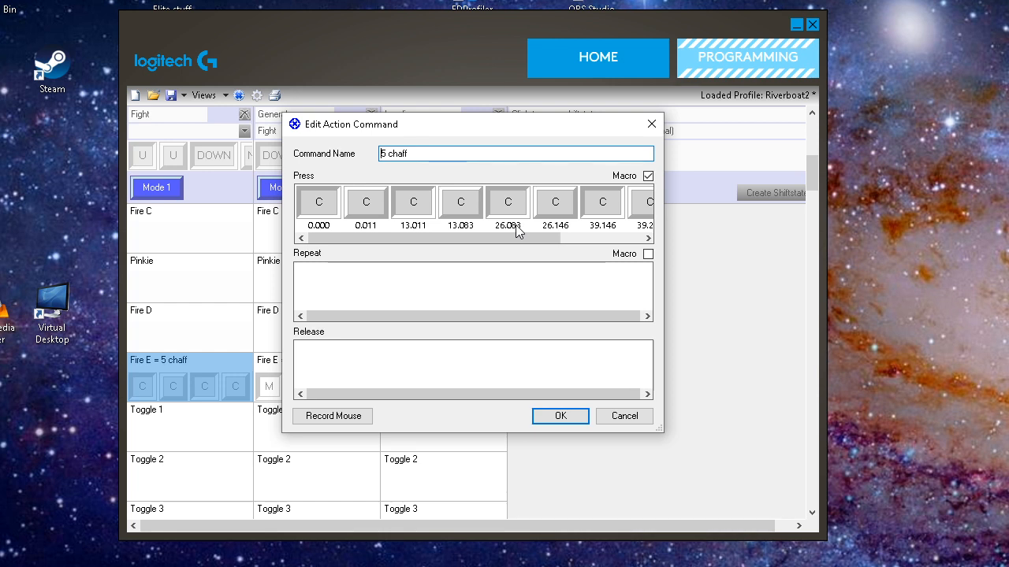
{"action": "mouse_move", "coordinate": [533, 213]}
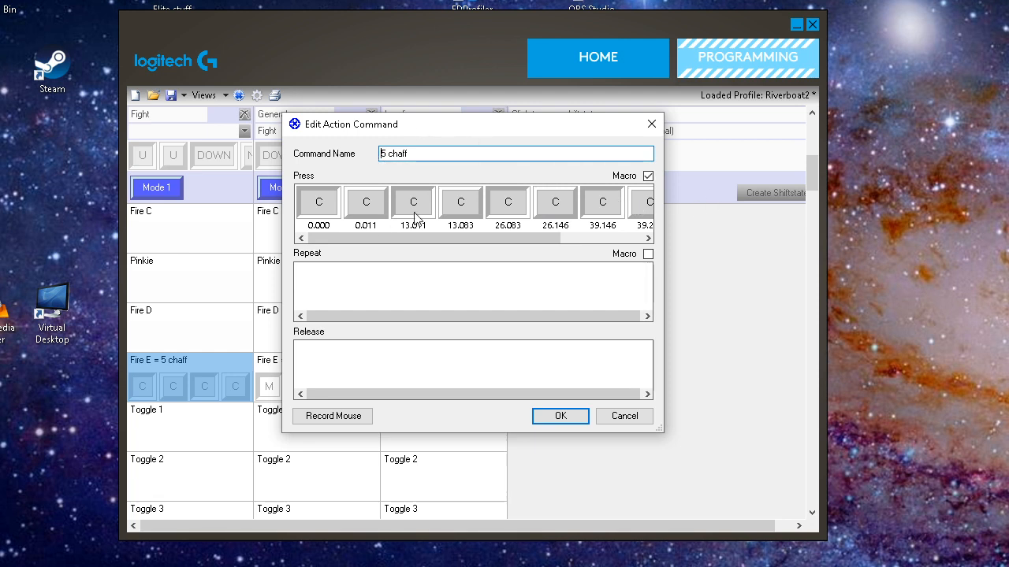
{"action": "mouse_move", "coordinate": [170, 419]}
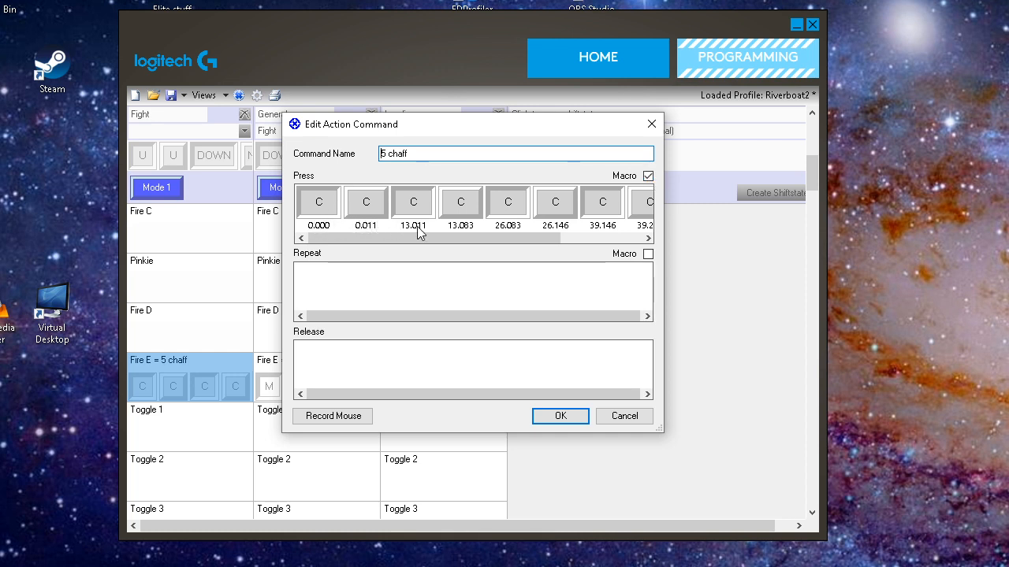
Set a 13-second delay before the third and fifth C presses of the 5 chaff macro
{"action": "right_click", "coordinate": [413, 202]}
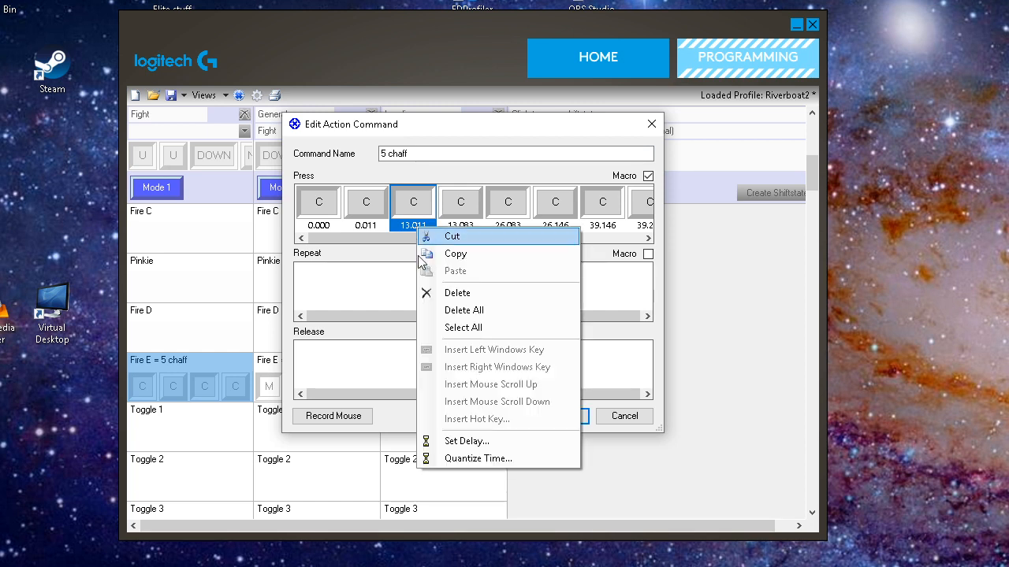
{"action": "left_click", "coordinate": [466, 441]}
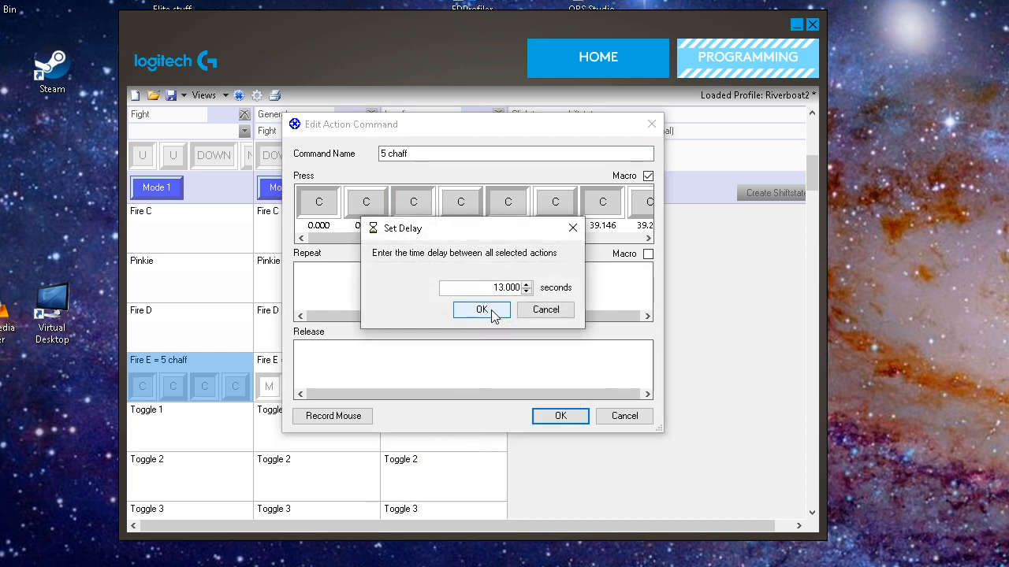
{"action": "left_click", "coordinate": [481, 309]}
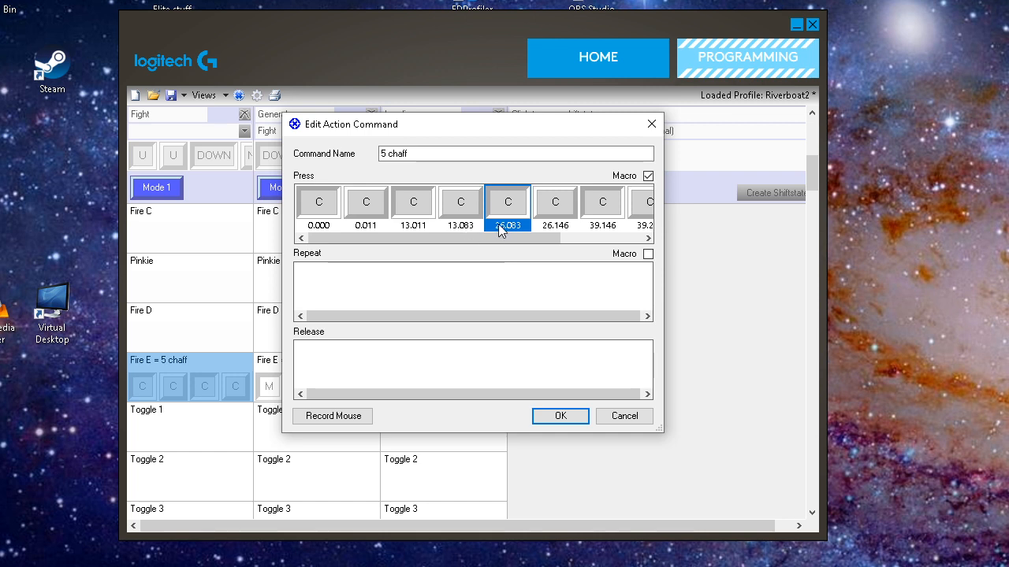
{"action": "right_click", "coordinate": [508, 201]}
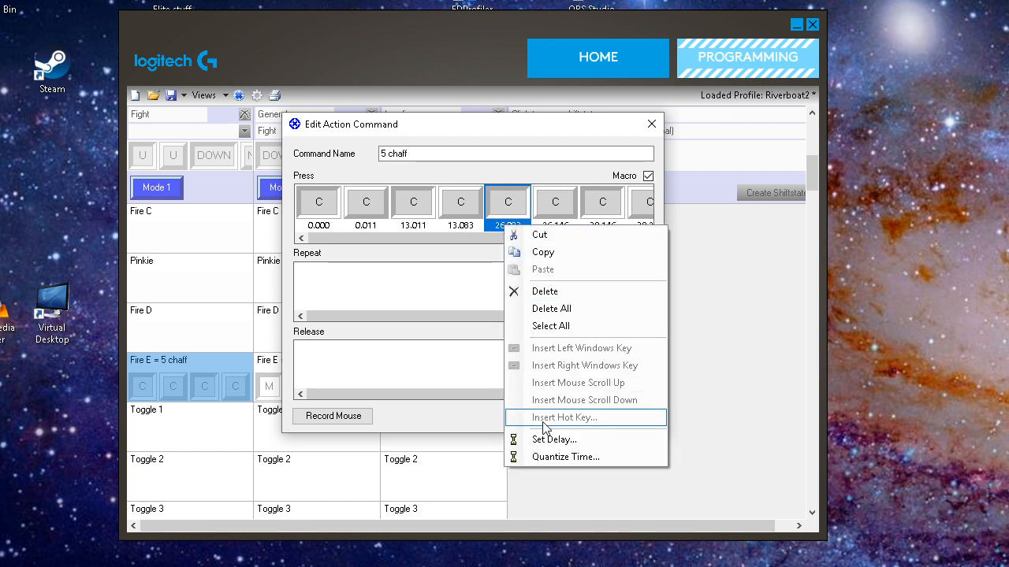
{"action": "left_click", "coordinate": [553, 440]}
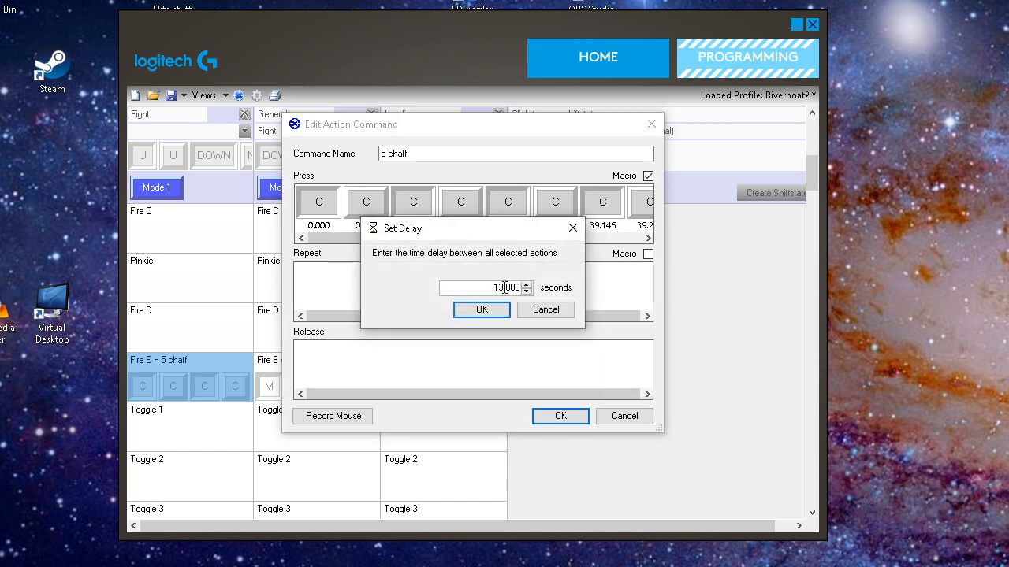
{"action": "left_click", "coordinate": [481, 309]}
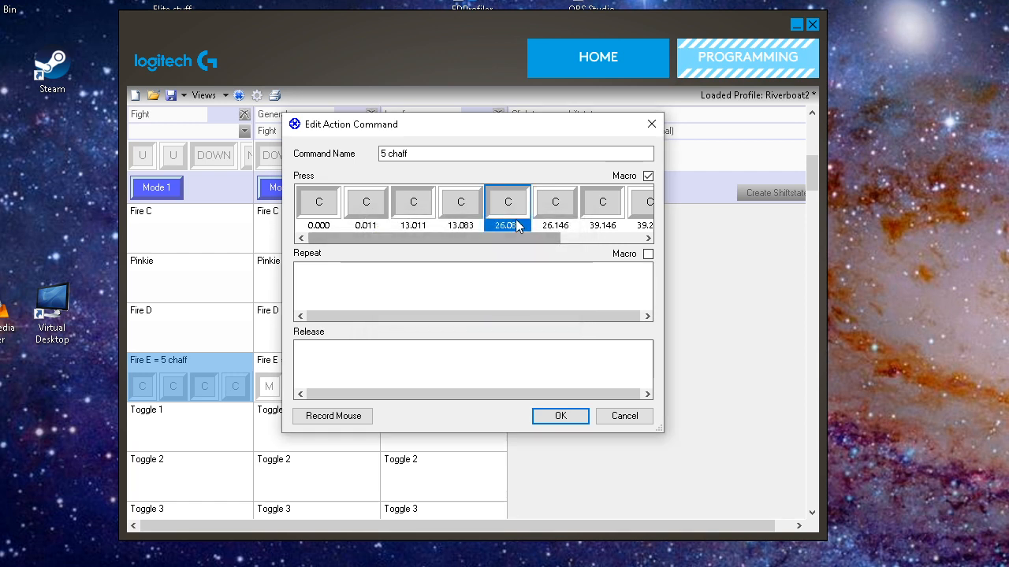
{"action": "mouse_move", "coordinate": [591, 232]}
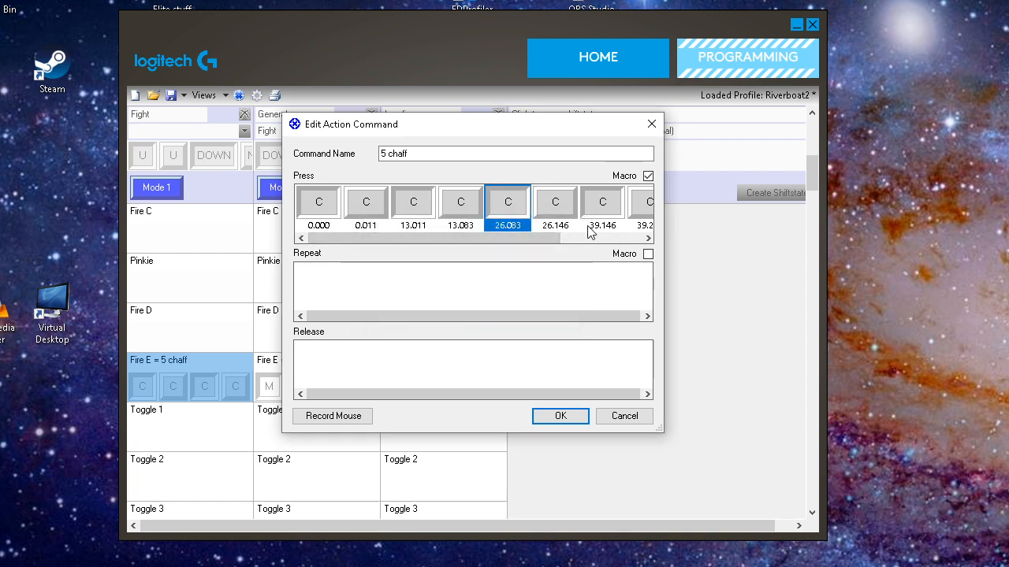
{"action": "mouse_move", "coordinate": [602, 230]}
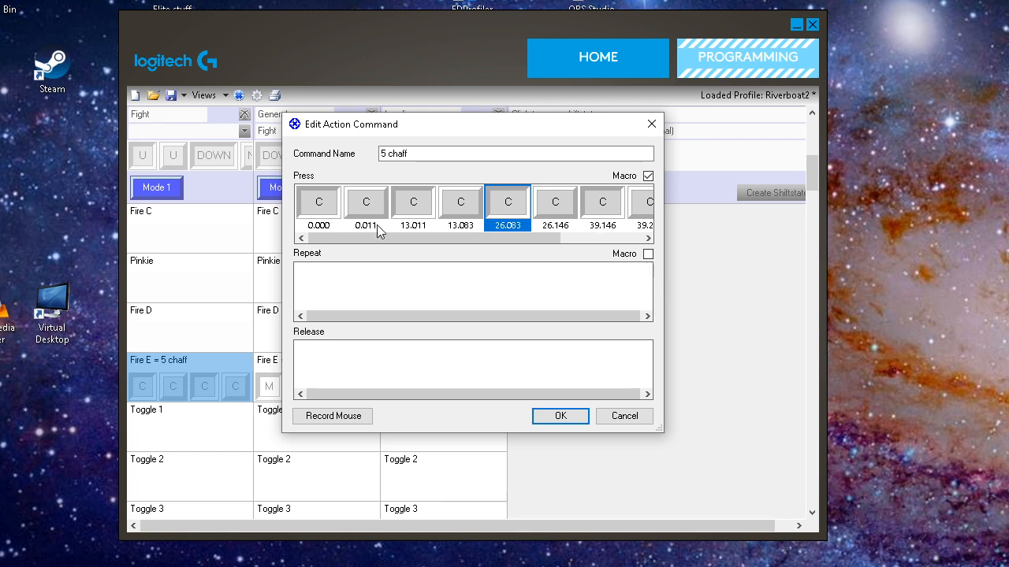
{"action": "mouse_move", "coordinate": [415, 208]}
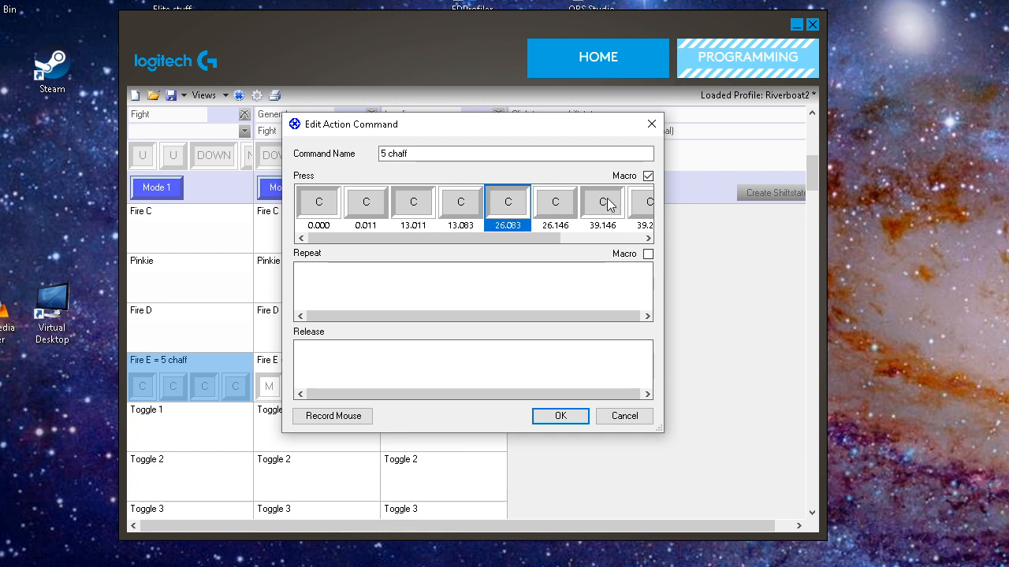
{"action": "mouse_move", "coordinate": [561, 416]}
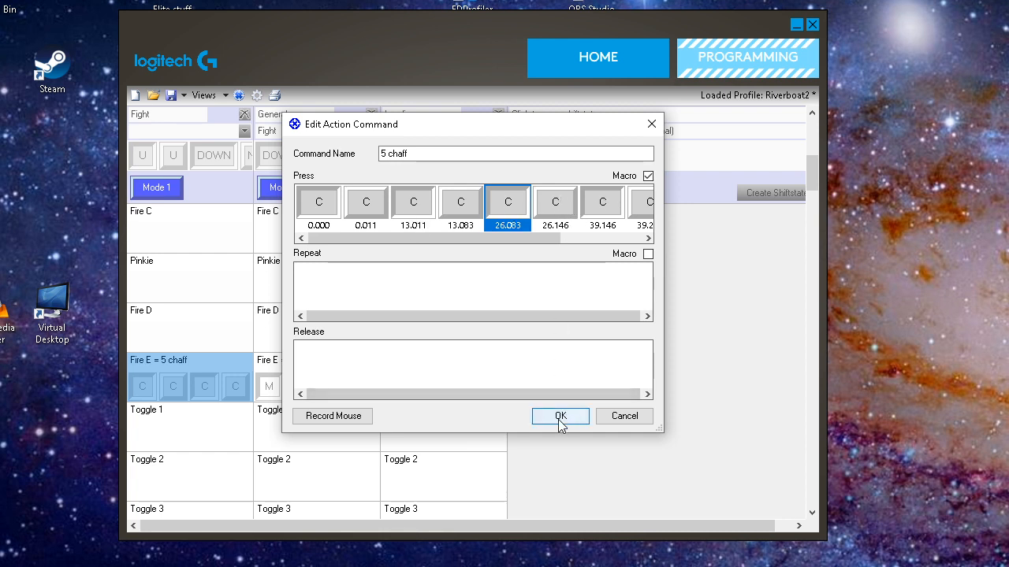
Save the 5 chaff command and return to the profile grid
{"action": "left_click", "coordinate": [559, 416]}
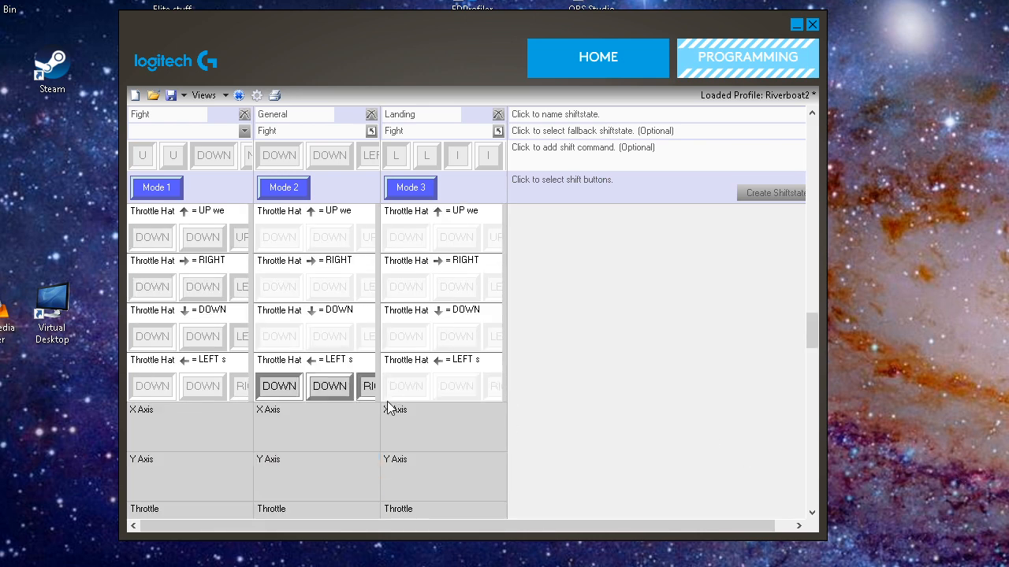
Scroll down to the Wheel Button, Wheel Scroll Up and Wheel Scroll Down rows
{"action": "scroll", "scroll_direction": "down", "scroll_amount": 3}
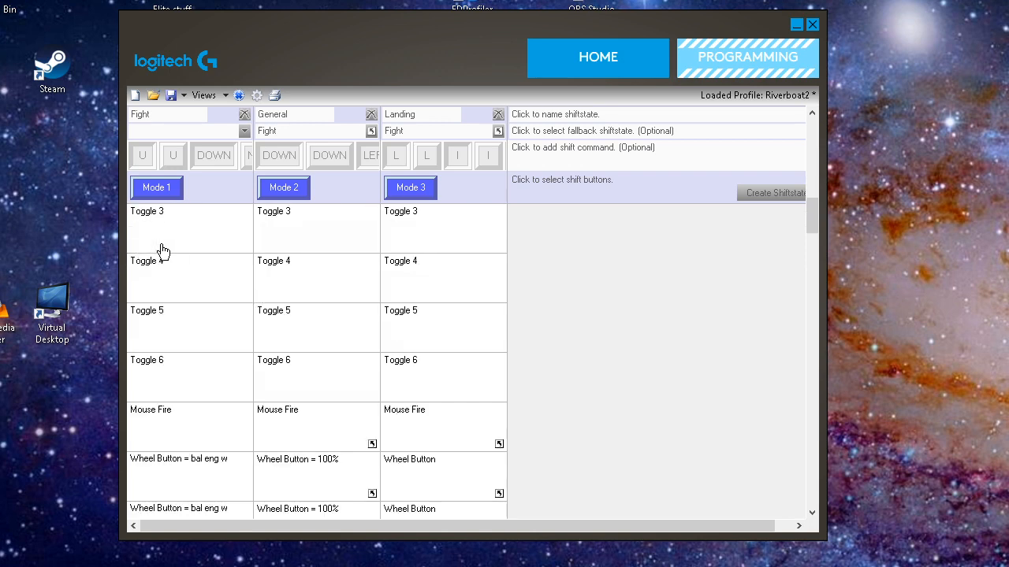
{"action": "scroll", "scroll_direction": "down", "scroll_amount": 3}
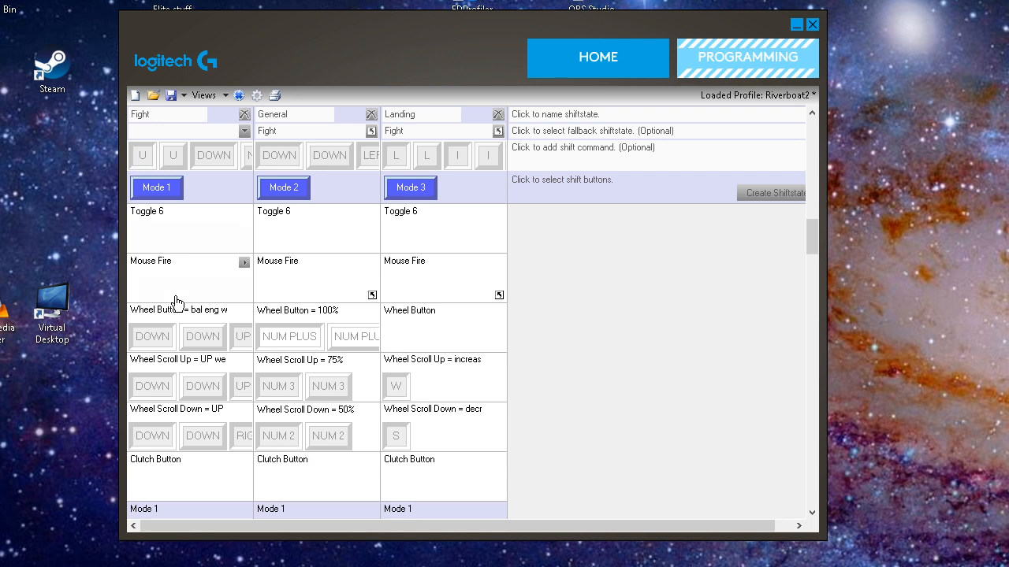
{"action": "mouse_move", "coordinate": [268, 321]}
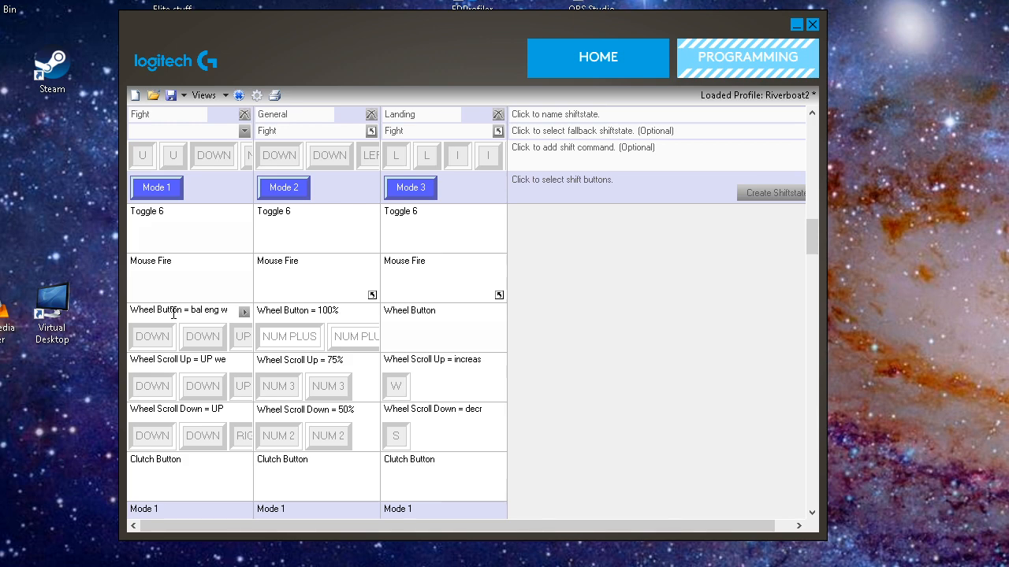
Scroll the grid so the Throttle Hat direction rows are in view
{"action": "scroll", "scroll_direction": "down", "scroll_amount": 3}
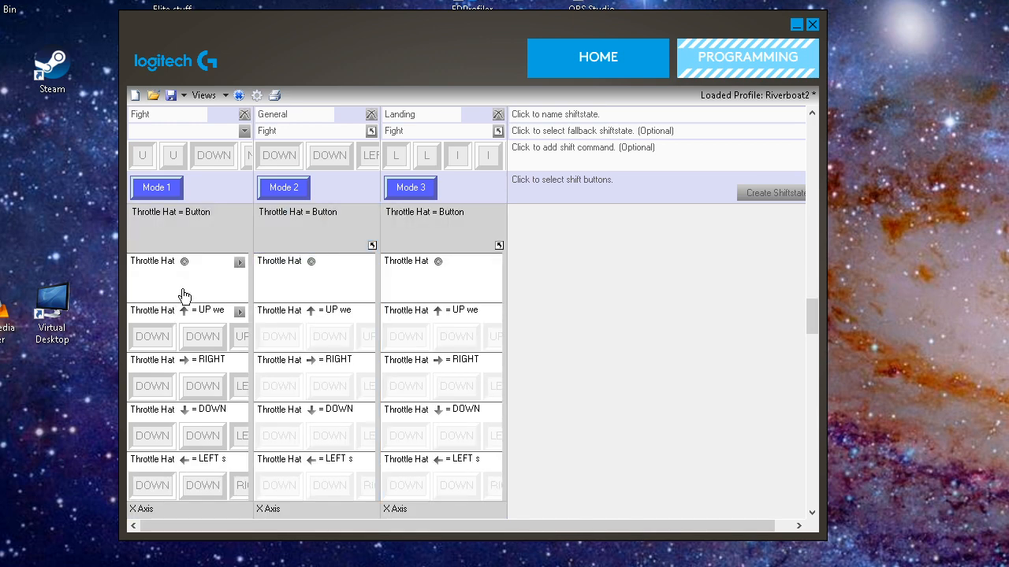
{"action": "mouse_move", "coordinate": [176, 294]}
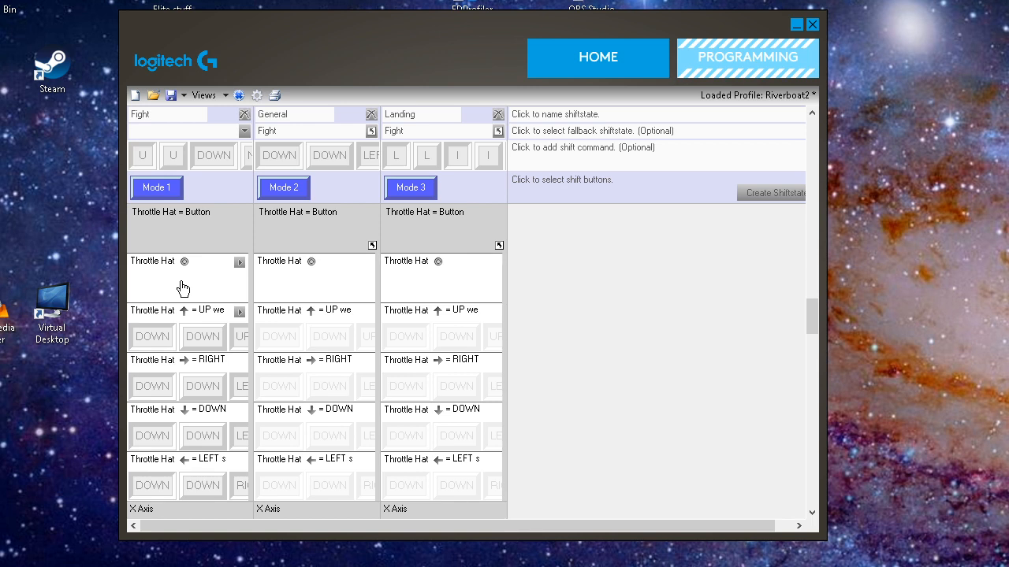
{"action": "mouse_move", "coordinate": [198, 326]}
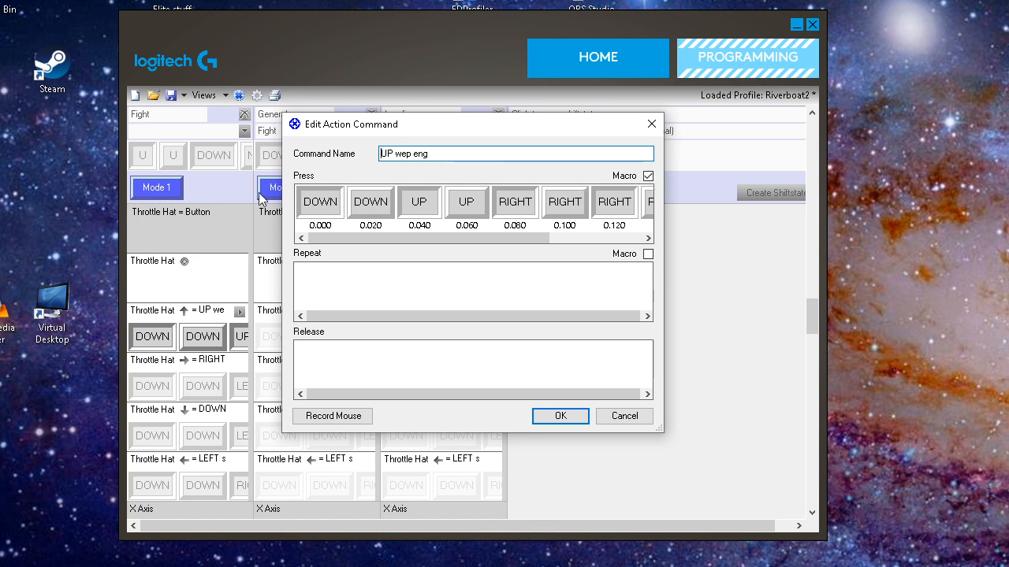
Quantize the UP wep eng key presses to an even 0.020-second spacing
{"action": "right_click", "coordinate": [318, 201]}
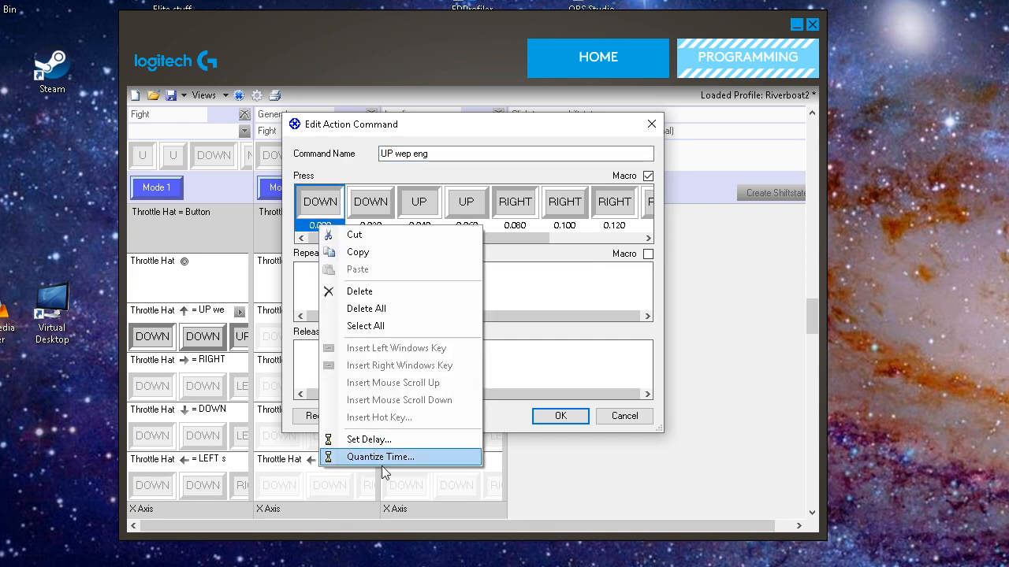
{"action": "left_click", "coordinate": [382, 457]}
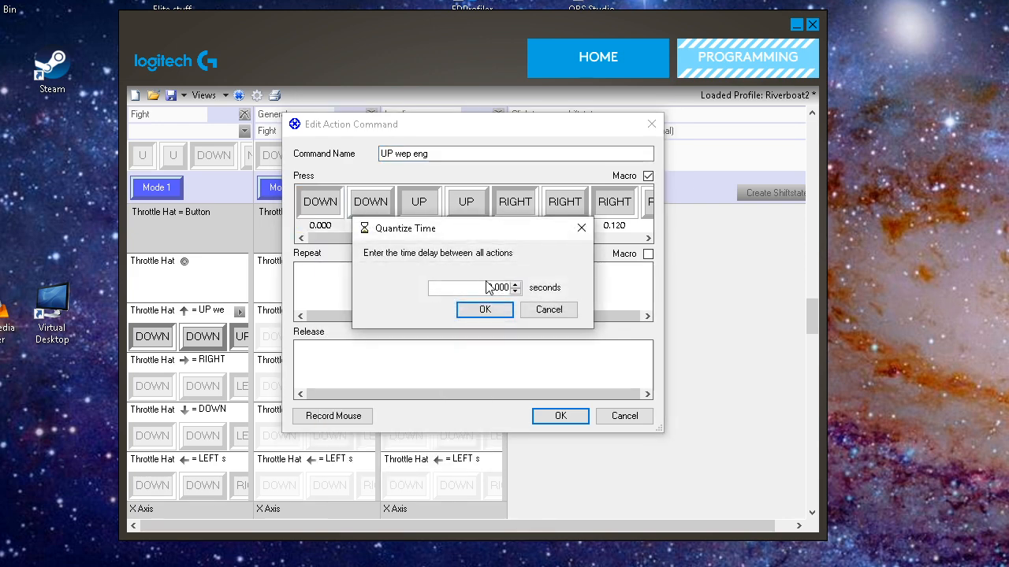
{"action": "left_click", "coordinate": [484, 309]}
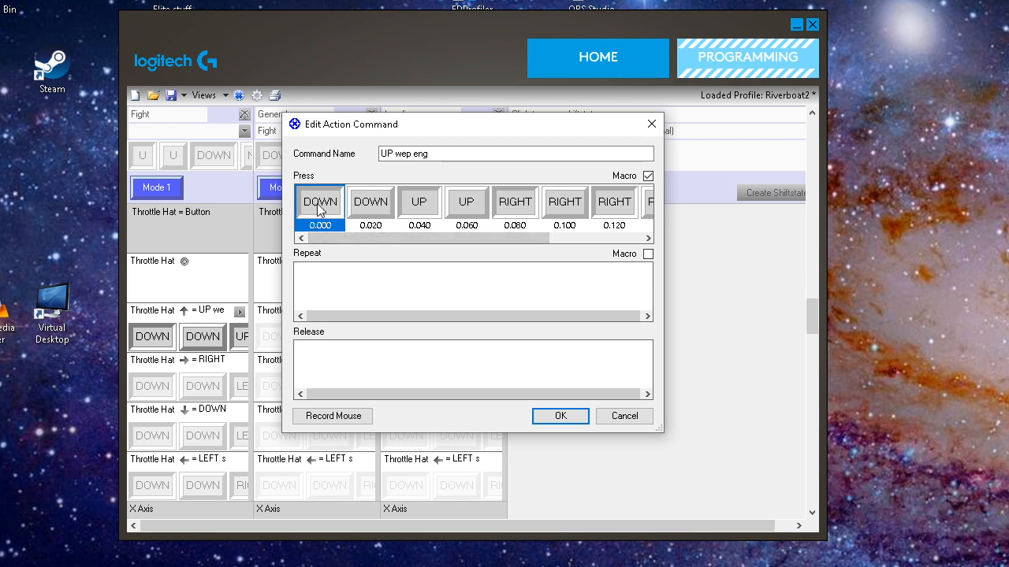
{"action": "mouse_move", "coordinate": [314, 208]}
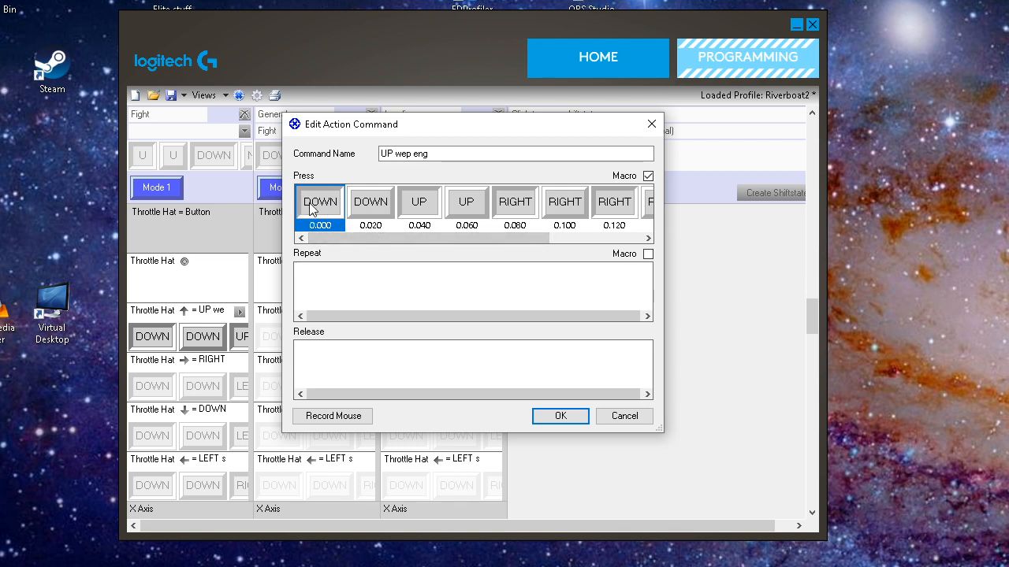
{"action": "mouse_move", "coordinate": [439, 205]}
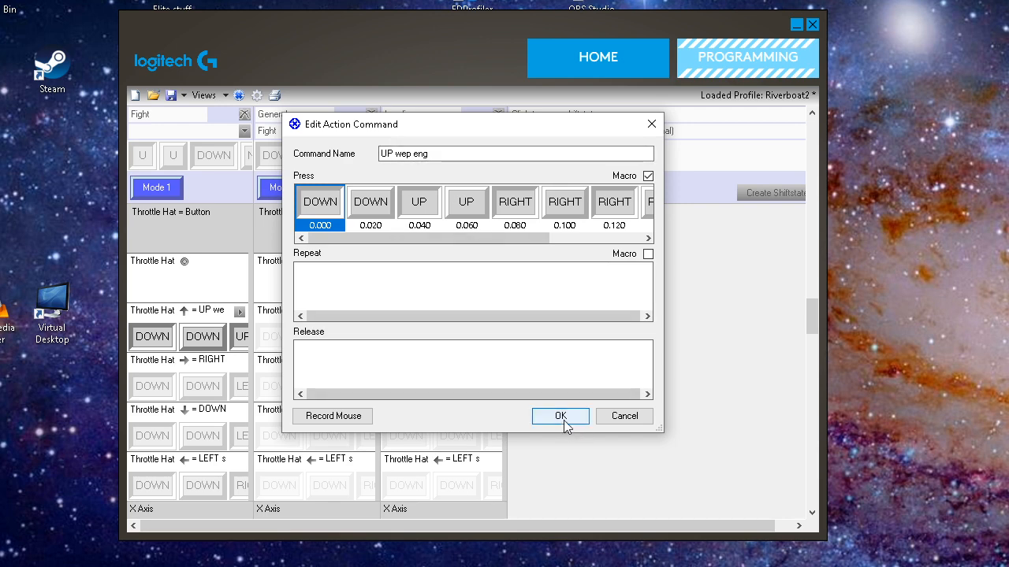
Save the UP wep eng command and return to the Throttle Hat grid
{"action": "left_click", "coordinate": [561, 416]}
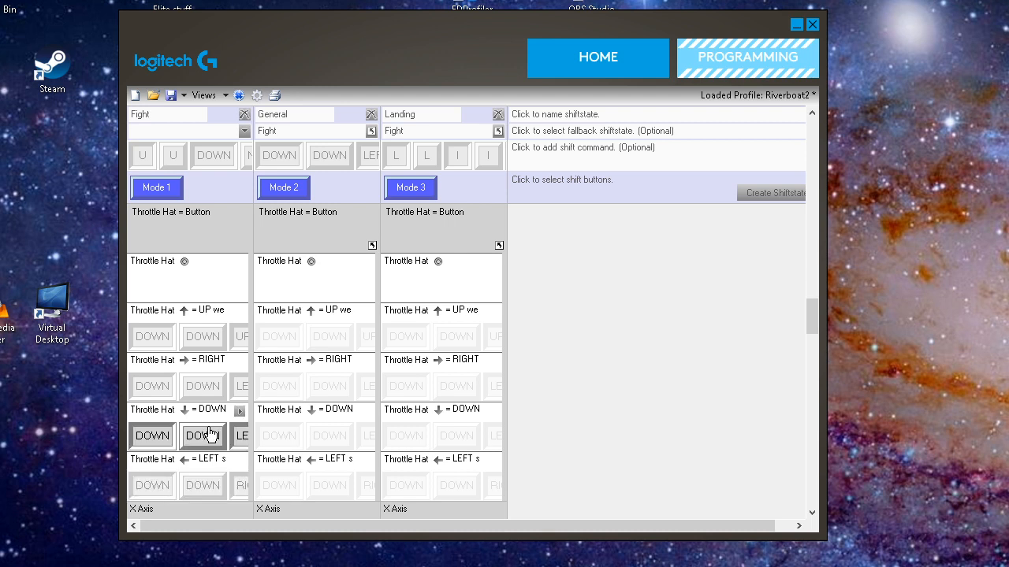
{"action": "mouse_move", "coordinate": [431, 301]}
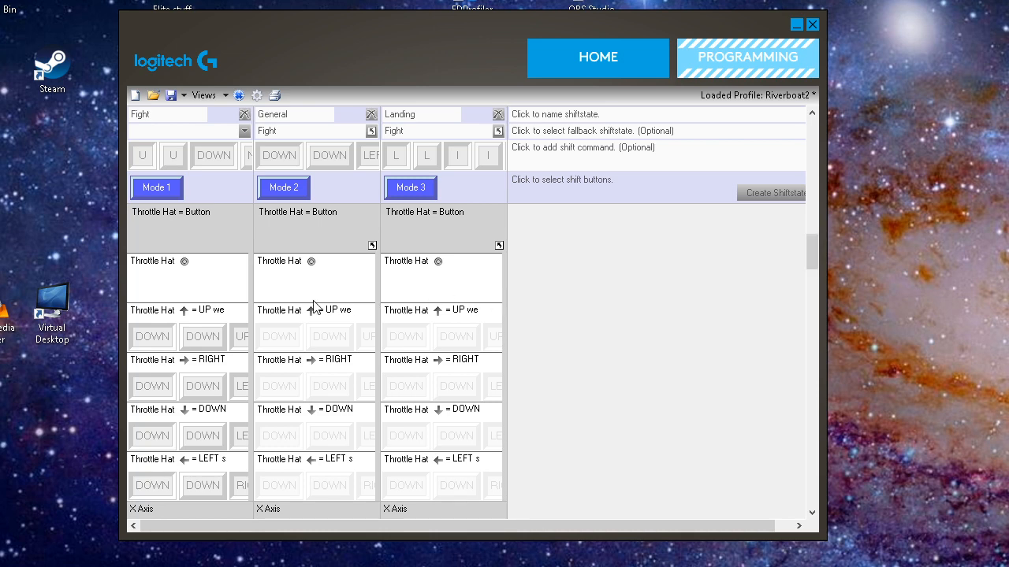
Scroll to the Wheel rows and save the bal eng wep and UP eng wep commands with 0.020-second spacing
{"action": "scroll", "scroll_direction": "down", "scroll_amount": 3}
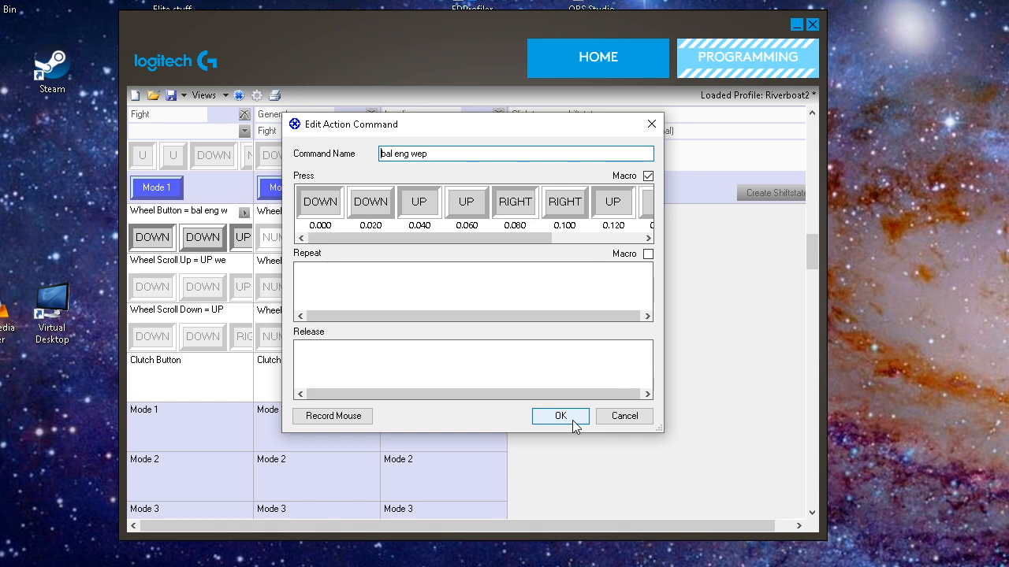
{"action": "left_click", "coordinate": [561, 416]}
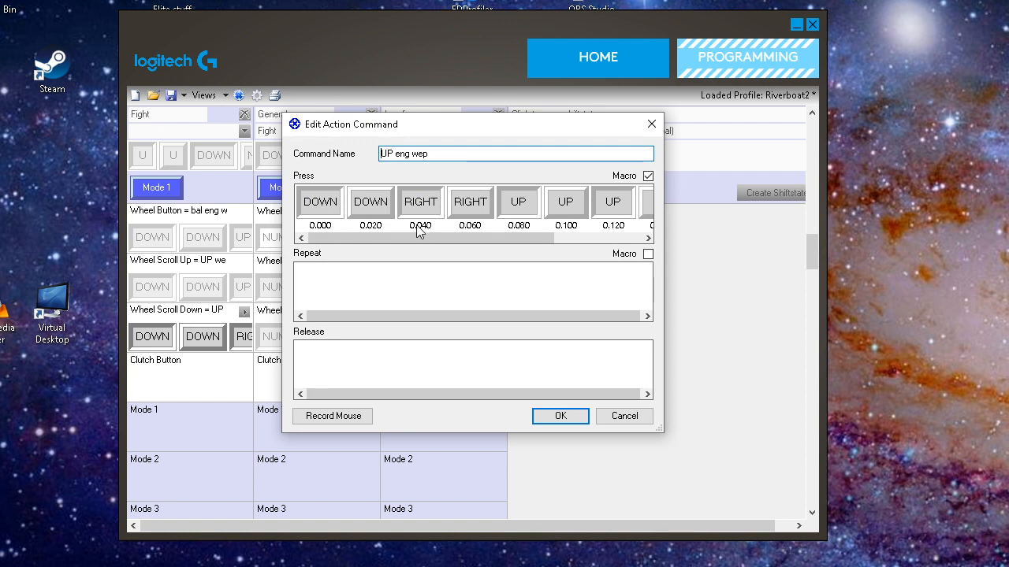
{"action": "mouse_move", "coordinate": [485, 235]}
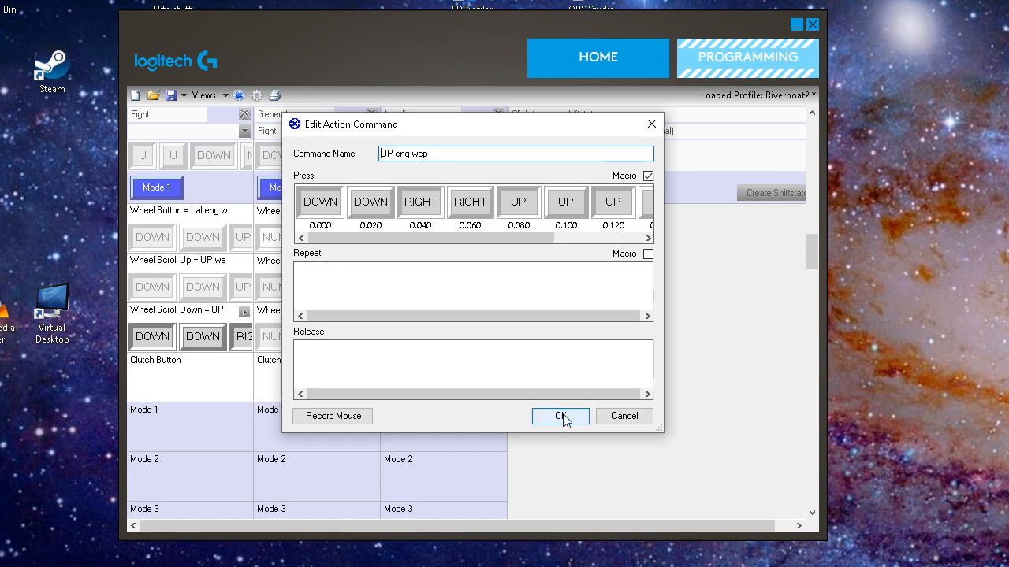
{"action": "left_click", "coordinate": [560, 416]}
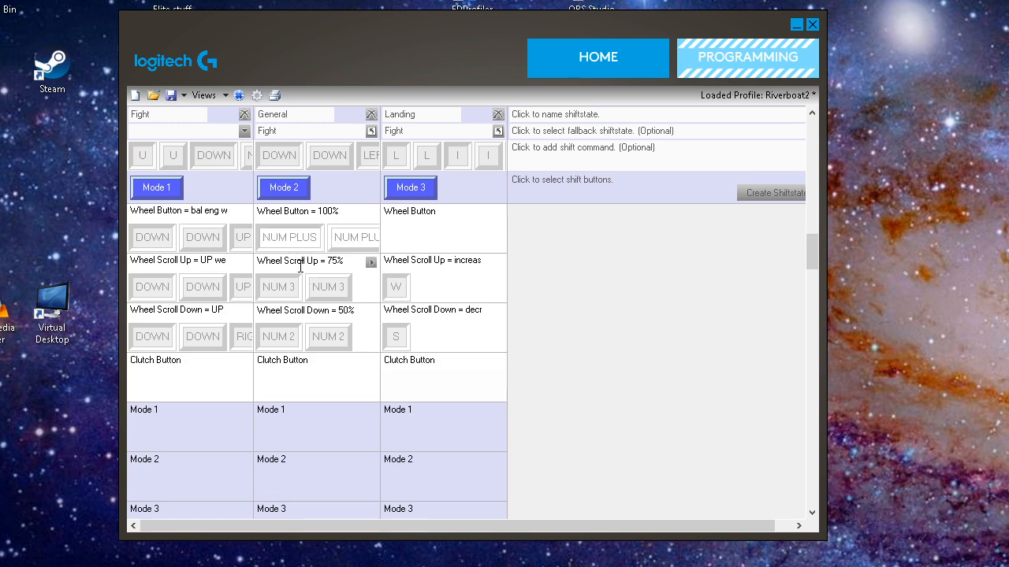
{"action": "double_click", "coordinate": [278, 287]}
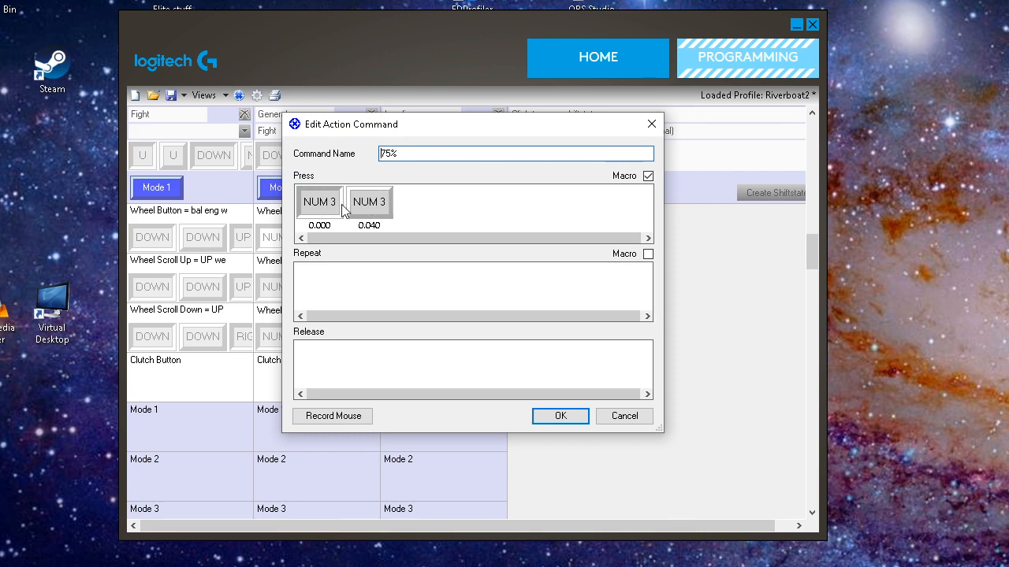
{"action": "left_click", "coordinate": [560, 416]}
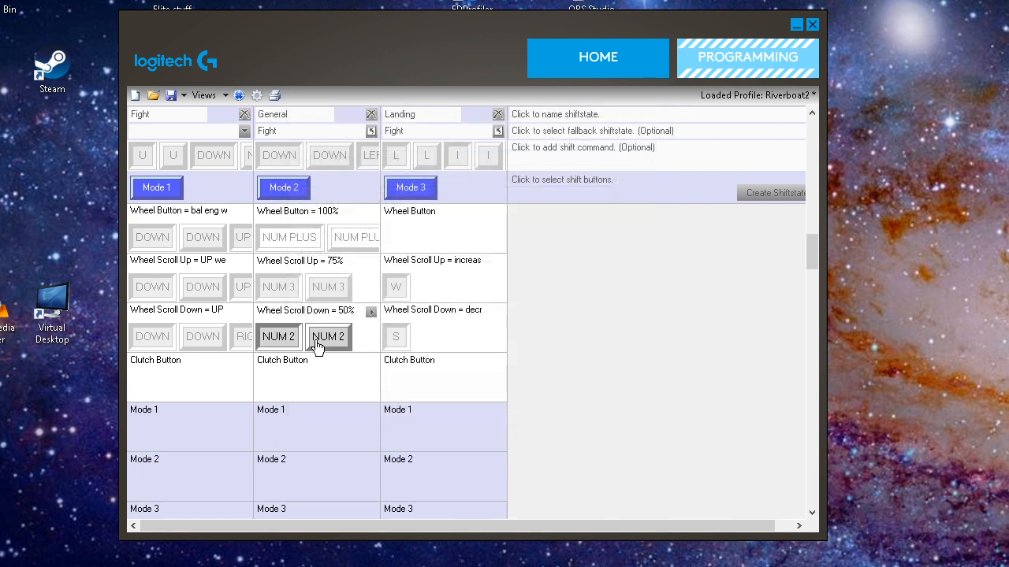
{"action": "double_click", "coordinate": [328, 337]}
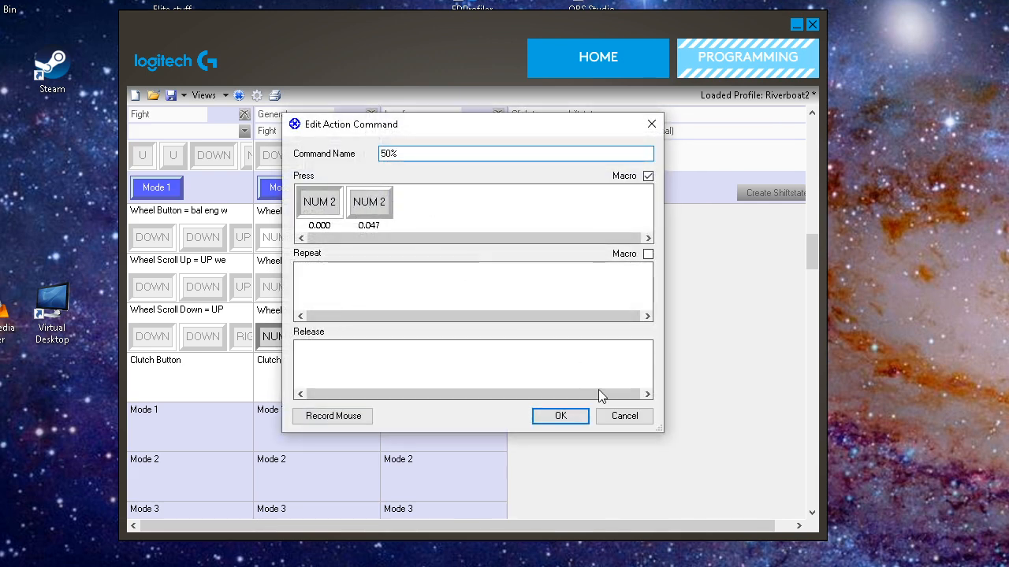
{"action": "left_click", "coordinate": [560, 416]}
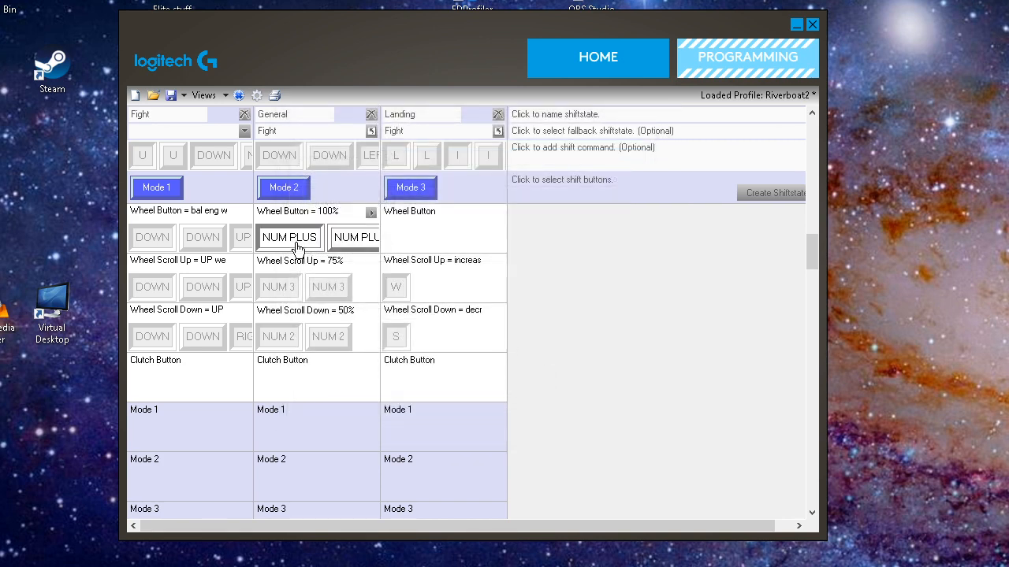
{"action": "double_click", "coordinate": [290, 236]}
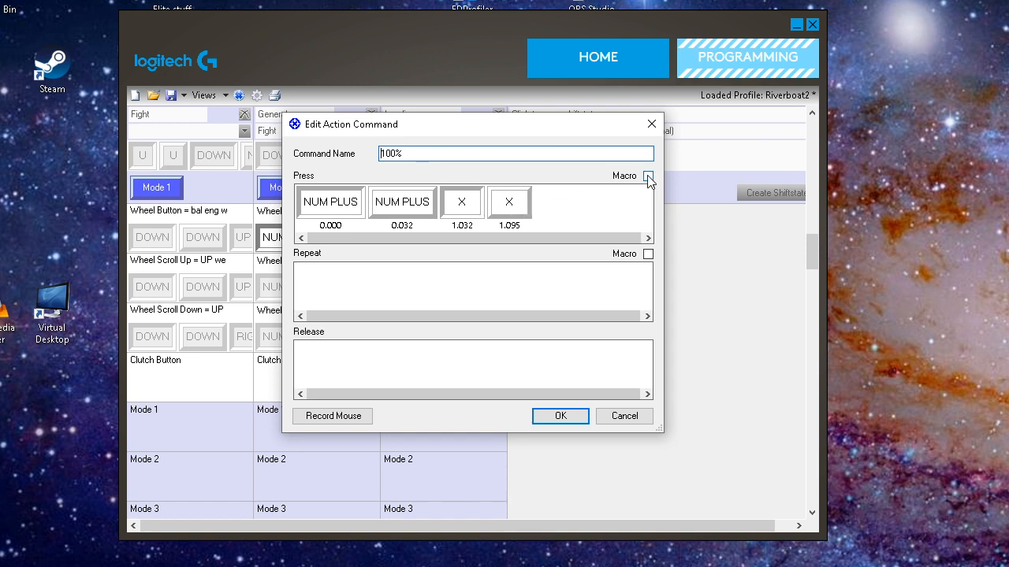
{"action": "left_click", "coordinate": [559, 416]}
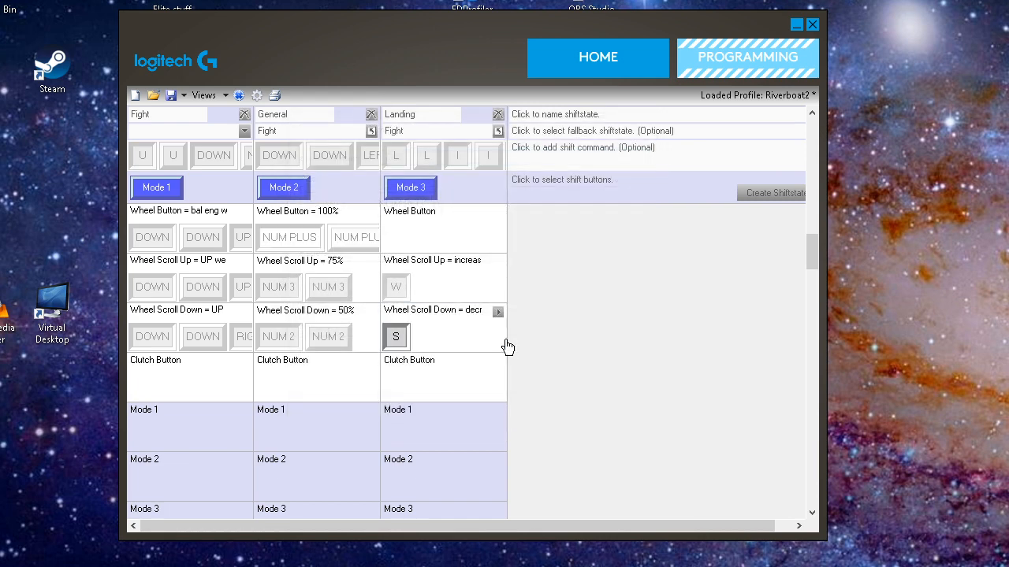
{"action": "left_click", "coordinate": [283, 187]}
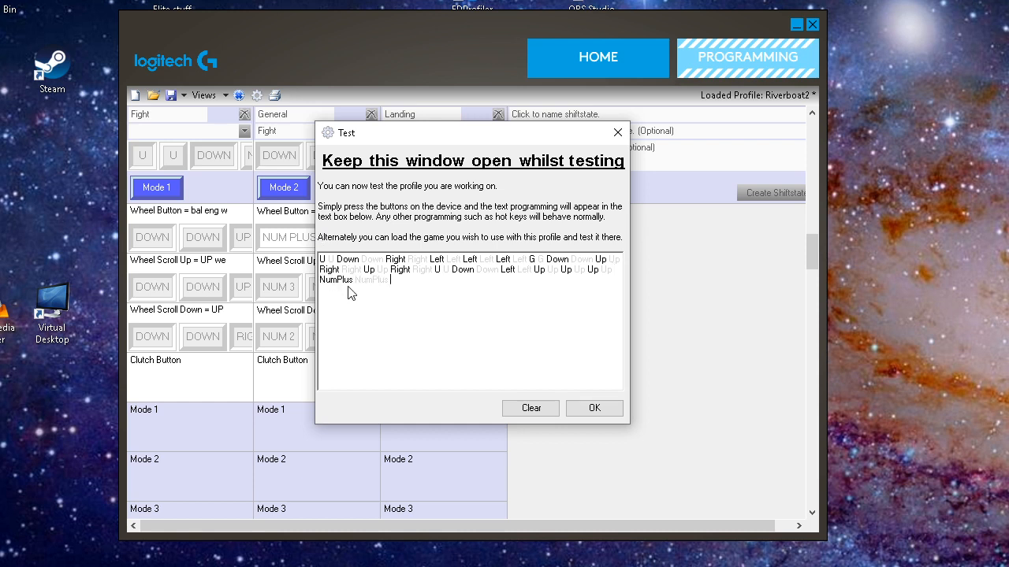
{"action": "mouse_move", "coordinate": [388, 290]}
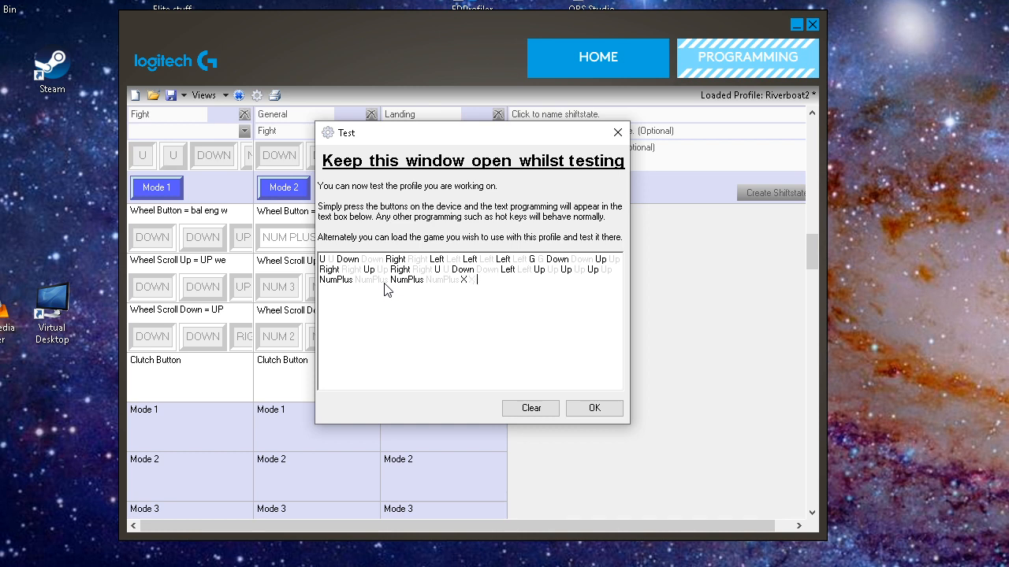
{"action": "mouse_move", "coordinate": [471, 285]}
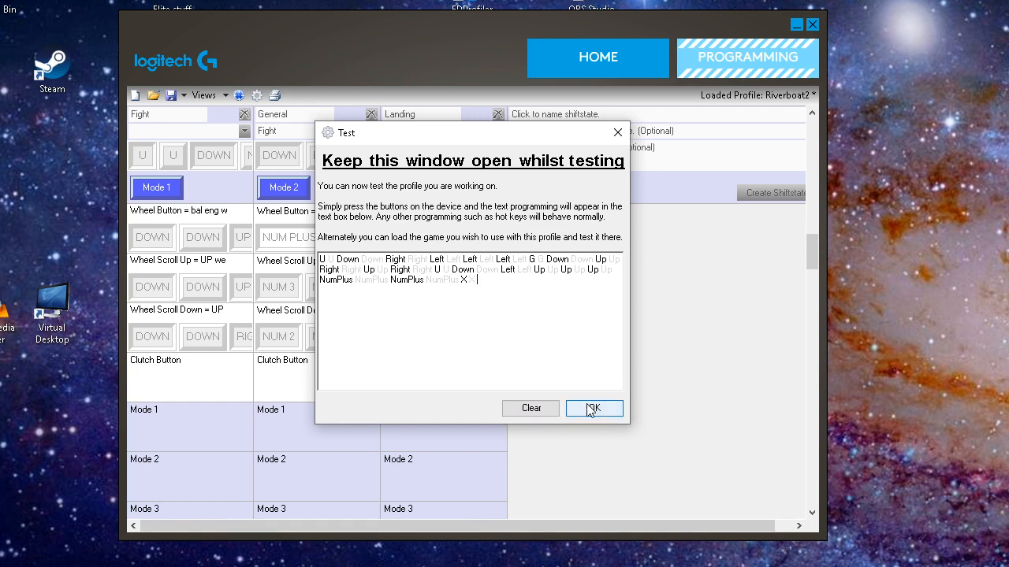
{"action": "left_click", "coordinate": [594, 408]}
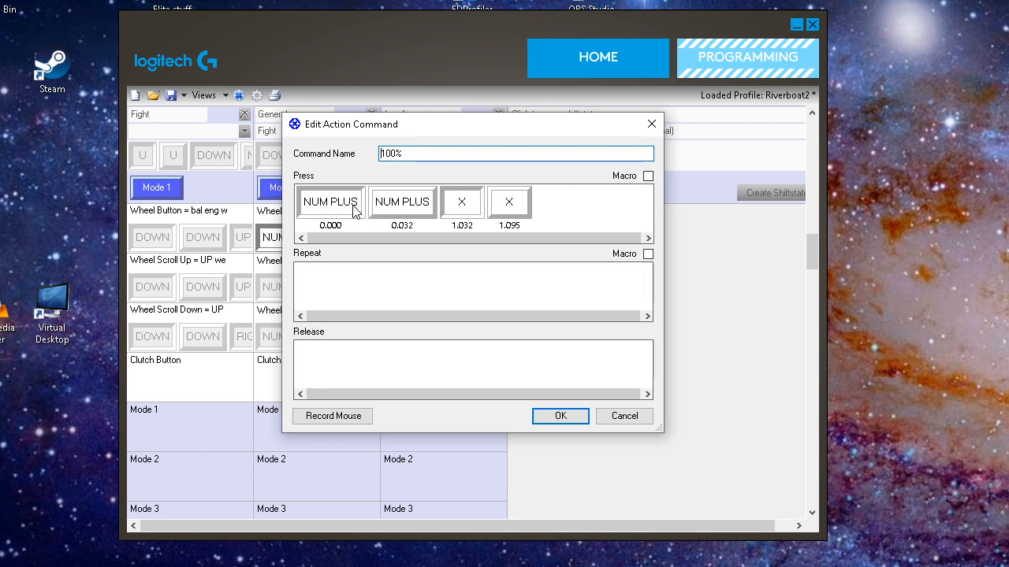
{"action": "mouse_move", "coordinate": [341, 207]}
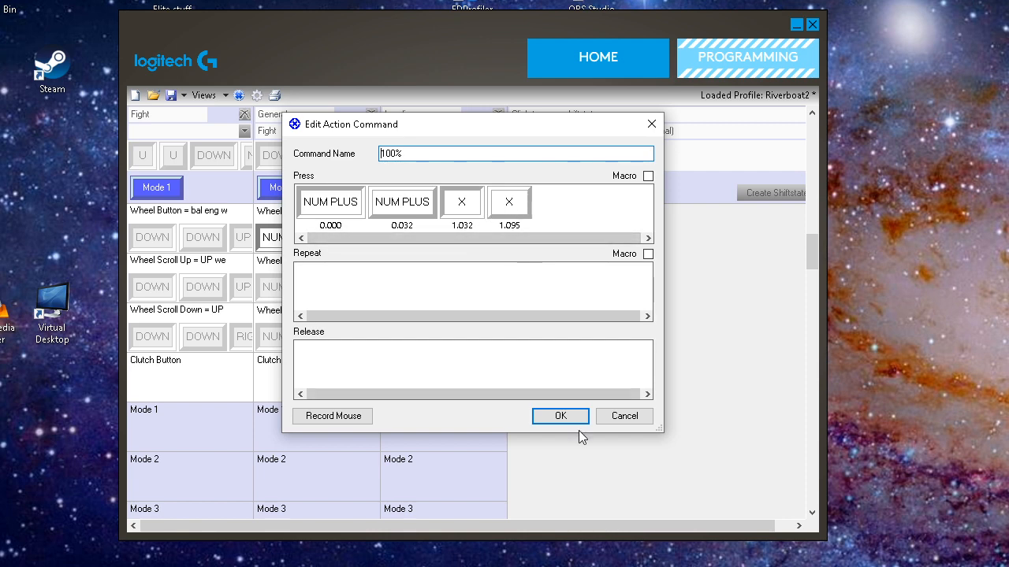
{"action": "left_click", "coordinate": [561, 416]}
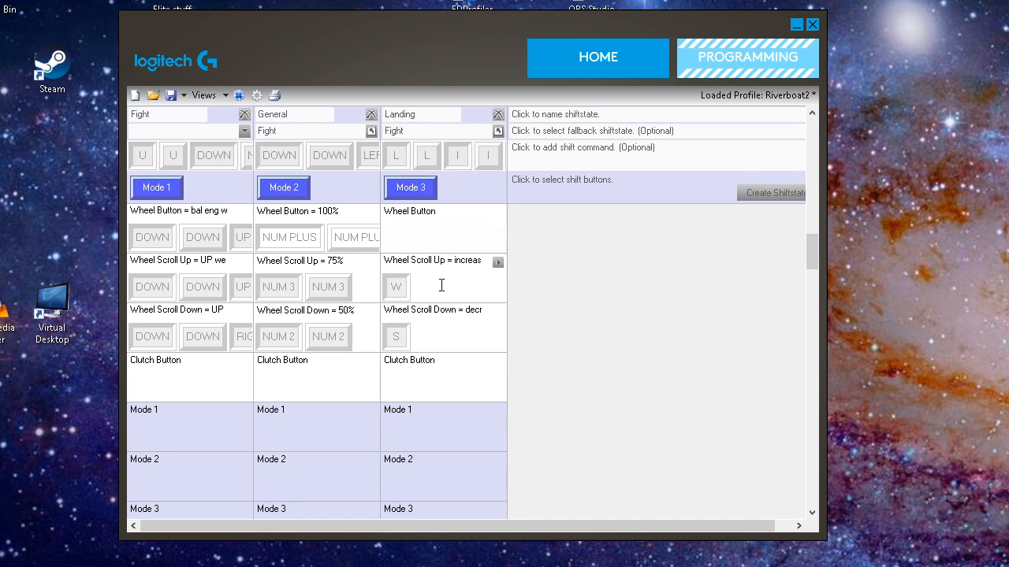
{"action": "mouse_move", "coordinate": [442, 269]}
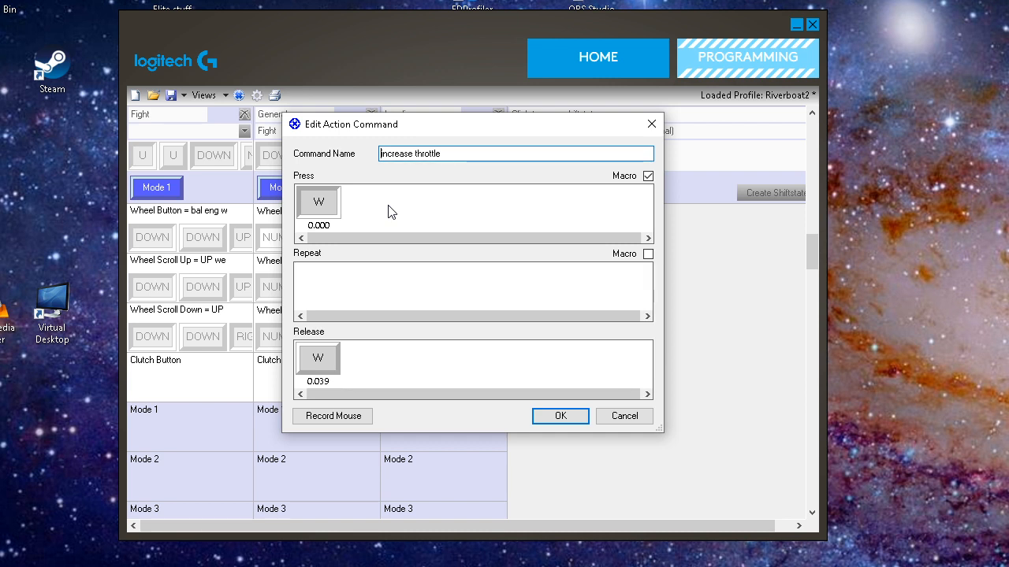
{"action": "mouse_move", "coordinate": [446, 202]}
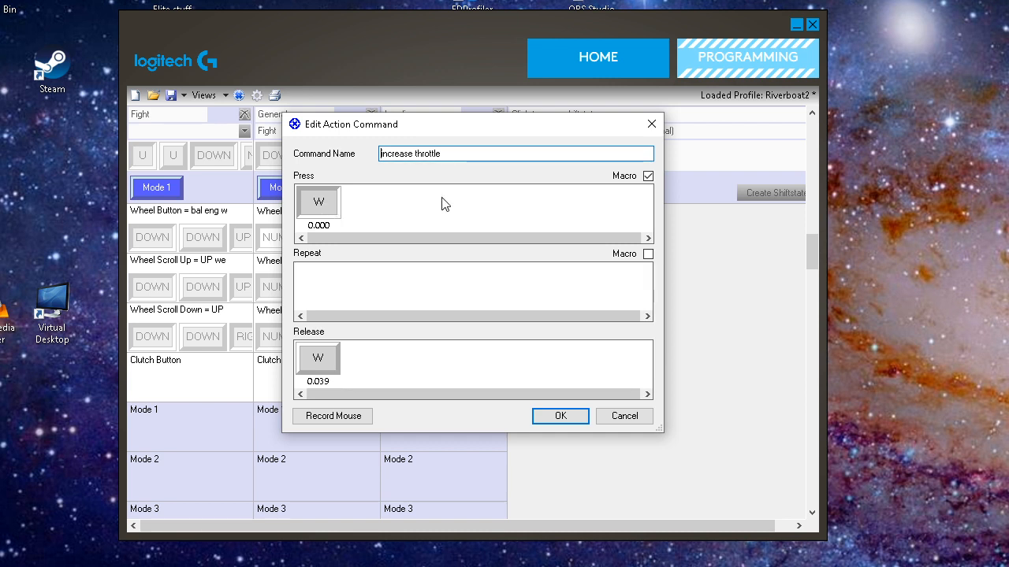
{"action": "mouse_move", "coordinate": [559, 183]}
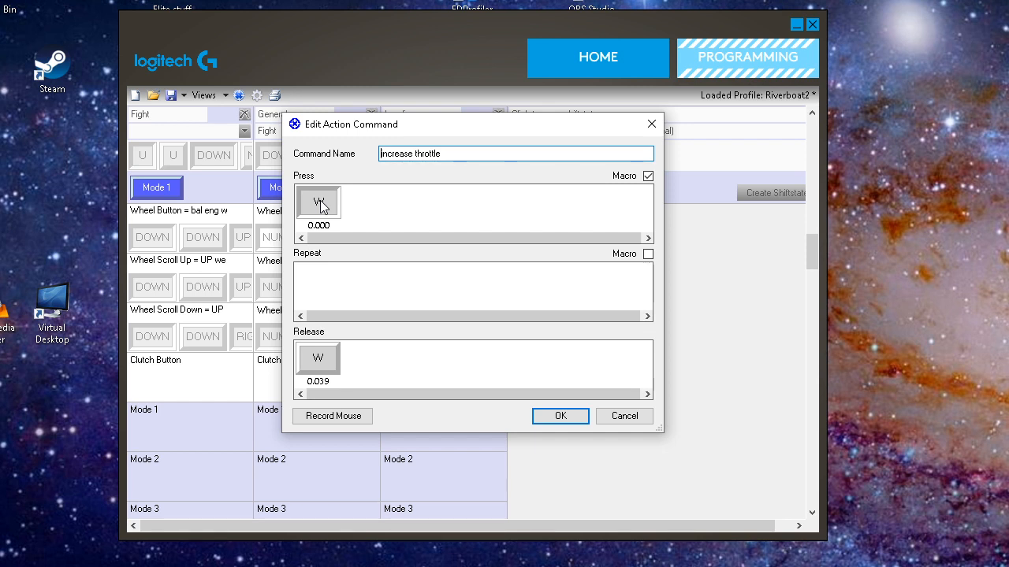
{"action": "mouse_move", "coordinate": [327, 365]}
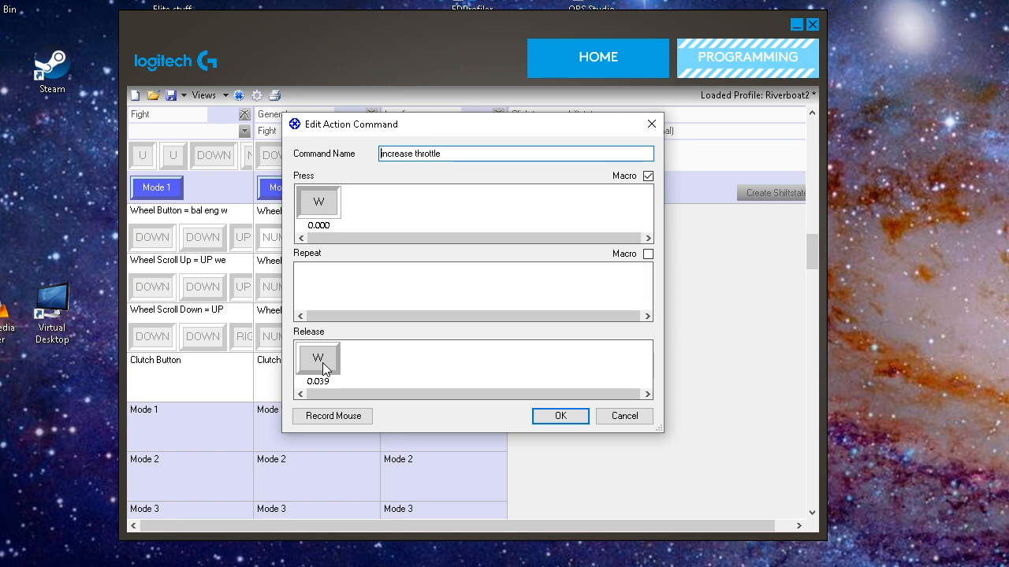
{"action": "mouse_move", "coordinate": [333, 303]}
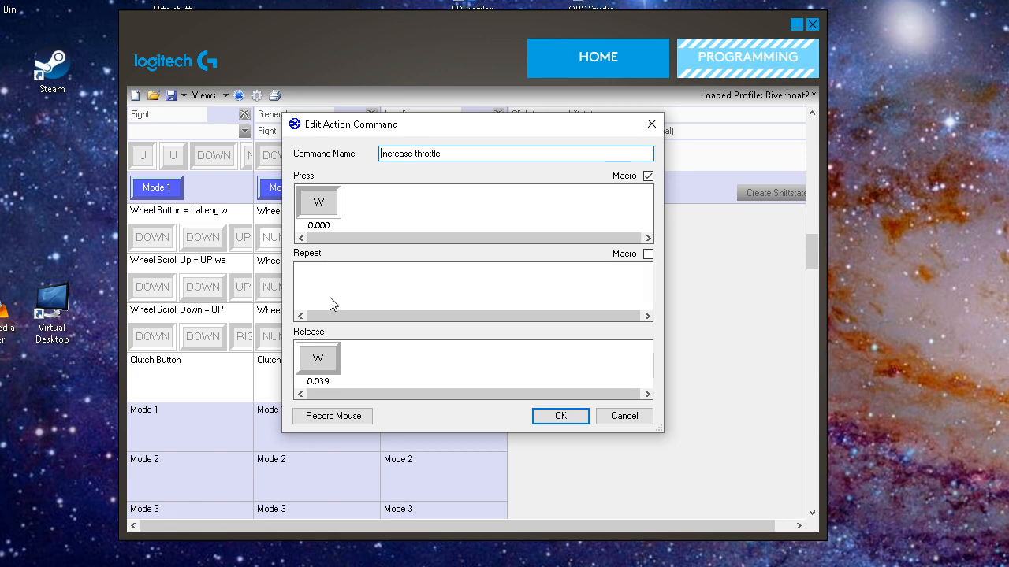
{"action": "left_click", "coordinate": [559, 416]}
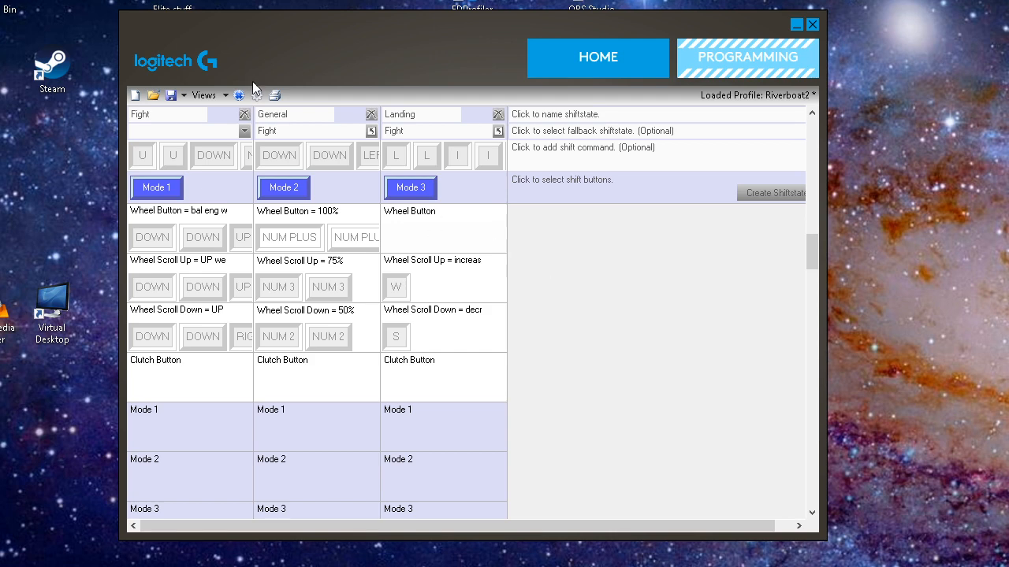
{"action": "left_click", "coordinate": [255, 94]}
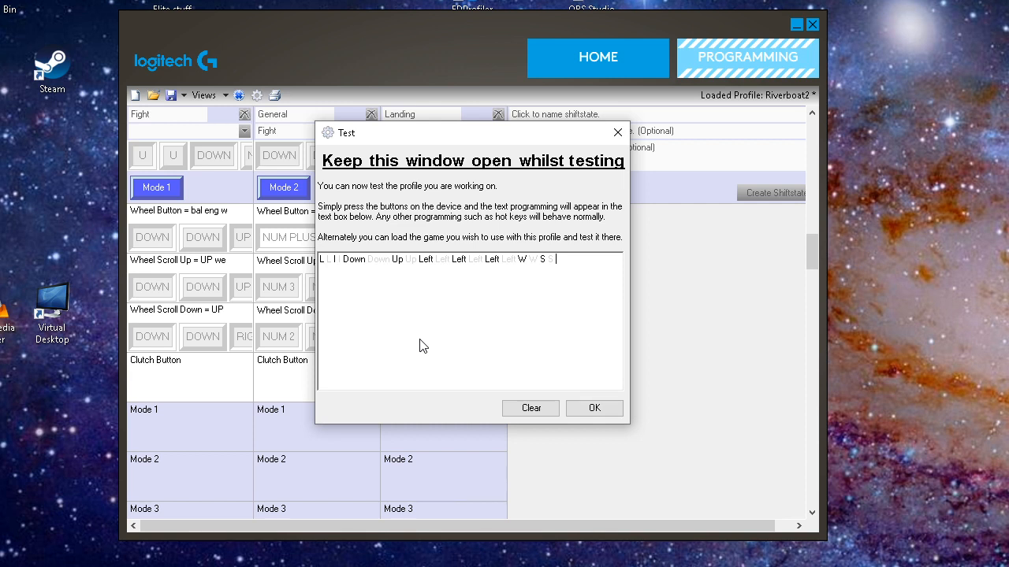
{"action": "mouse_move", "coordinate": [594, 408]}
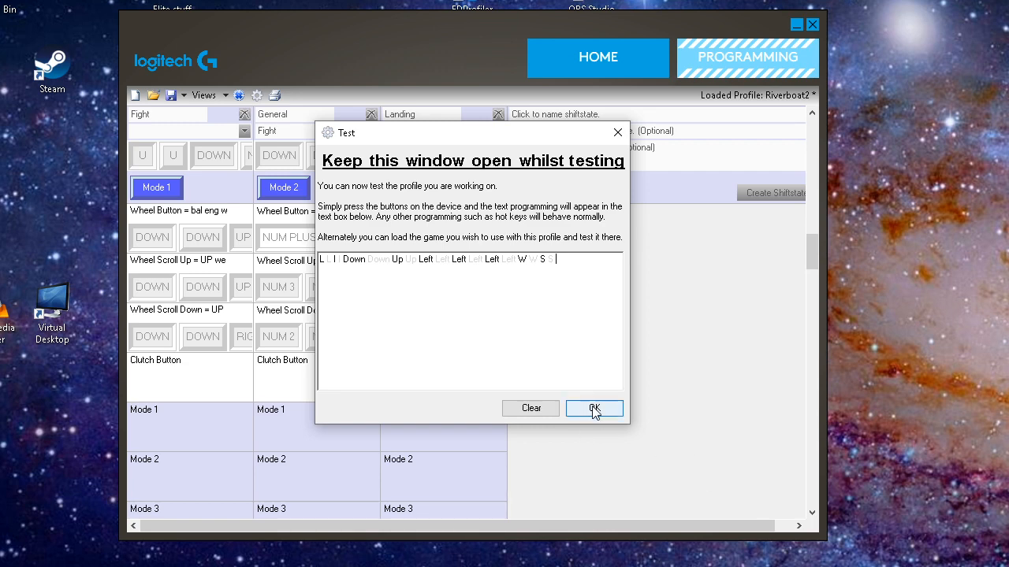
{"action": "left_click", "coordinate": [594, 408]}
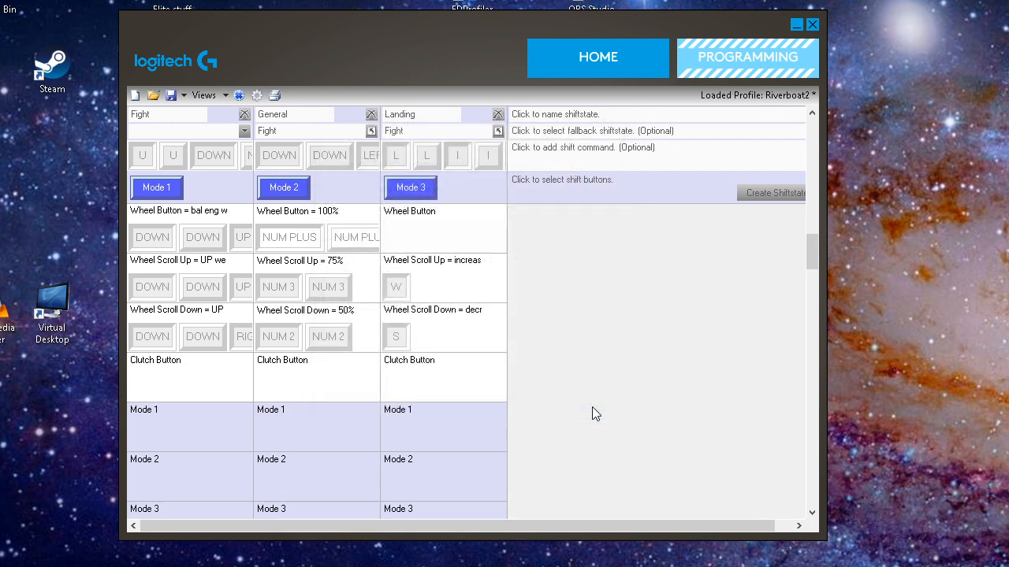
{"action": "mouse_move", "coordinate": [611, 442]}
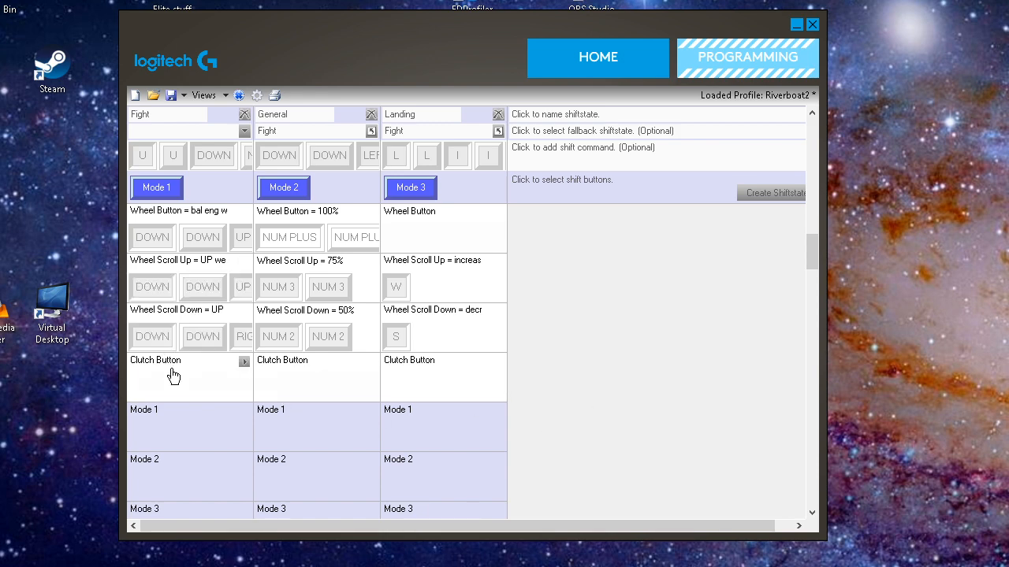
Scroll down past the throttle hat and axes to the Rotary 1 and Rotary 2 bands
{"action": "scroll", "scroll_direction": "down", "scroll_amount": 3}
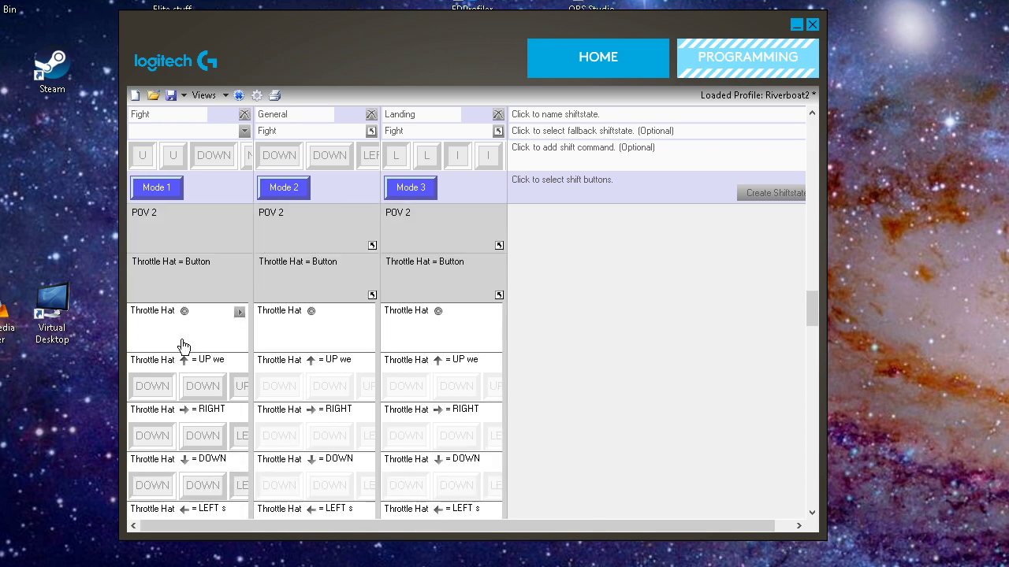
{"action": "scroll", "scroll_direction": "down", "scroll_amount": 3}
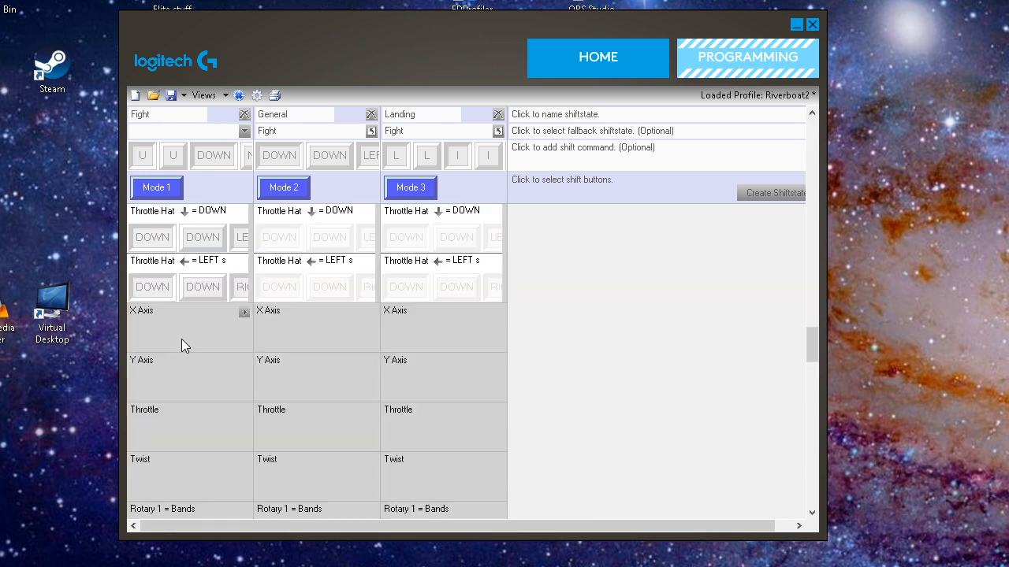
{"action": "scroll", "scroll_direction": "down", "scroll_amount": 3}
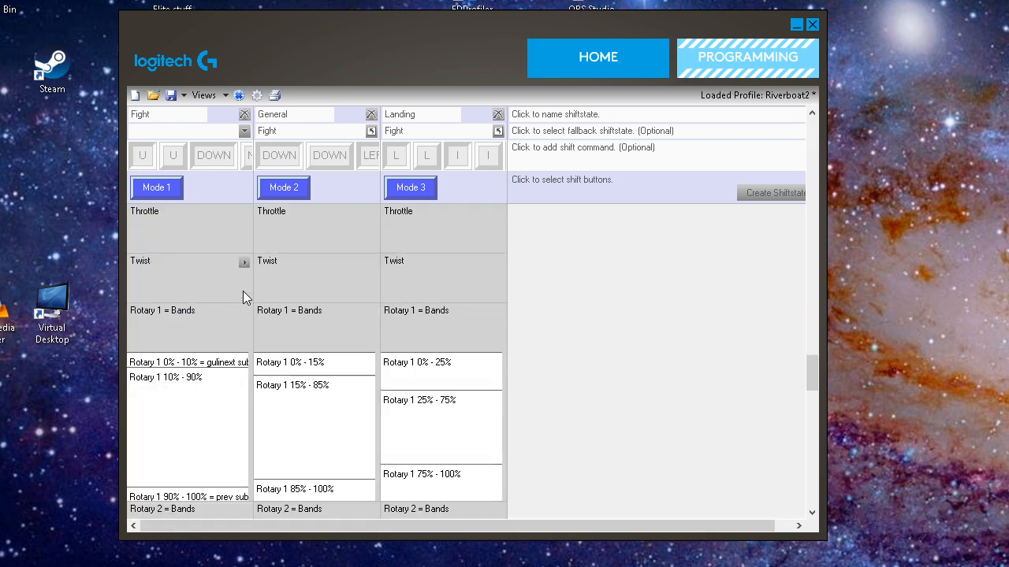
{"action": "scroll", "scroll_direction": "down", "scroll_amount": 3}
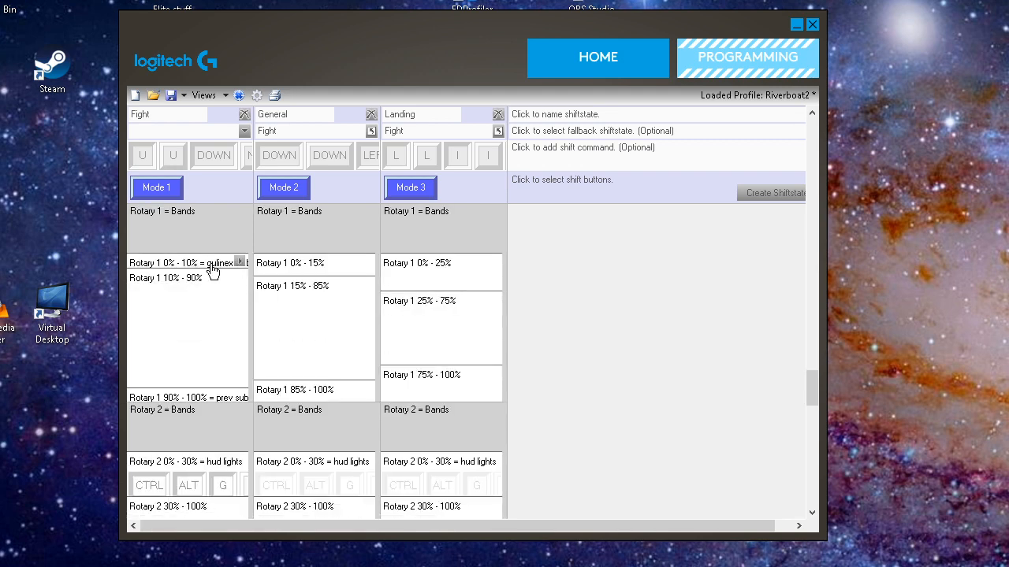
{"action": "mouse_move", "coordinate": [207, 268]}
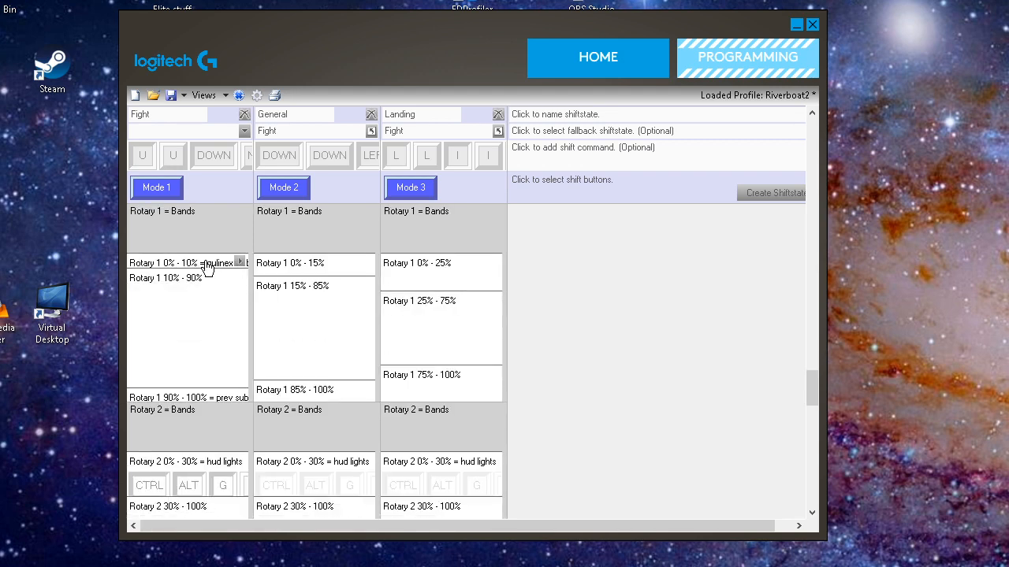
Name the Fight-mode Rotary 1 0%–10% band command 'next sub sys' with its repeat keystroke and save it
{"action": "double_click", "coordinate": [181, 262]}
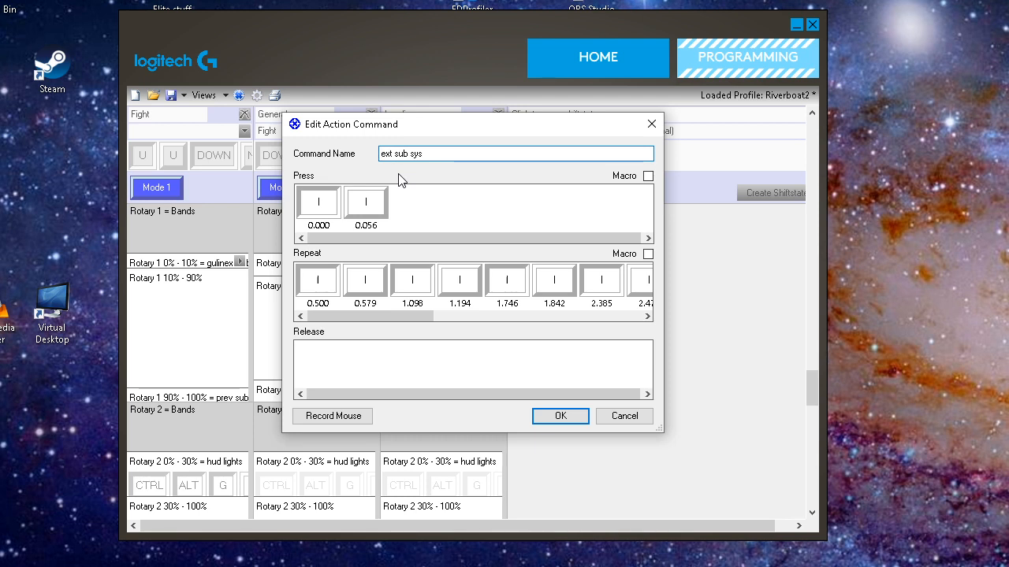
{"action": "type", "text": "next sub sys"}
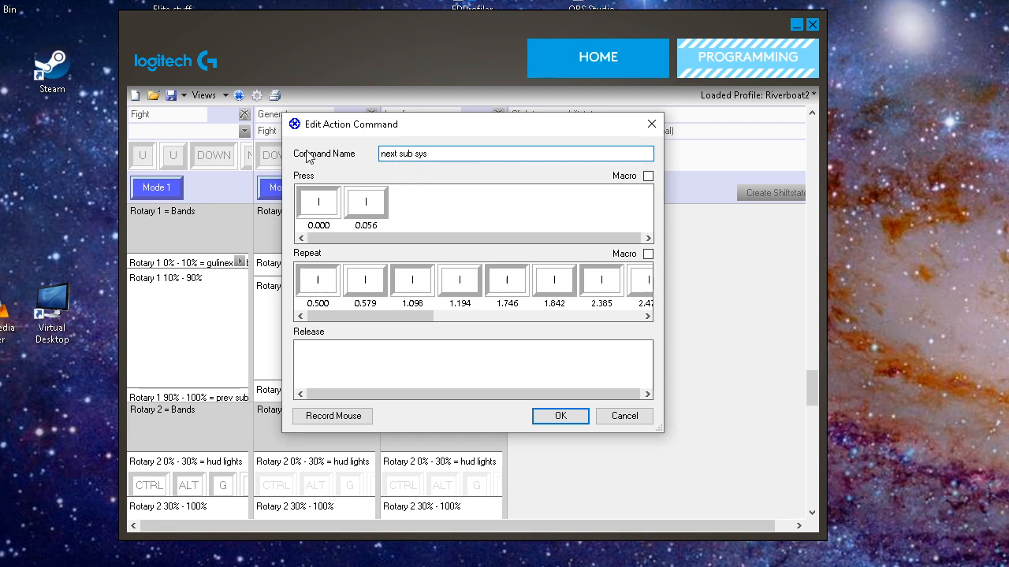
{"action": "mouse_move", "coordinate": [508, 195]}
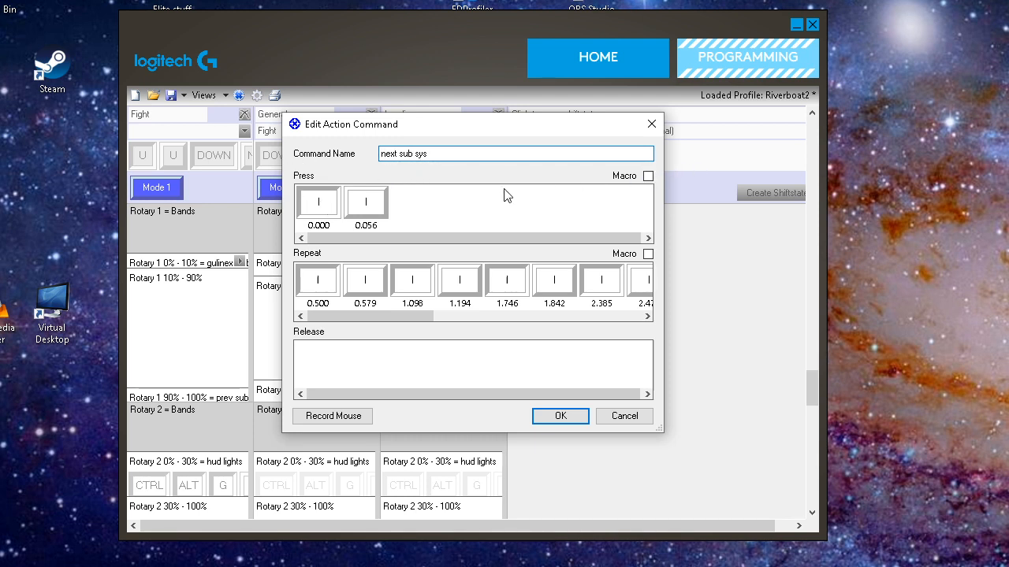
{"action": "mouse_move", "coordinate": [371, 214]}
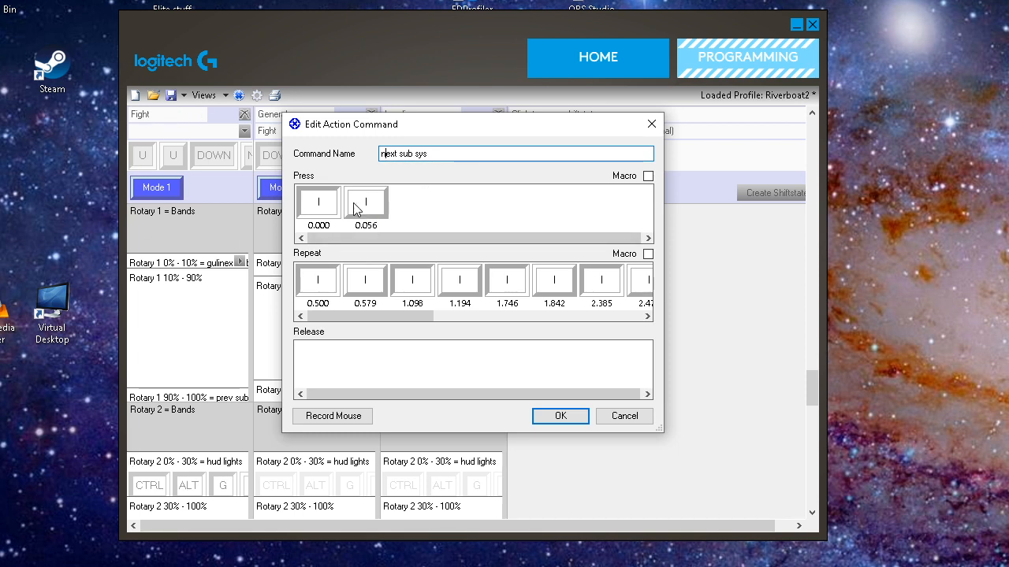
{"action": "mouse_move", "coordinate": [195, 275]}
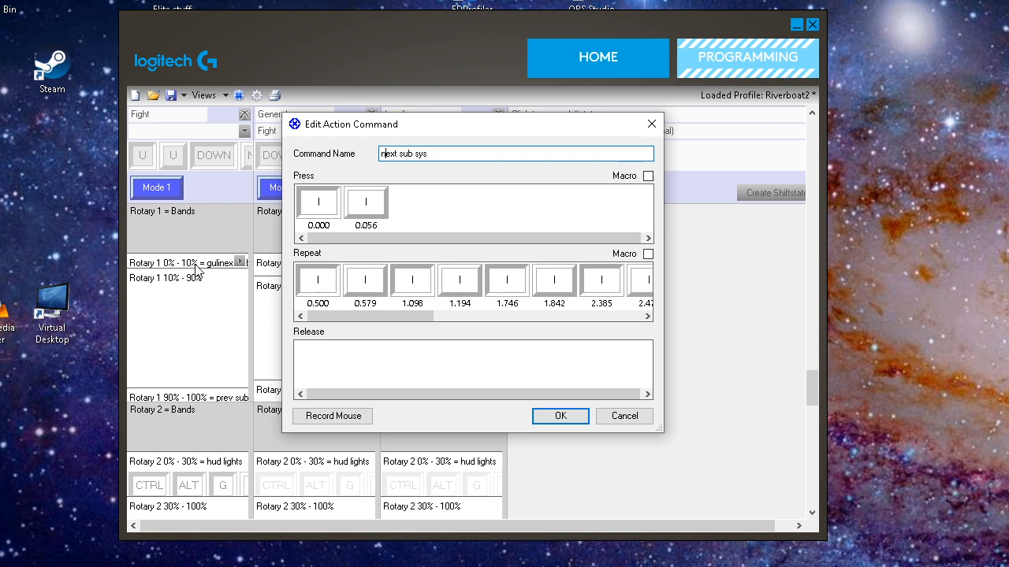
{"action": "mouse_move", "coordinate": [186, 269]}
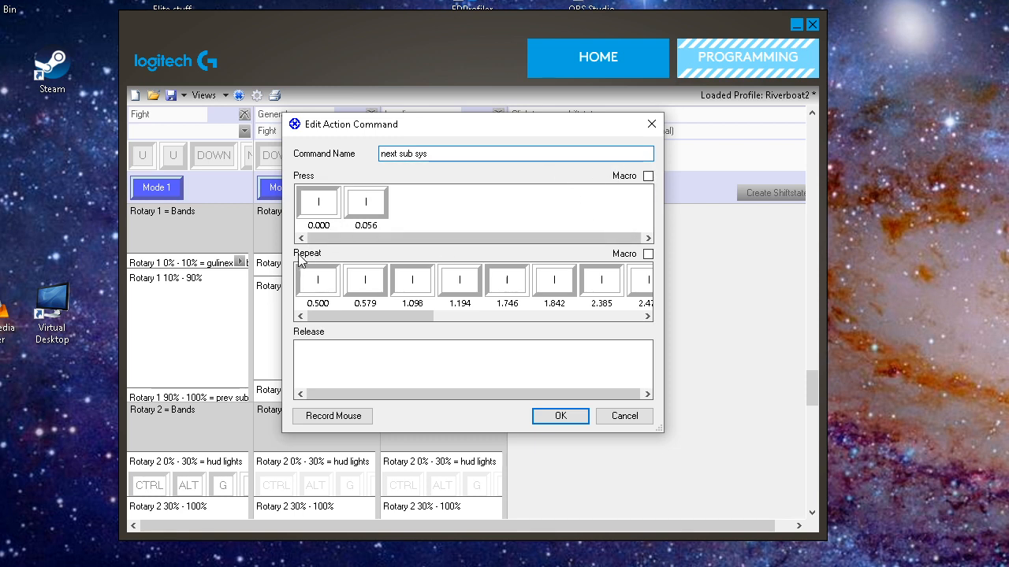
{"action": "left_click", "coordinate": [318, 280]}
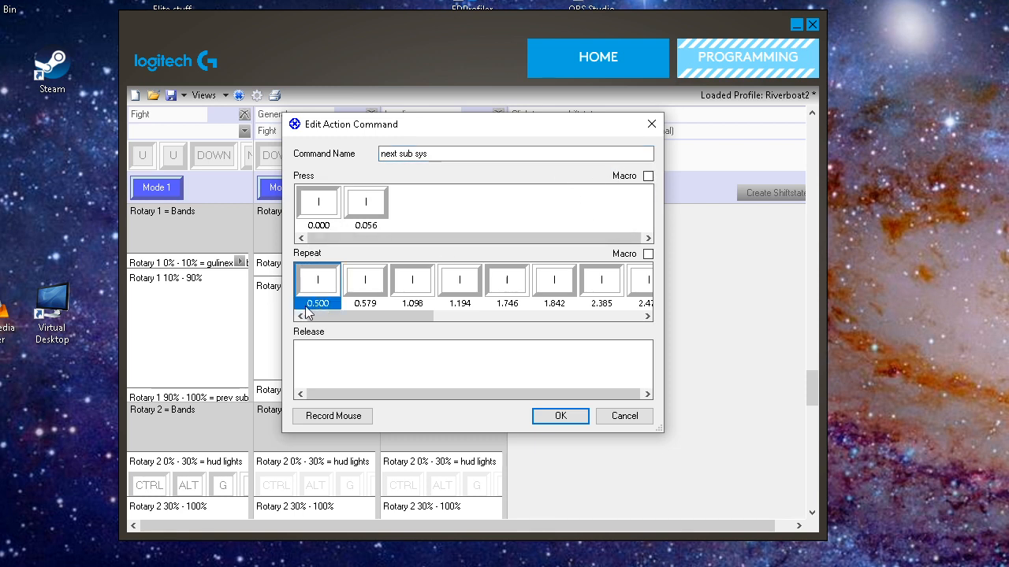
{"action": "mouse_move", "coordinate": [331, 299]}
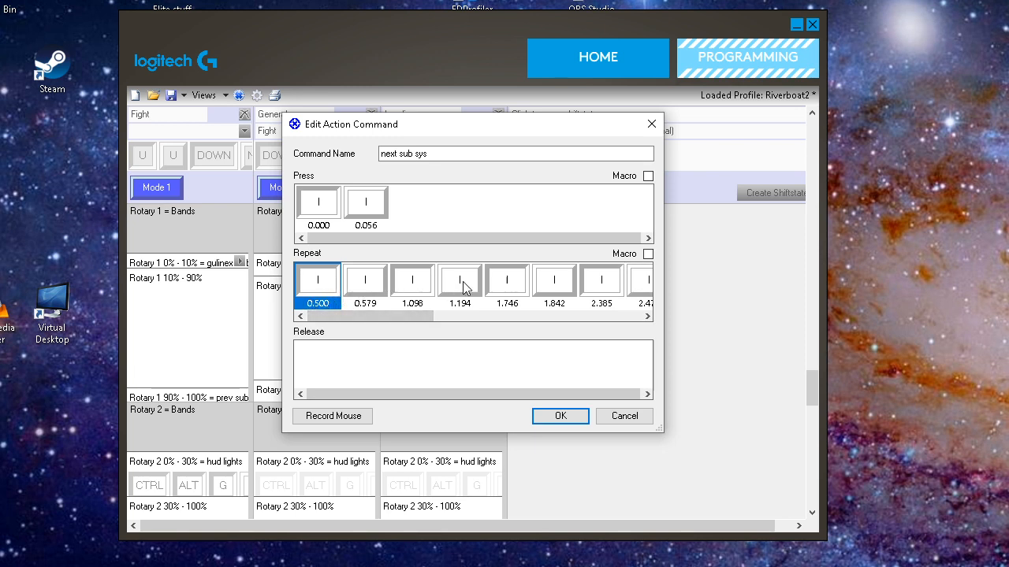
{"action": "mouse_move", "coordinate": [643, 280]}
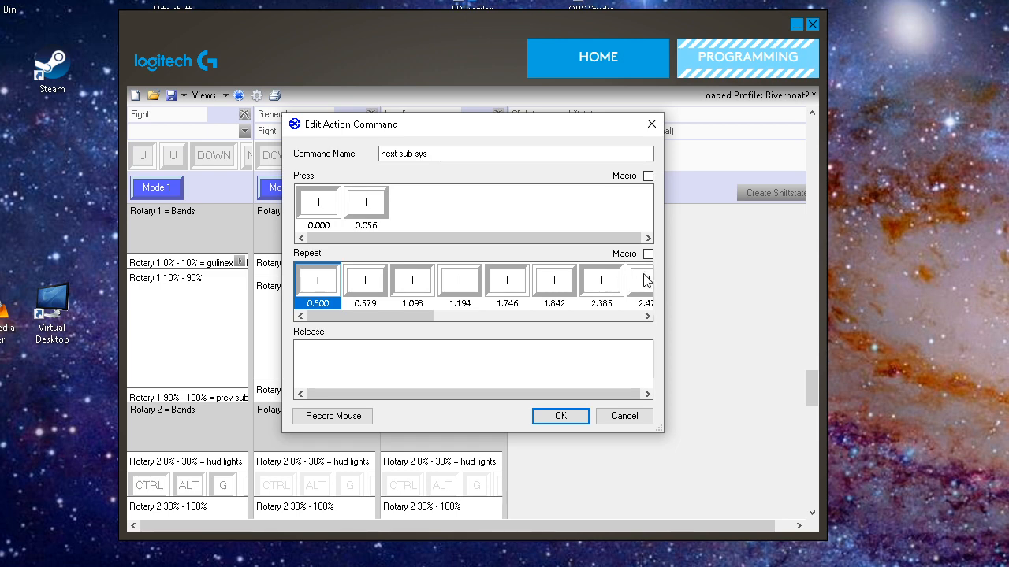
{"action": "mouse_move", "coordinate": [561, 416]}
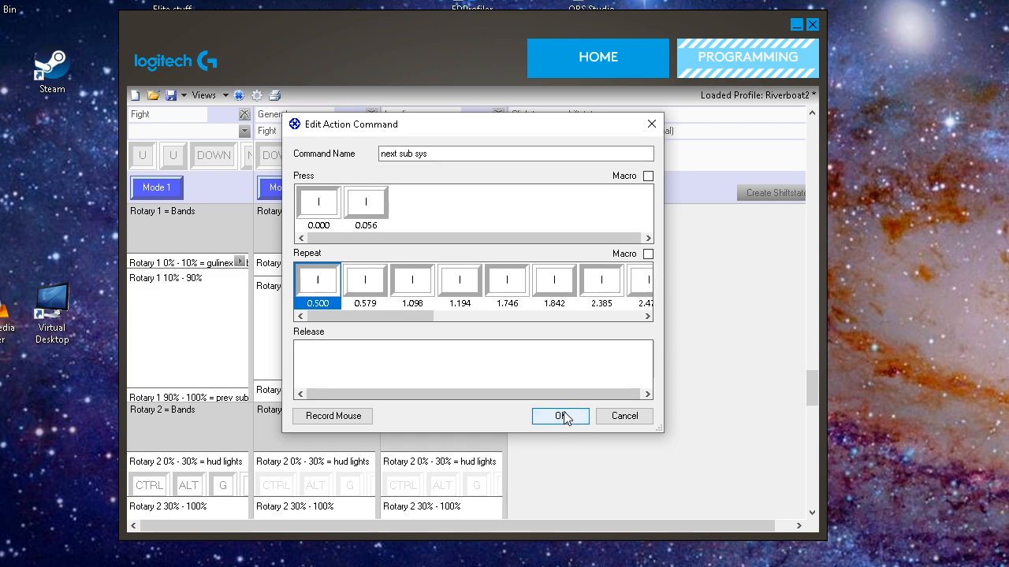
{"action": "left_click", "coordinate": [560, 416]}
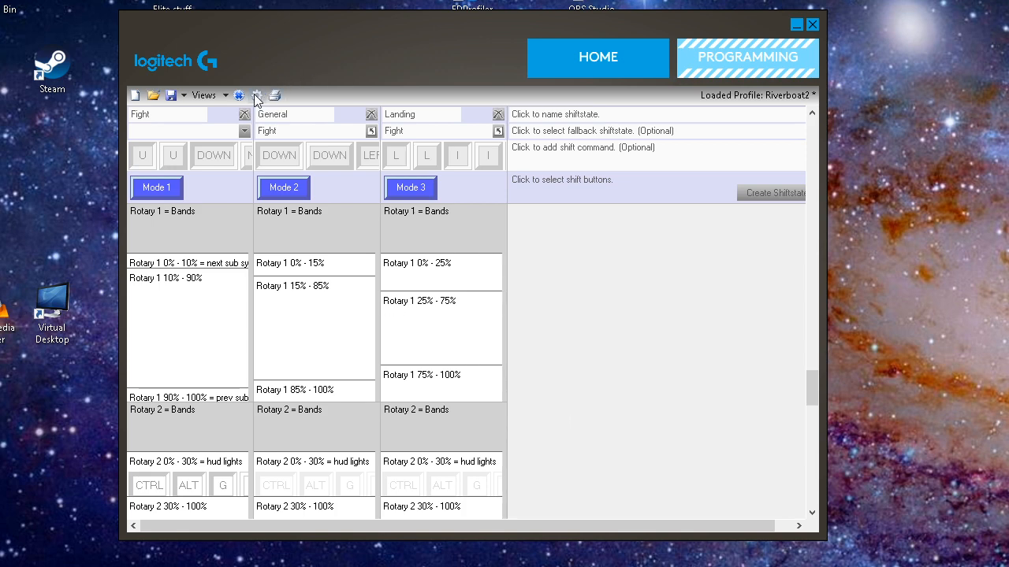
{"action": "left_click", "coordinate": [256, 97]}
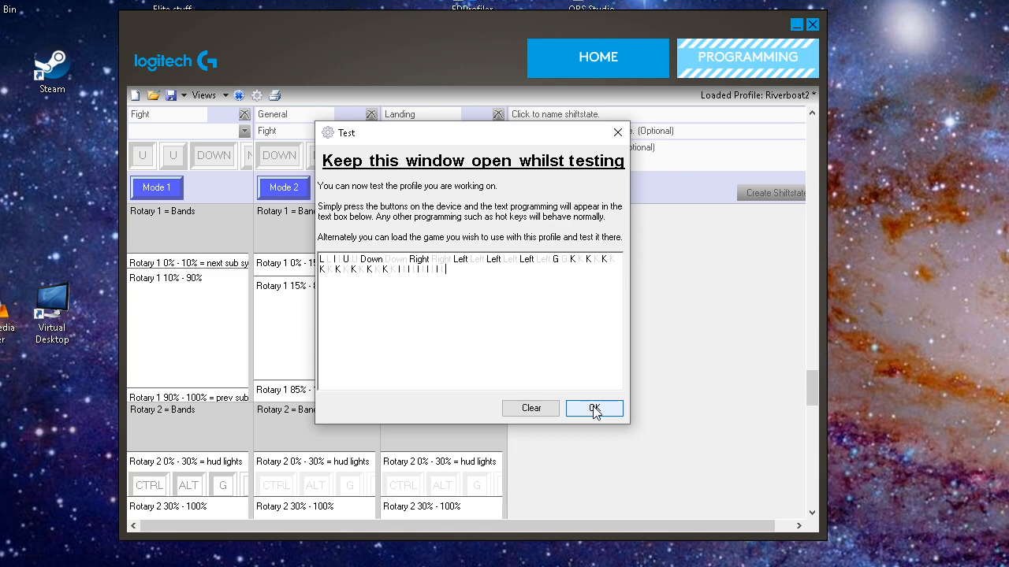
{"action": "left_click", "coordinate": [594, 409]}
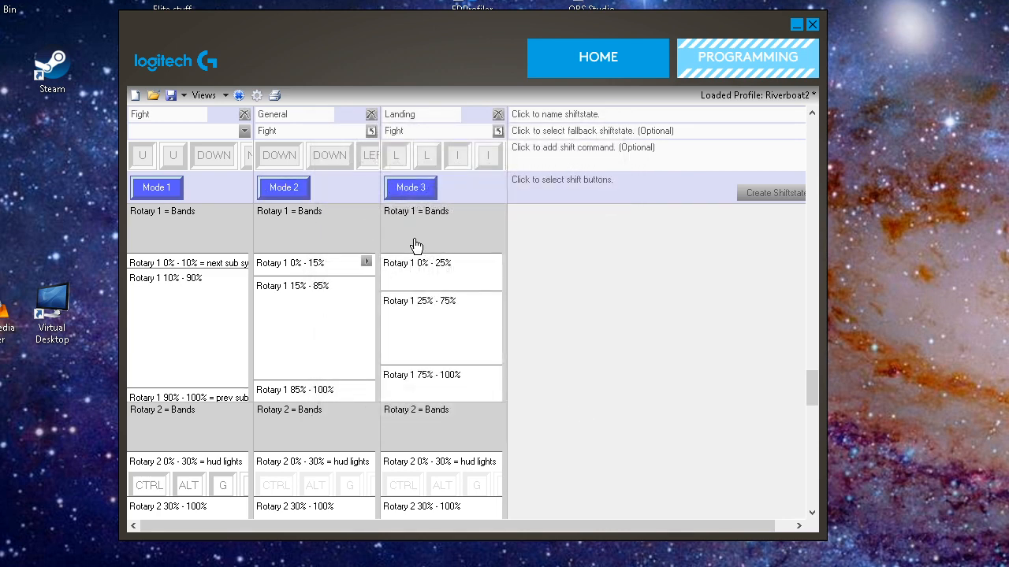
{"action": "mouse_move", "coordinate": [341, 294]}
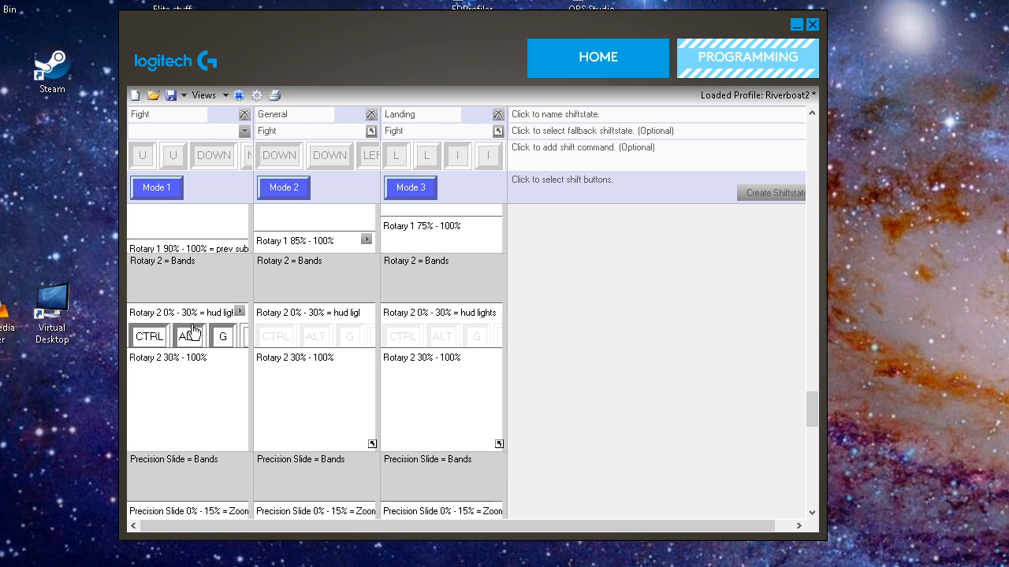
{"action": "mouse_move", "coordinate": [192, 338]}
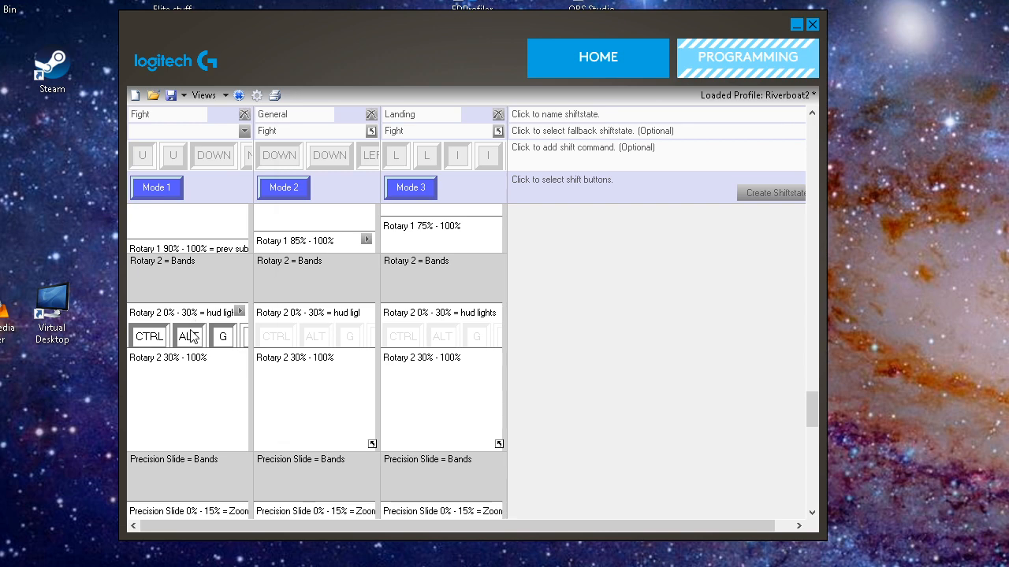
Rename the Rotary 2 0%–30% hud lights command to 'guhud lights', keeping its Ctrl-Alt-G presses
{"action": "double_click", "coordinate": [181, 312]}
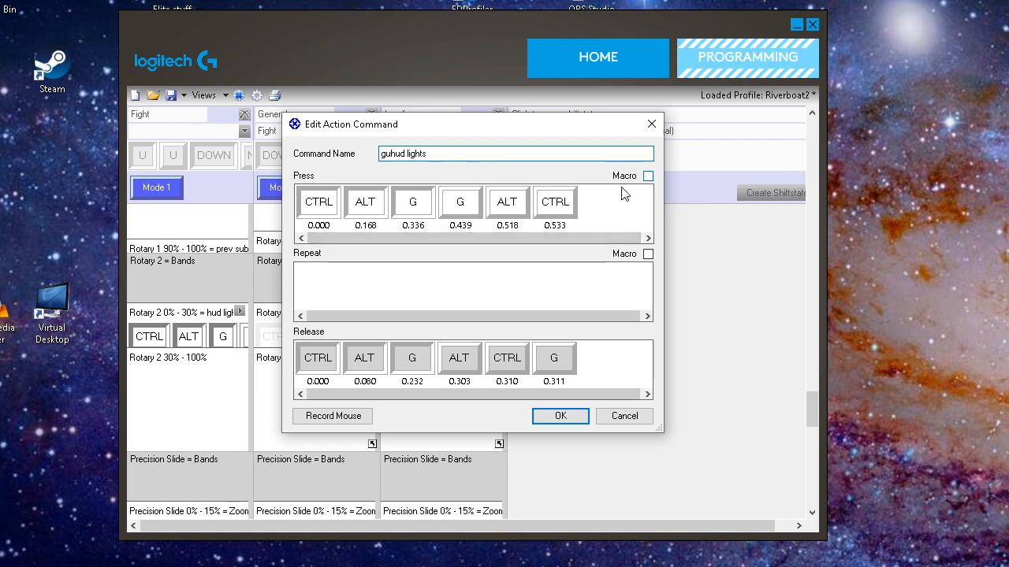
{"action": "mouse_move", "coordinate": [320, 212]}
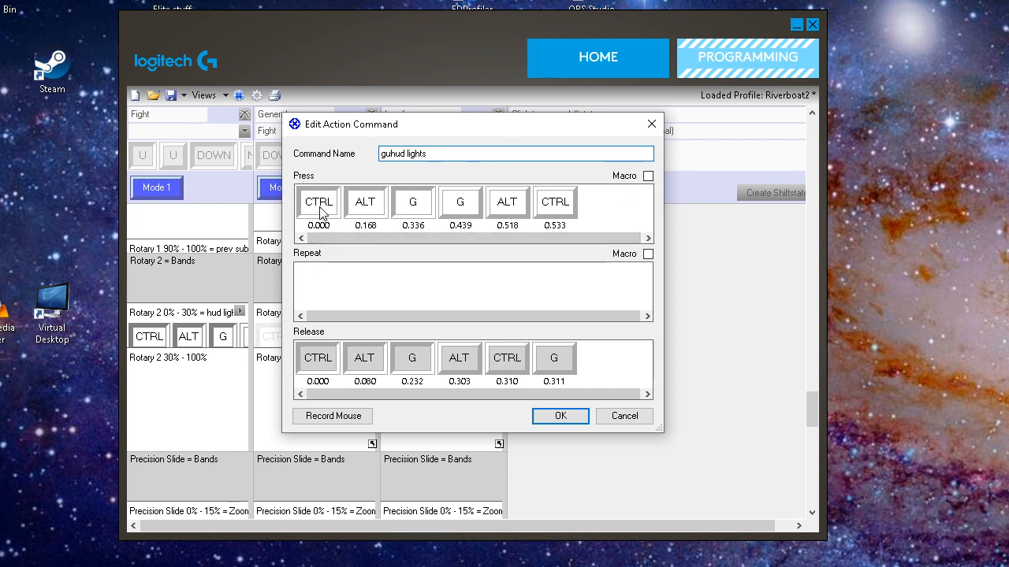
{"action": "left_click", "coordinate": [365, 202]}
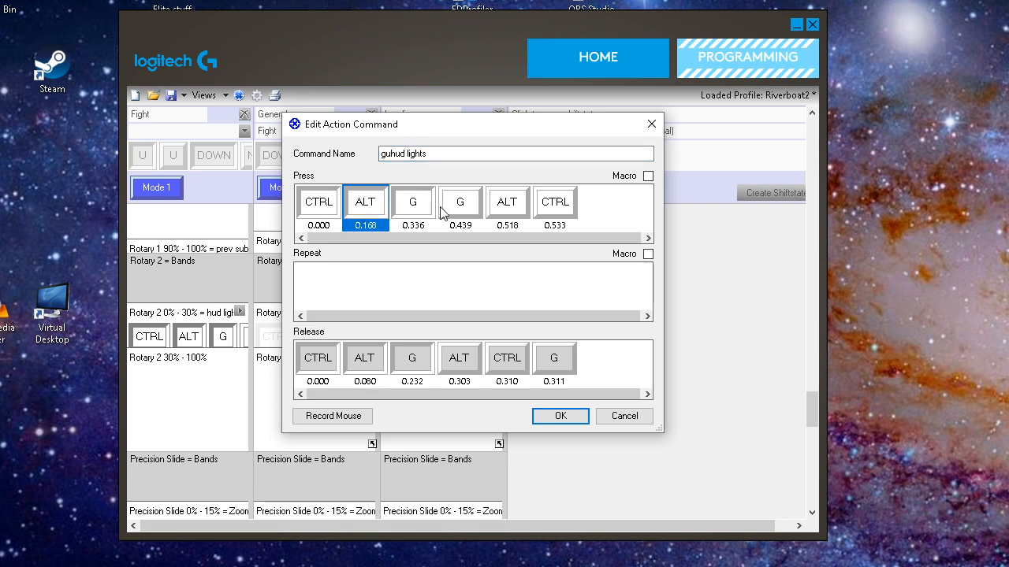
{"action": "mouse_move", "coordinate": [345, 218]}
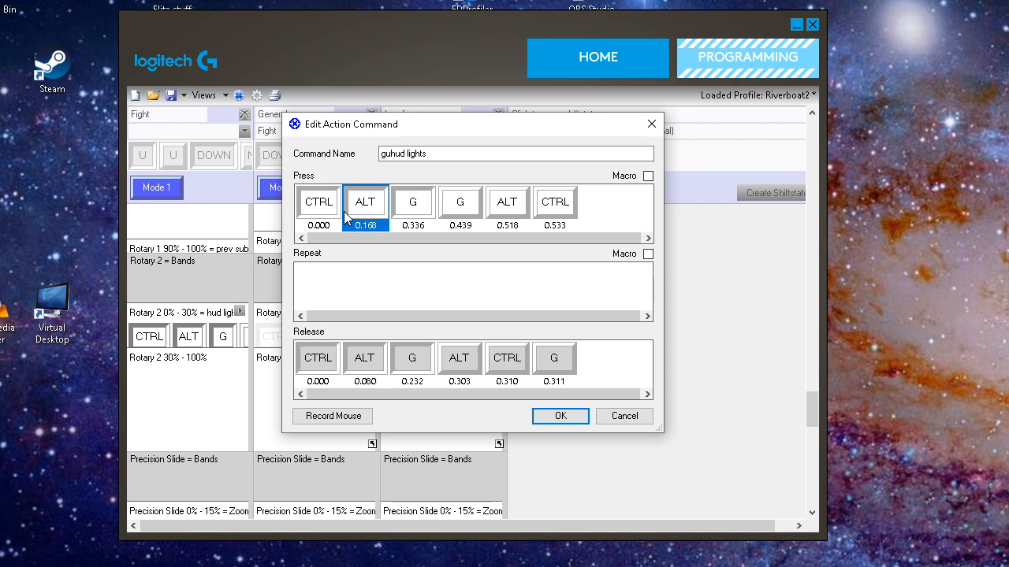
{"action": "mouse_move", "coordinate": [312, 227]}
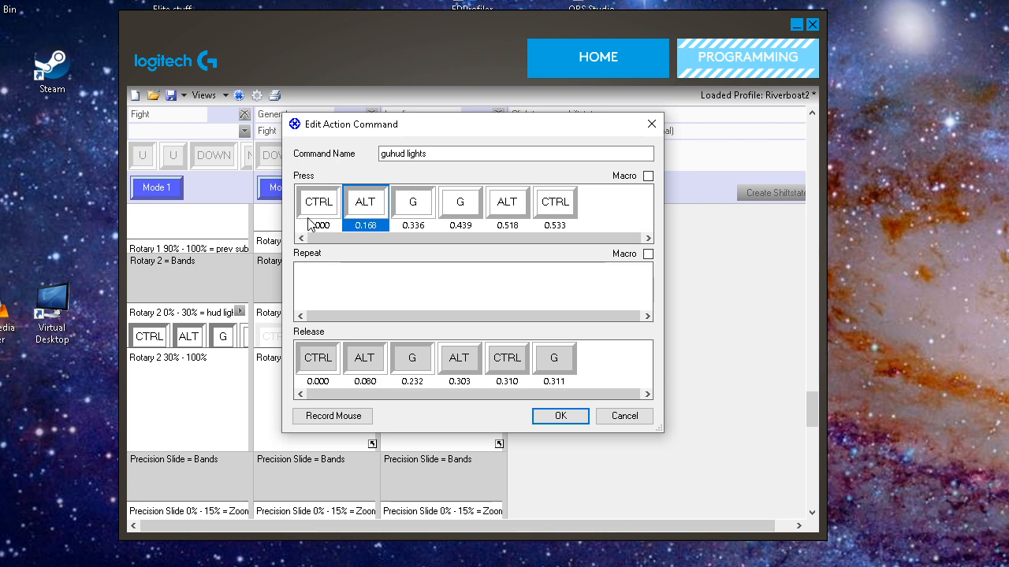
{"action": "mouse_move", "coordinate": [305, 343]}
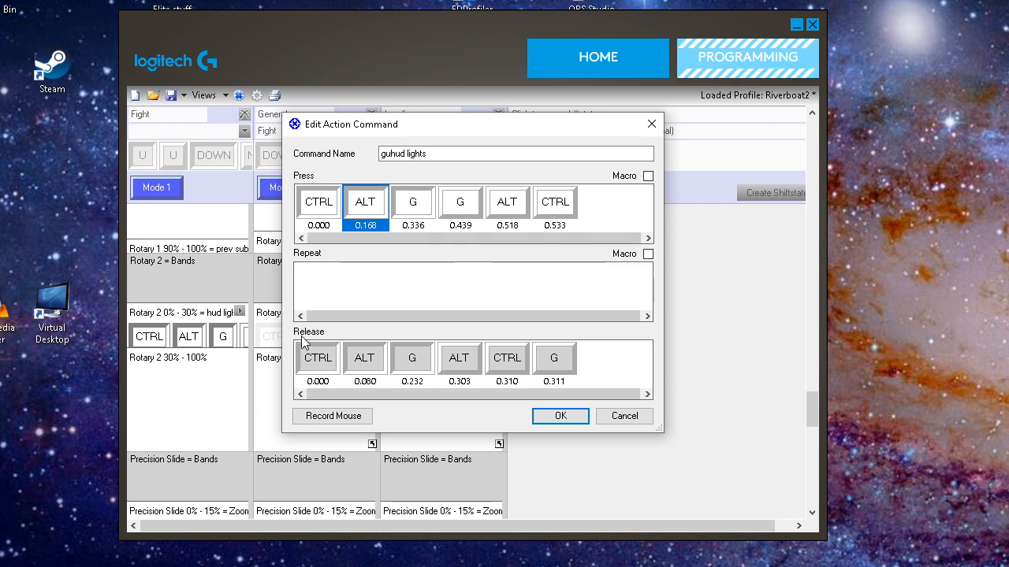
{"action": "mouse_move", "coordinate": [588, 353]}
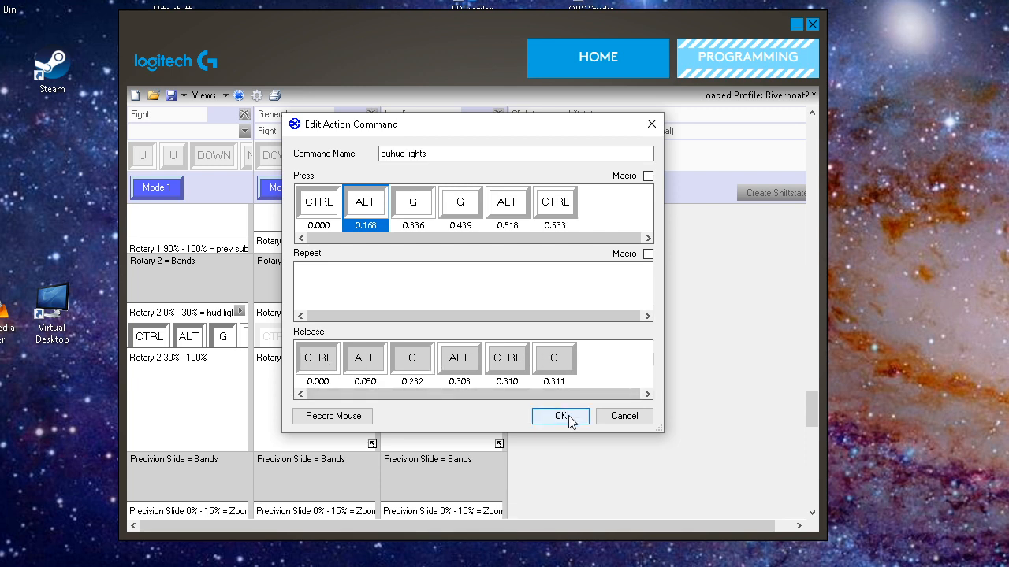
{"action": "left_click", "coordinate": [559, 416]}
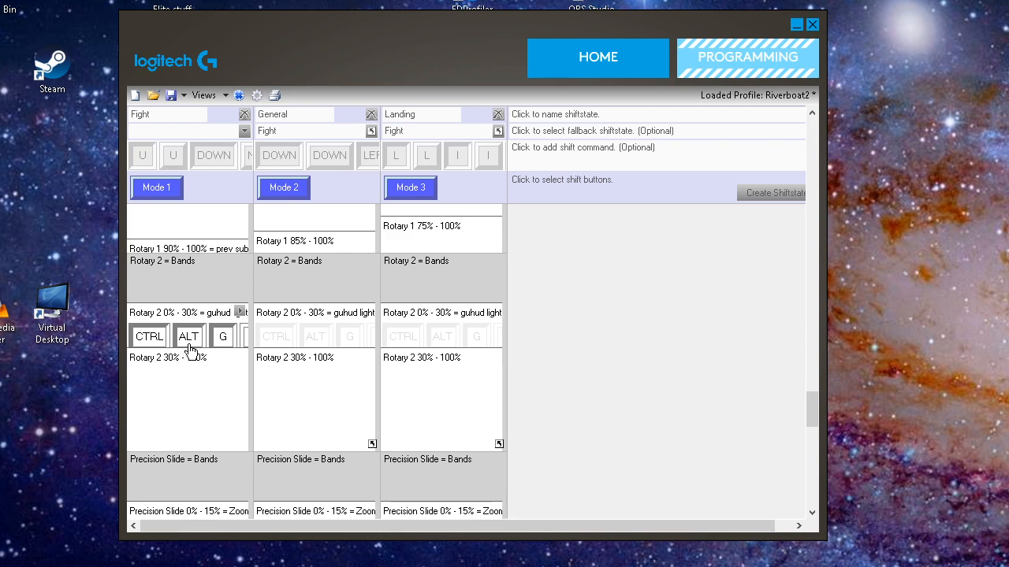
{"action": "mouse_move", "coordinate": [299, 265]}
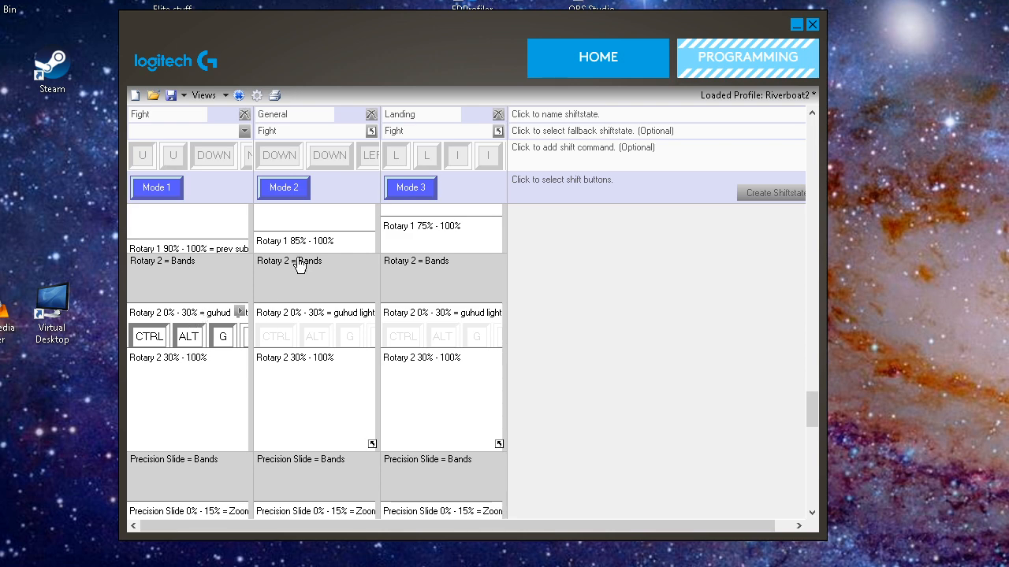
{"action": "left_click", "coordinate": [255, 95]}
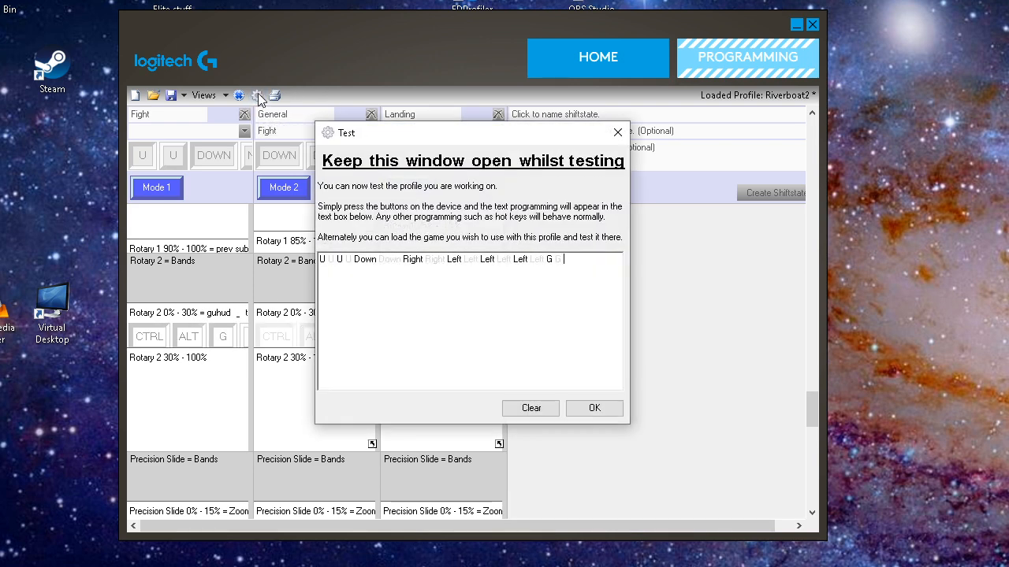
{"action": "key", "text": "ctrl"}
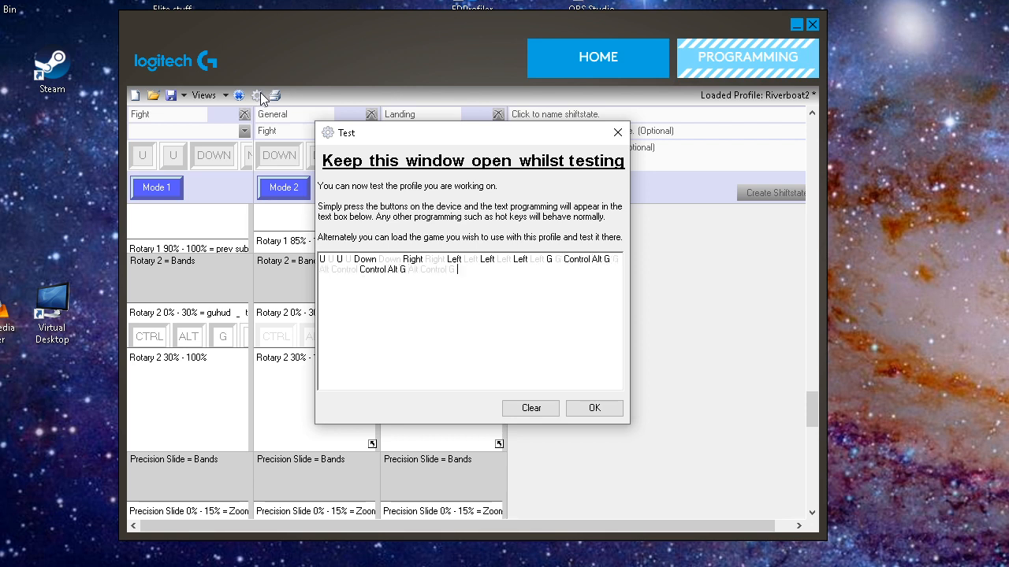
{"action": "mouse_move", "coordinate": [594, 408]}
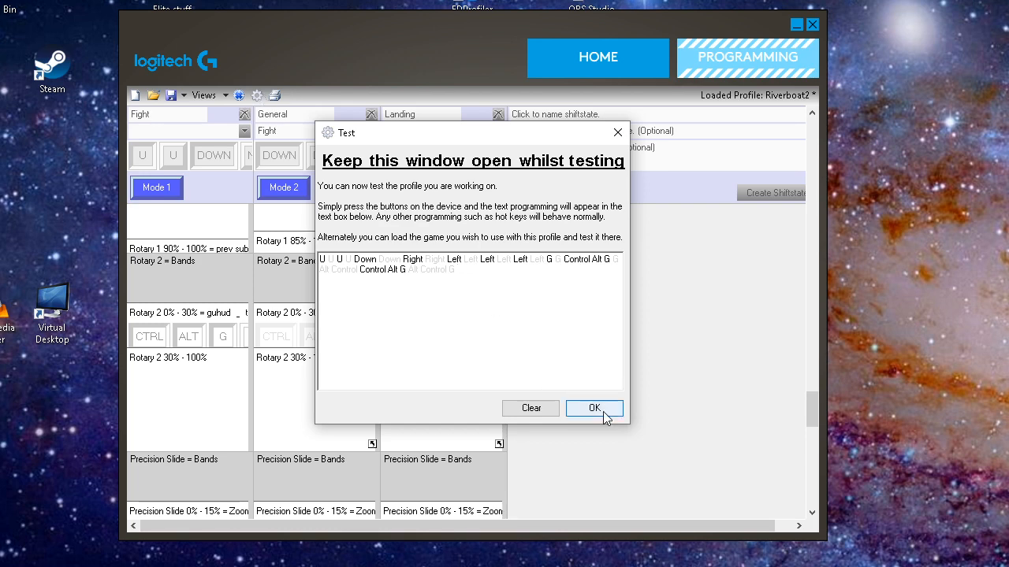
{"action": "left_click", "coordinate": [594, 408]}
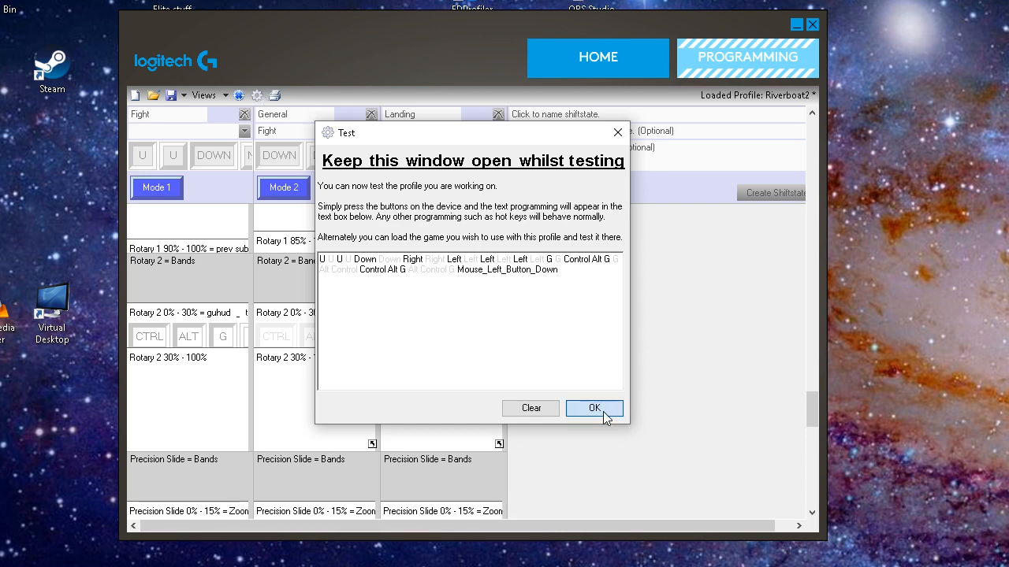
{"action": "left_click", "coordinate": [594, 408]}
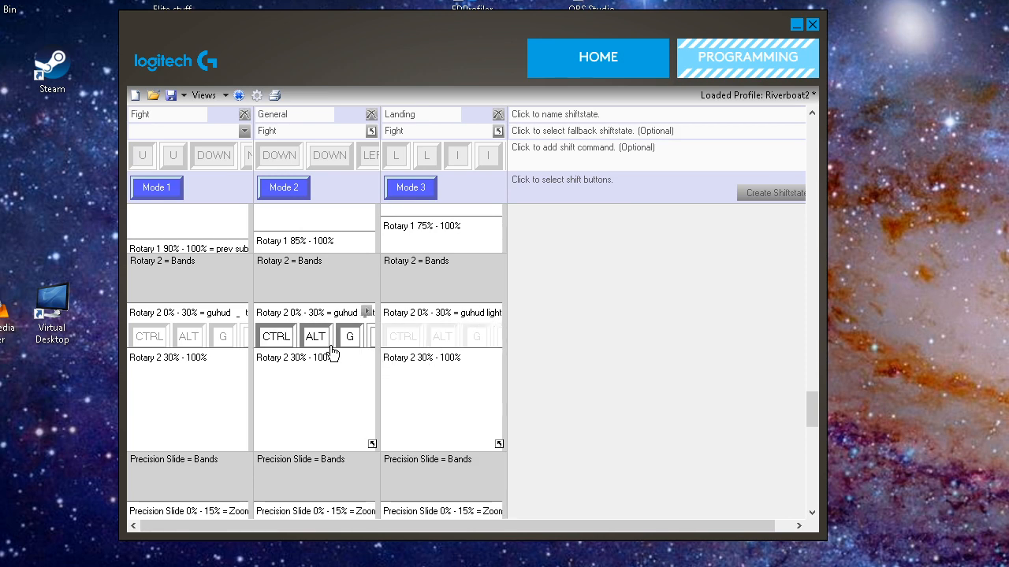
Confirm the Precision Slide 0%–15% band command as 'gZoom in' with PGDOWN presses
{"action": "scroll", "scroll_direction": "down", "scroll_amount": 3}
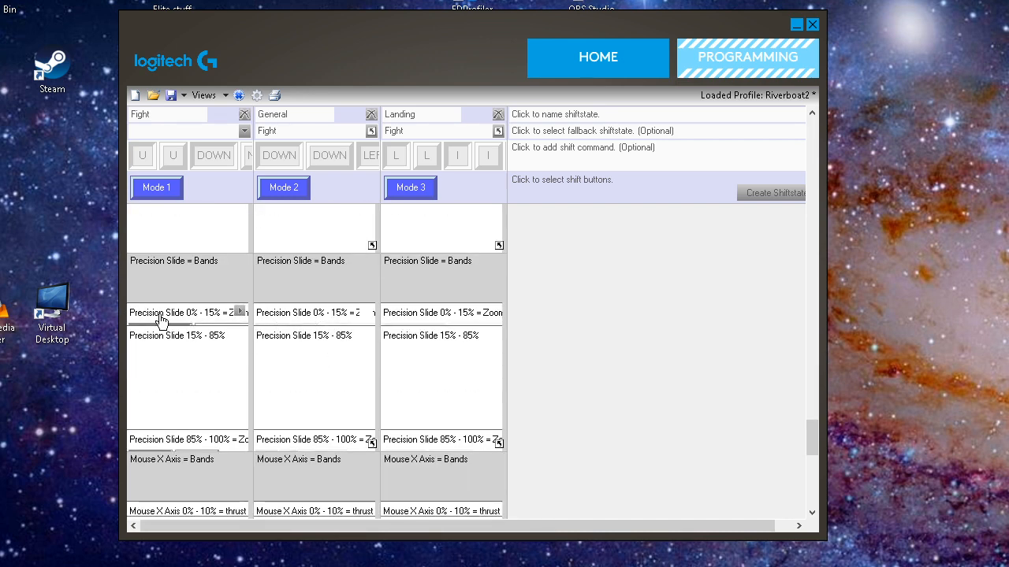
{"action": "mouse_move", "coordinate": [167, 321]}
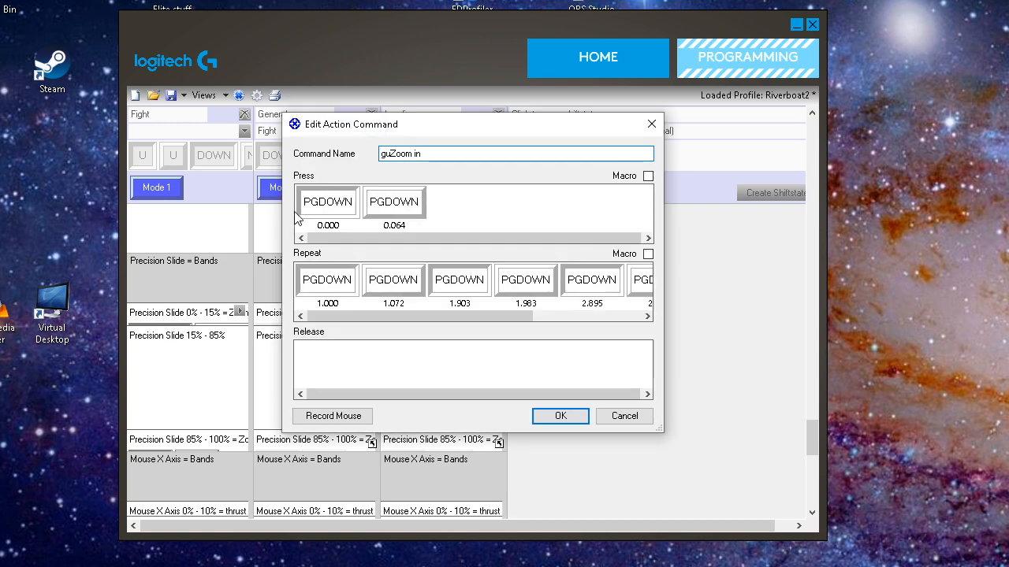
{"action": "mouse_move", "coordinate": [402, 207]}
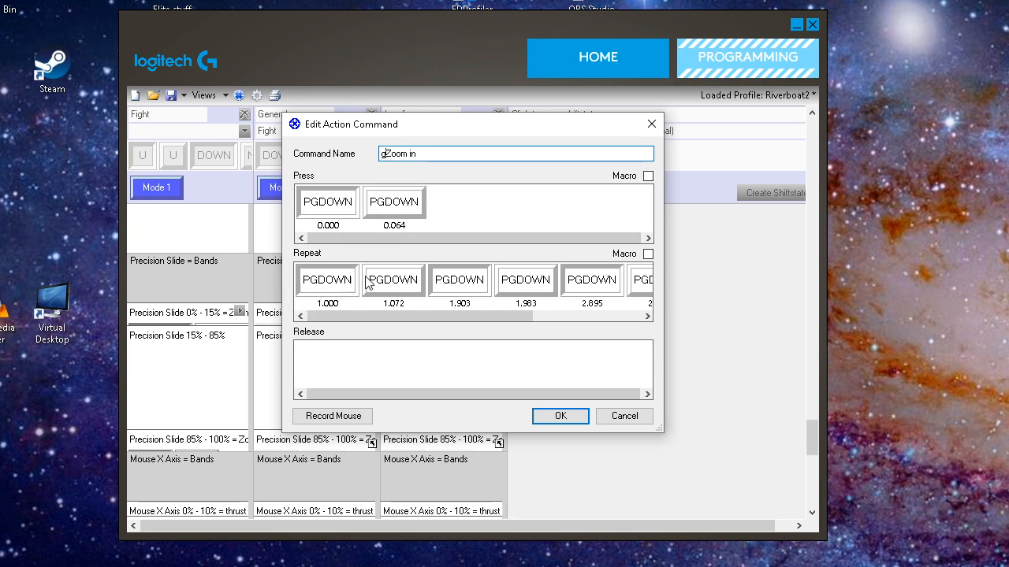
{"action": "mouse_move", "coordinate": [302, 272]}
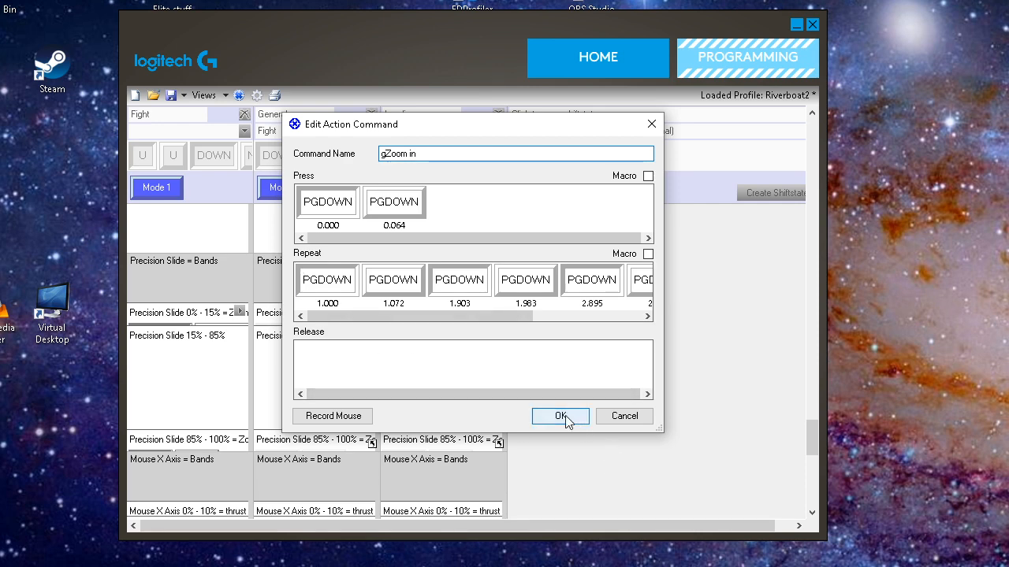
{"action": "left_click", "coordinate": [561, 416]}
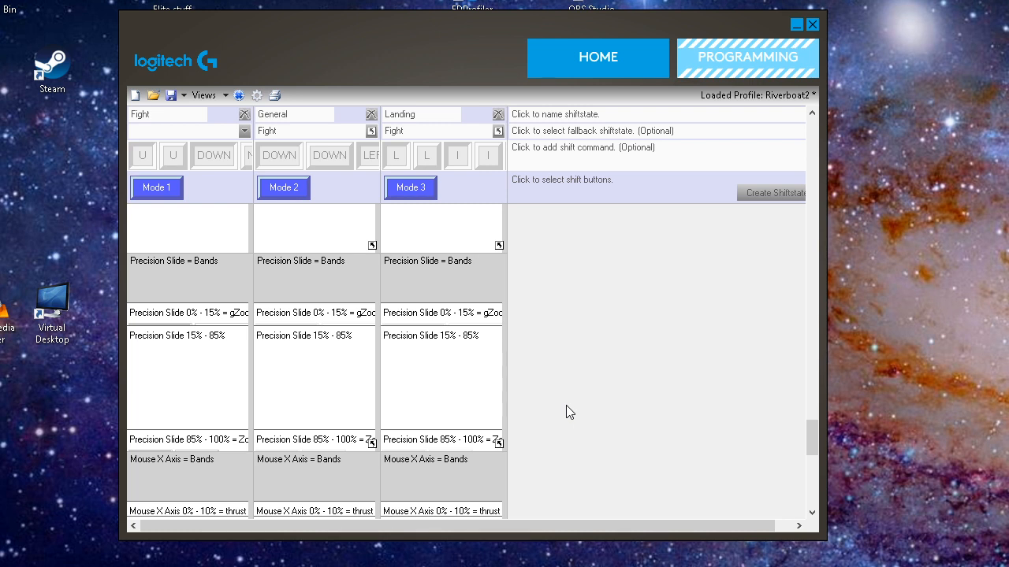
{"action": "mouse_move", "coordinate": [558, 421]}
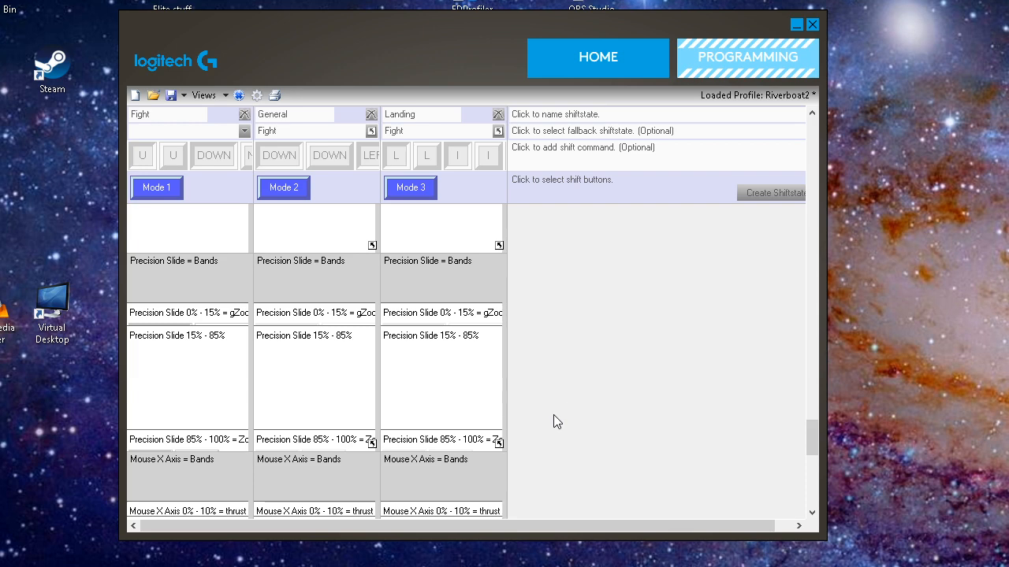
{"action": "mouse_move", "coordinate": [259, 96]}
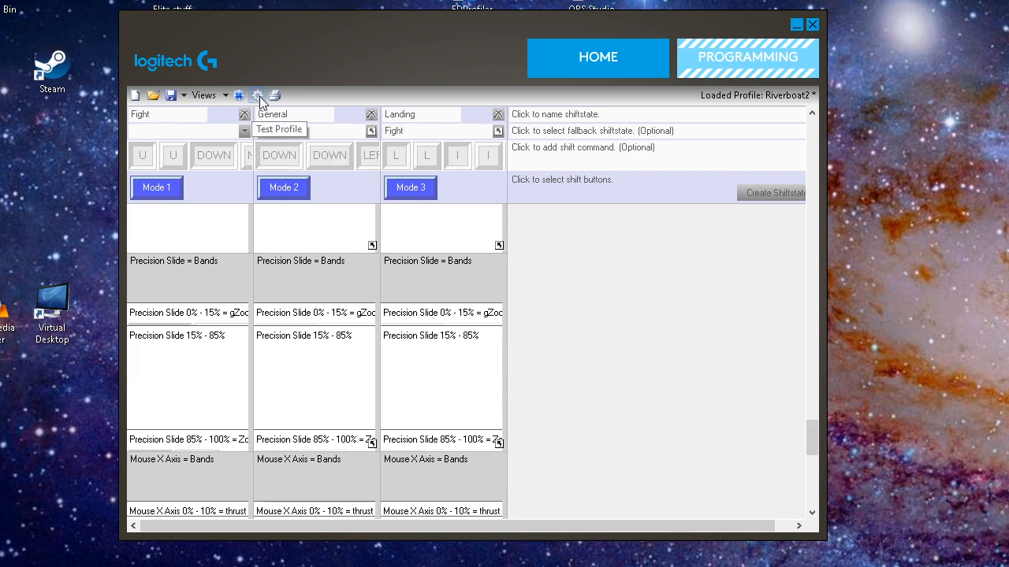
{"action": "left_click", "coordinate": [257, 96]}
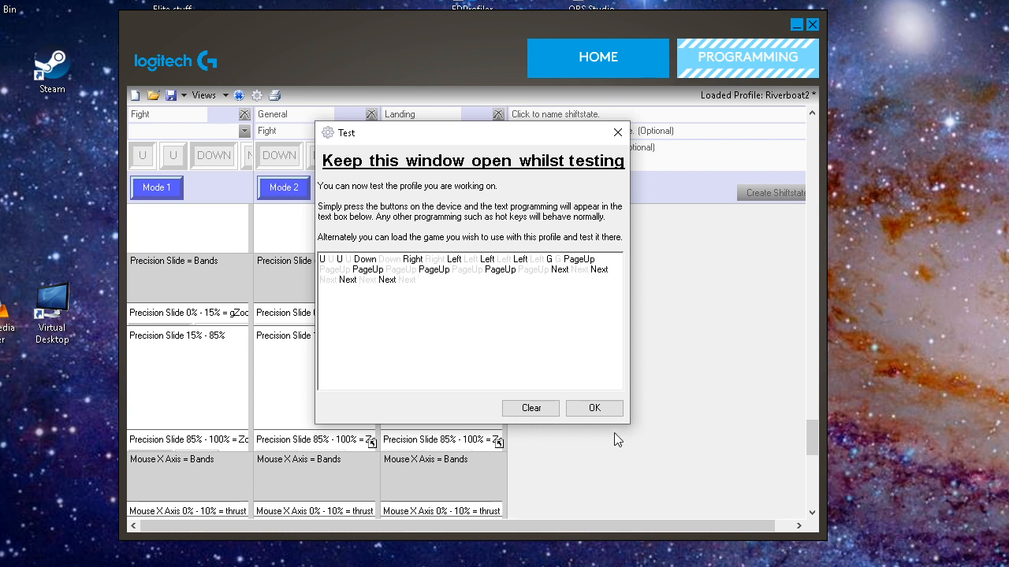
{"action": "left_click", "coordinate": [618, 133]}
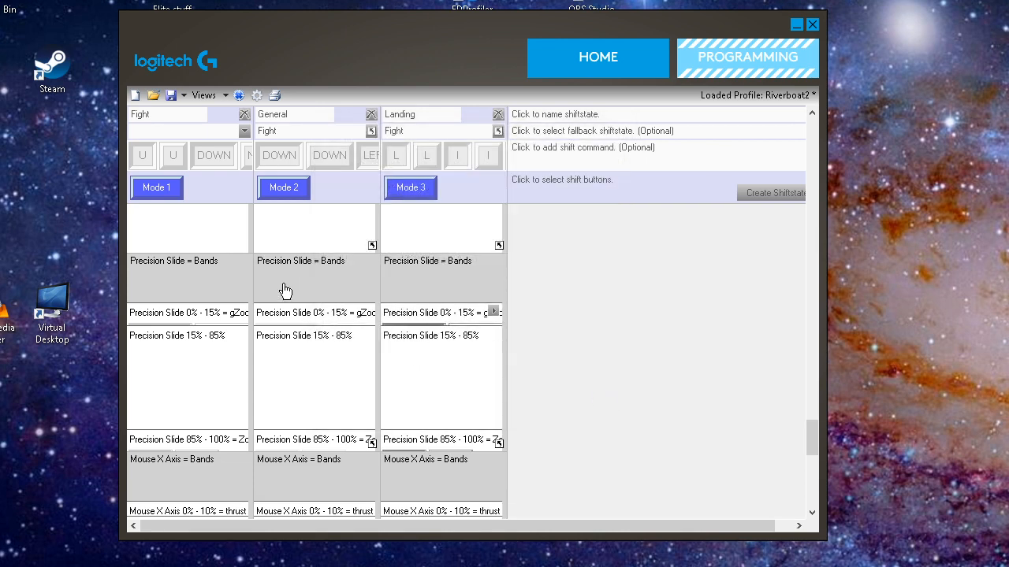
Rename the Mouse X Axis 0%–10% band command to 'thrust right' with its Q presses
{"action": "scroll", "scroll_direction": "down", "scroll_amount": 3}
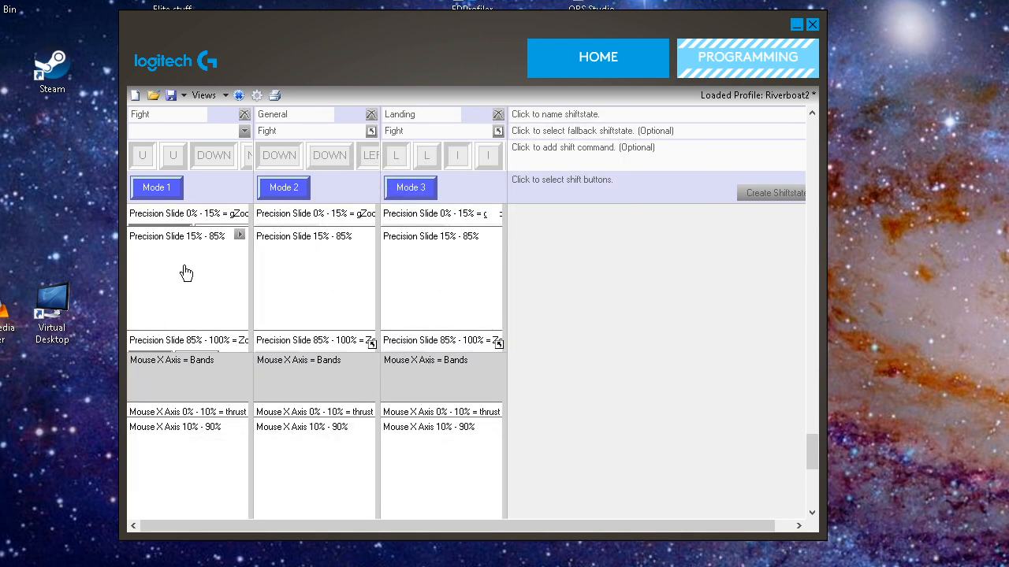
{"action": "scroll", "scroll_direction": "down", "scroll_amount": 3}
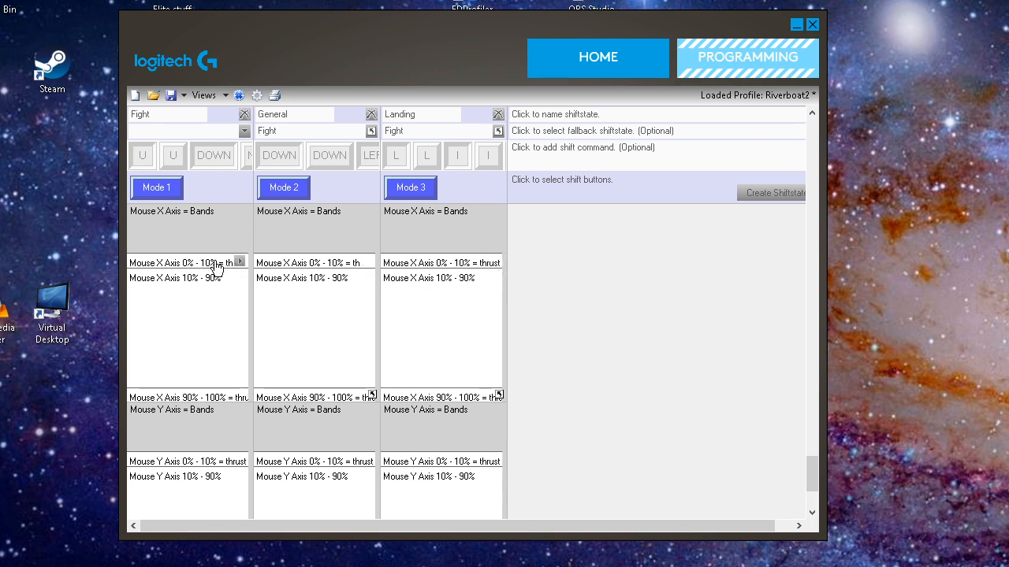
{"action": "double_click", "coordinate": [182, 261]}
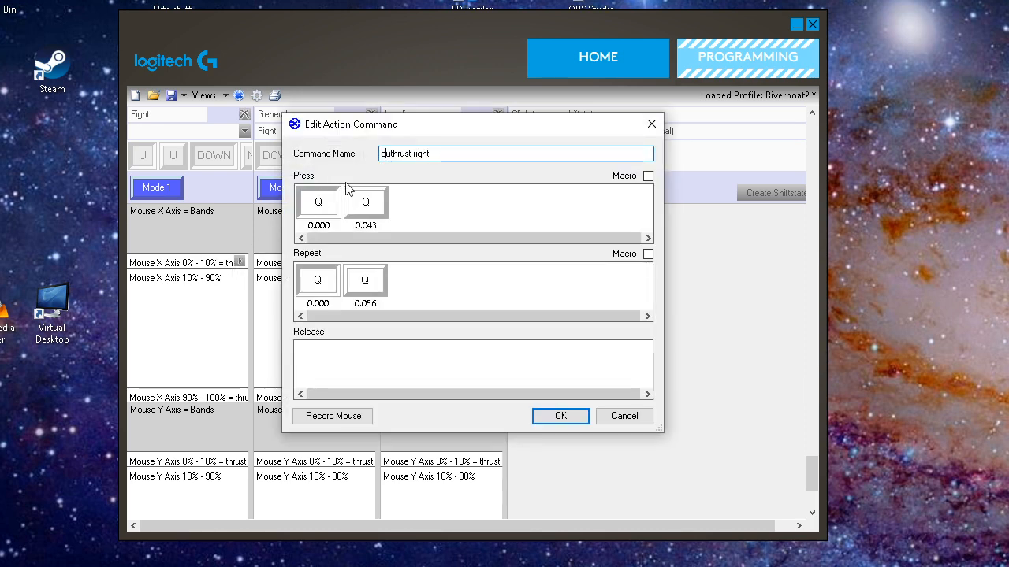
{"action": "key", "text": "Backspace"}
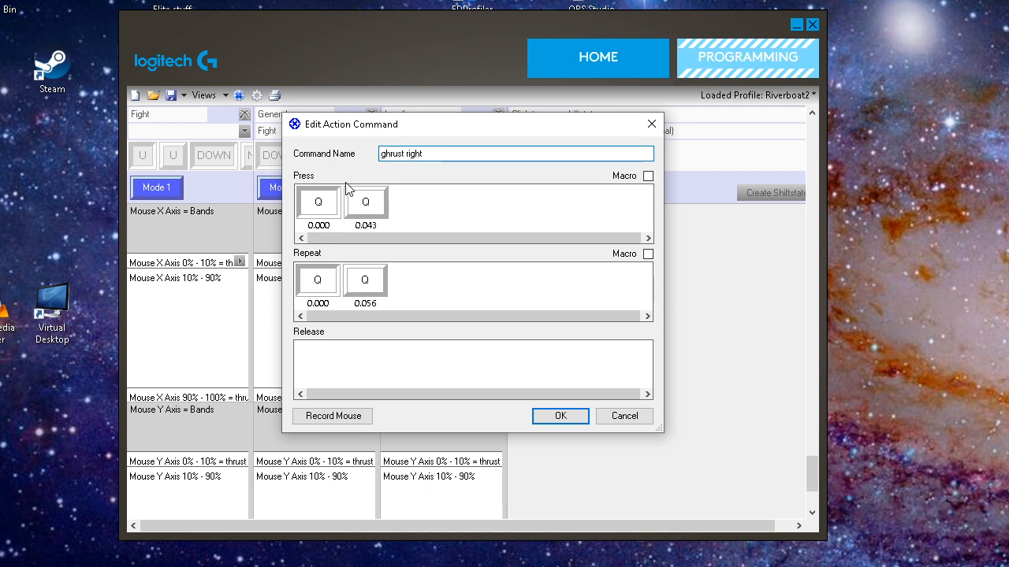
{"action": "type", "text": "thrust right"}
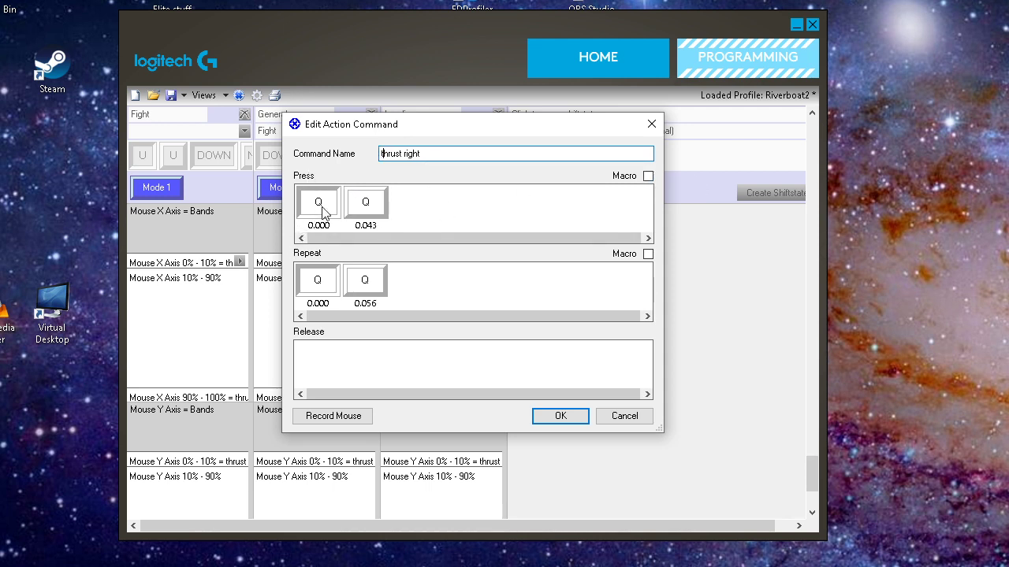
{"action": "mouse_move", "coordinate": [318, 284]}
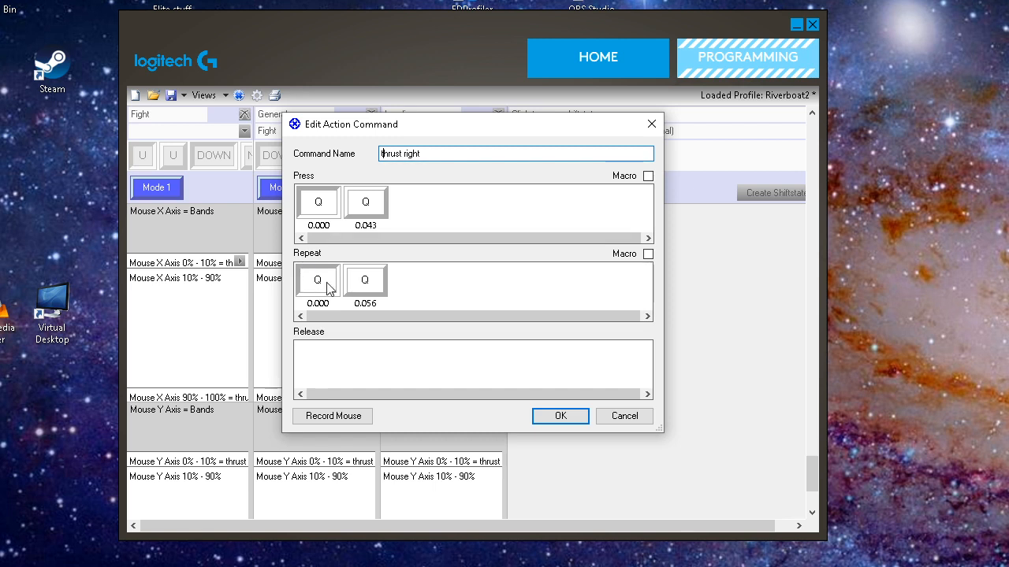
{"action": "mouse_move", "coordinate": [318, 285]}
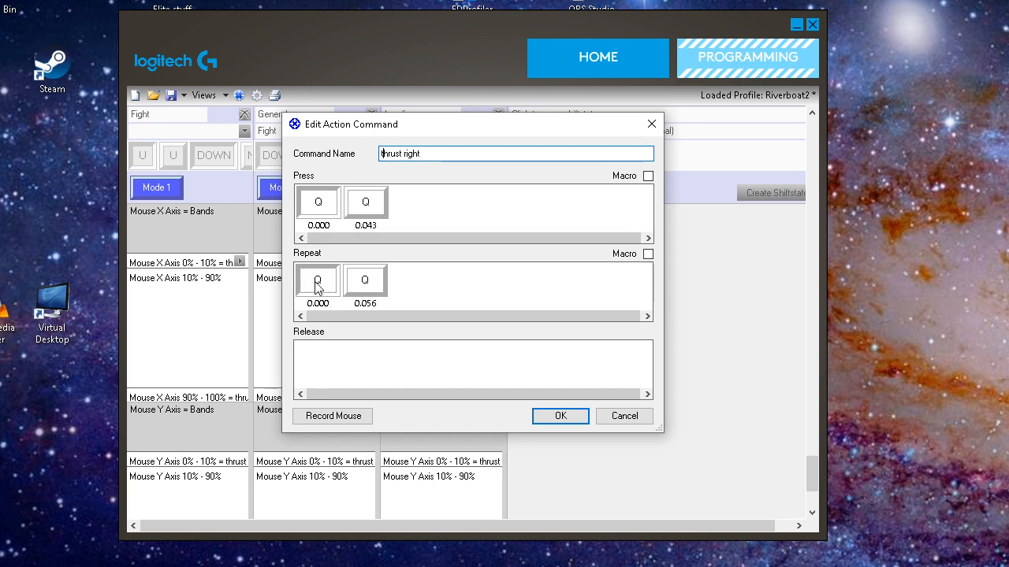
{"action": "mouse_move", "coordinate": [353, 277]}
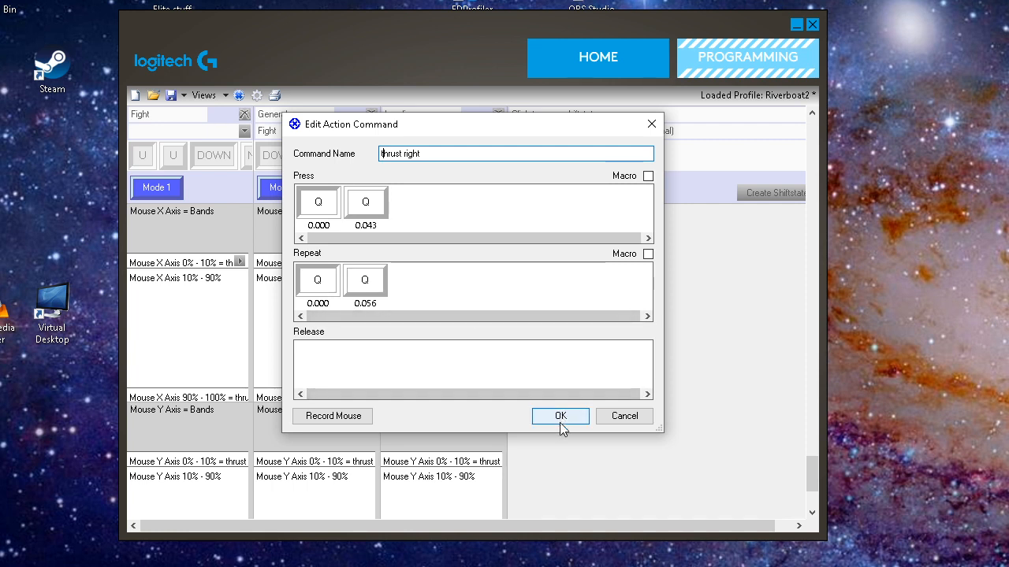
{"action": "left_click", "coordinate": [560, 417]}
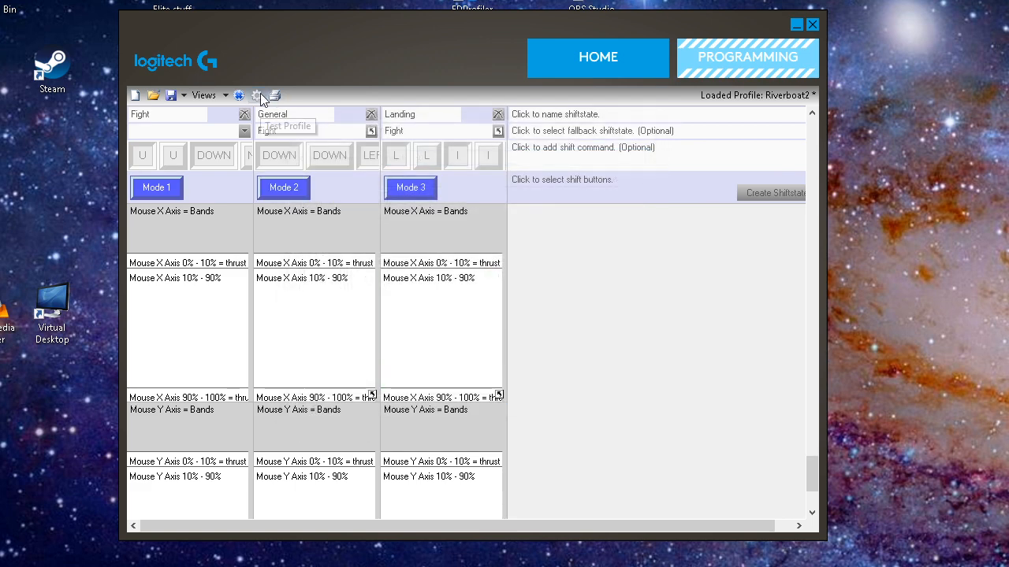
{"action": "left_click", "coordinate": [259, 94]}
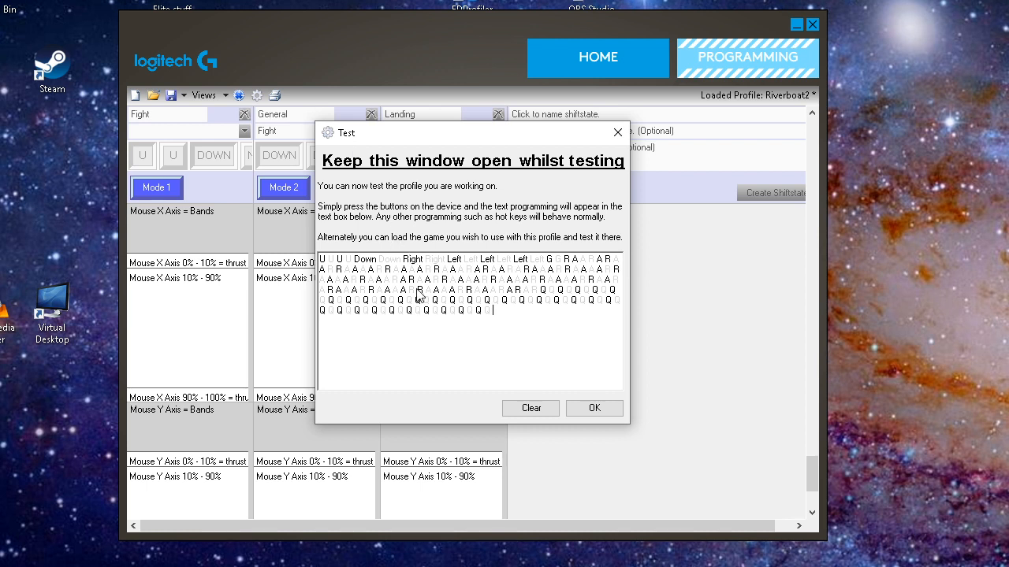
{"action": "mouse_move", "coordinate": [511, 290]}
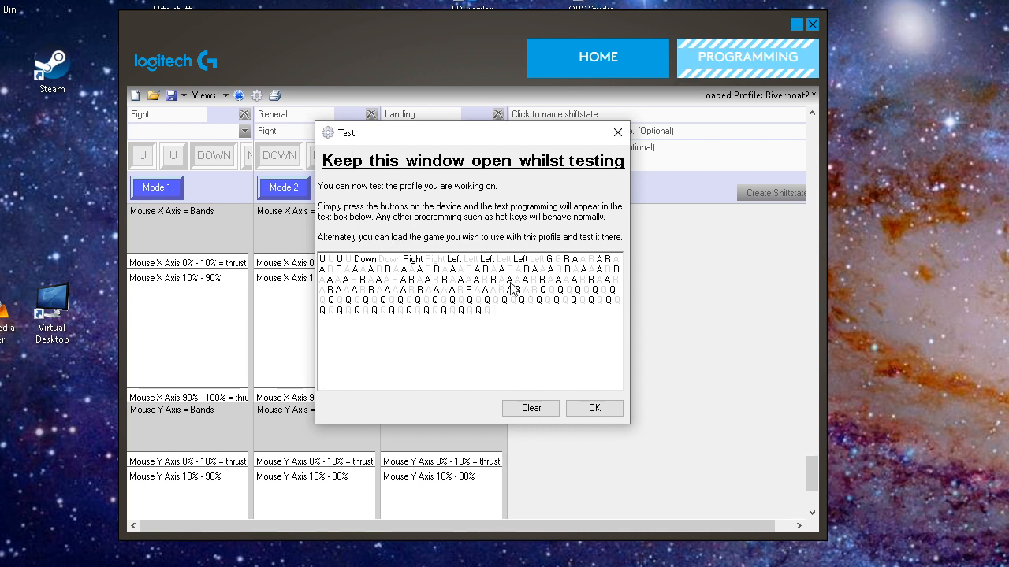
{"action": "mouse_move", "coordinate": [501, 291]}
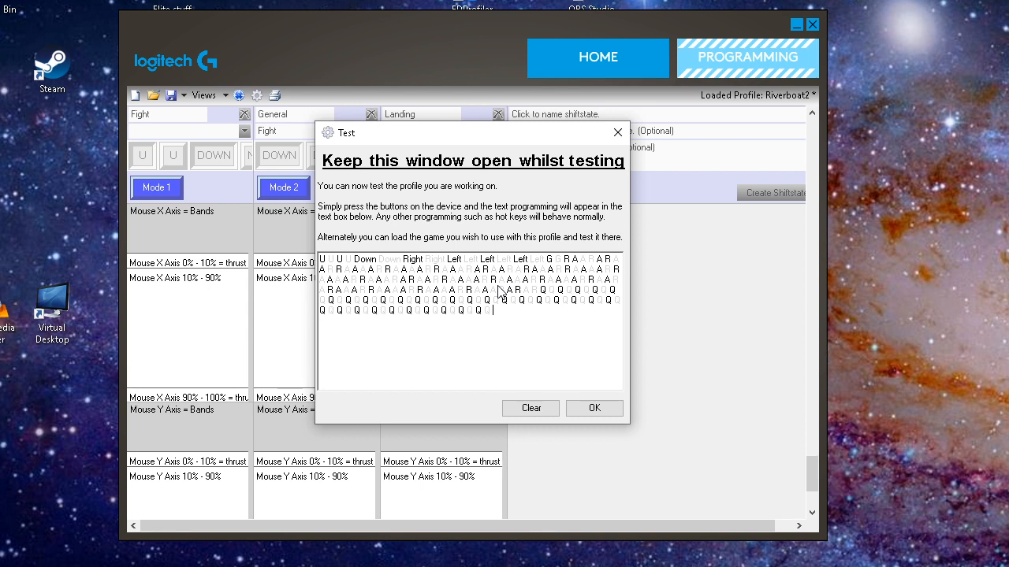
{"action": "type", "text": "F F F F F F F F F F F F F F F F"}
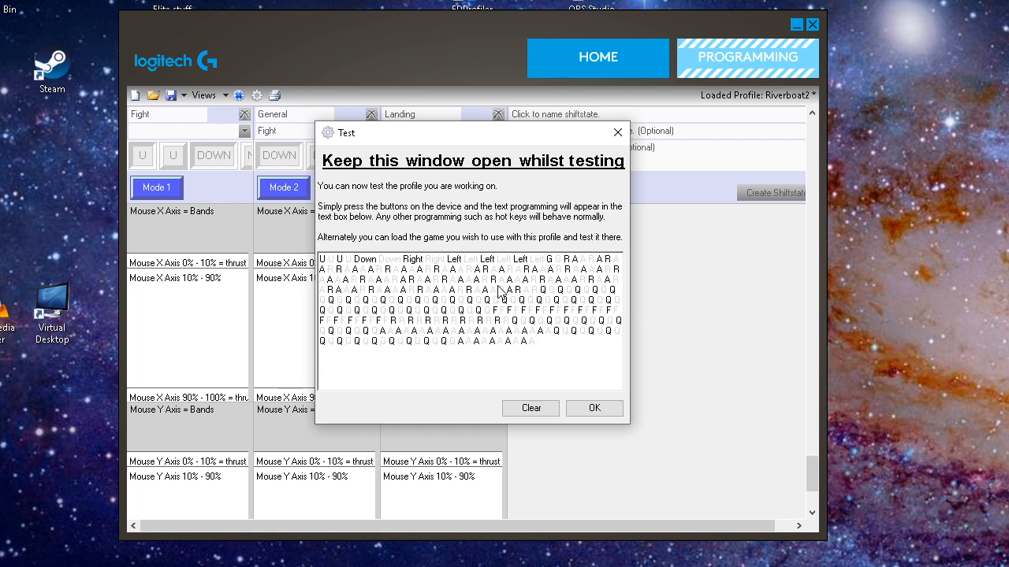
{"action": "left_click", "coordinate": [594, 408]}
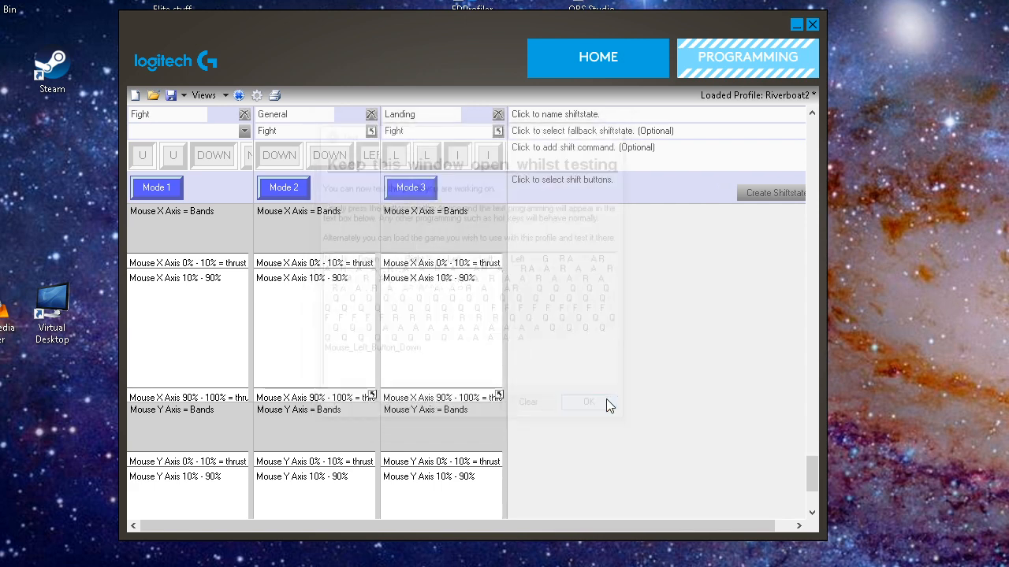
Apply the updated thrust command name to the Mouse X Axis 0%–10% band across modes
{"action": "left_click", "coordinate": [588, 404]}
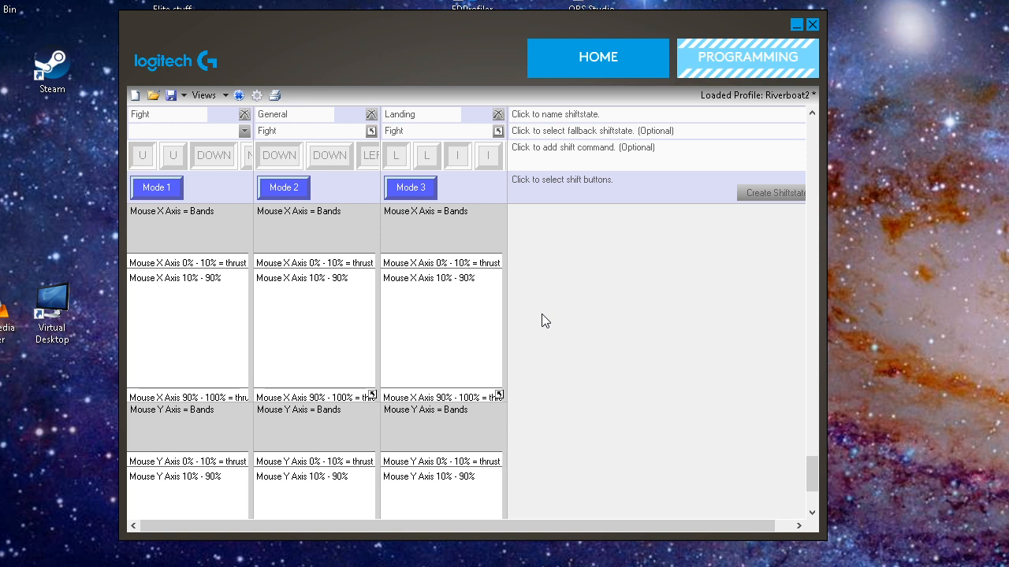
{"action": "mouse_move", "coordinate": [602, 322]}
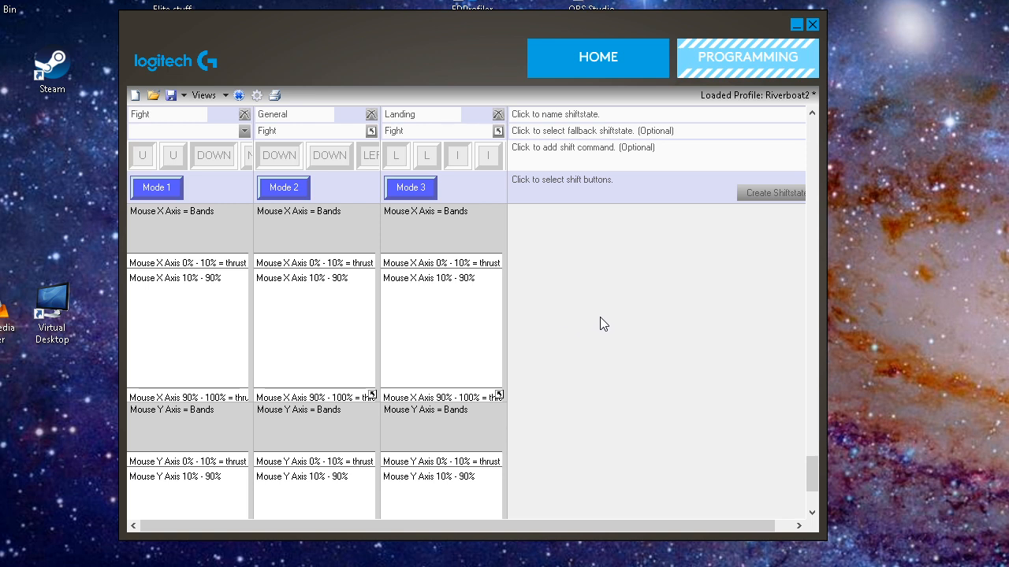
{"action": "mouse_move", "coordinate": [572, 296]}
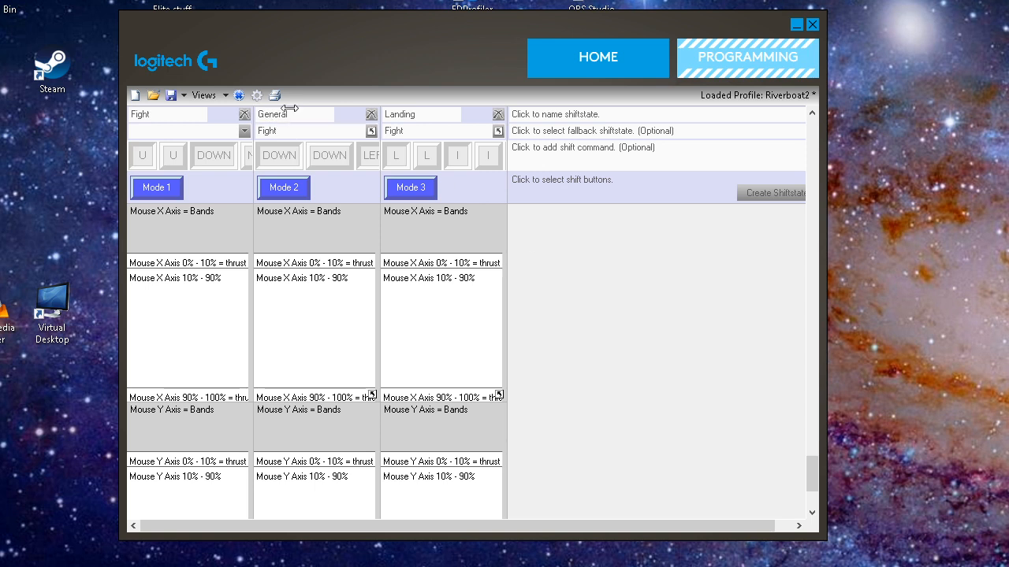
{"action": "mouse_move", "coordinate": [203, 94]}
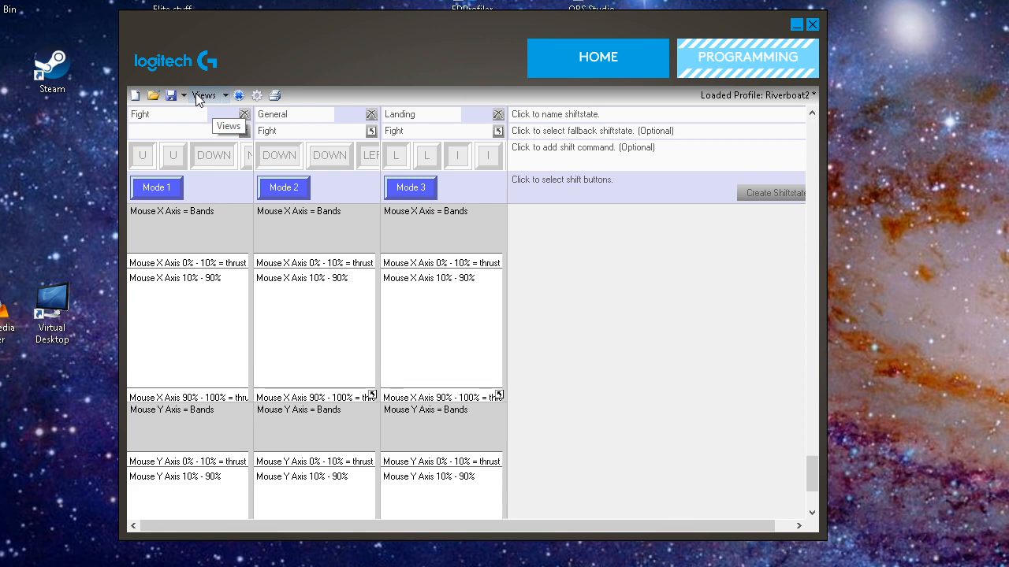
{"action": "mouse_move", "coordinate": [233, 263]}
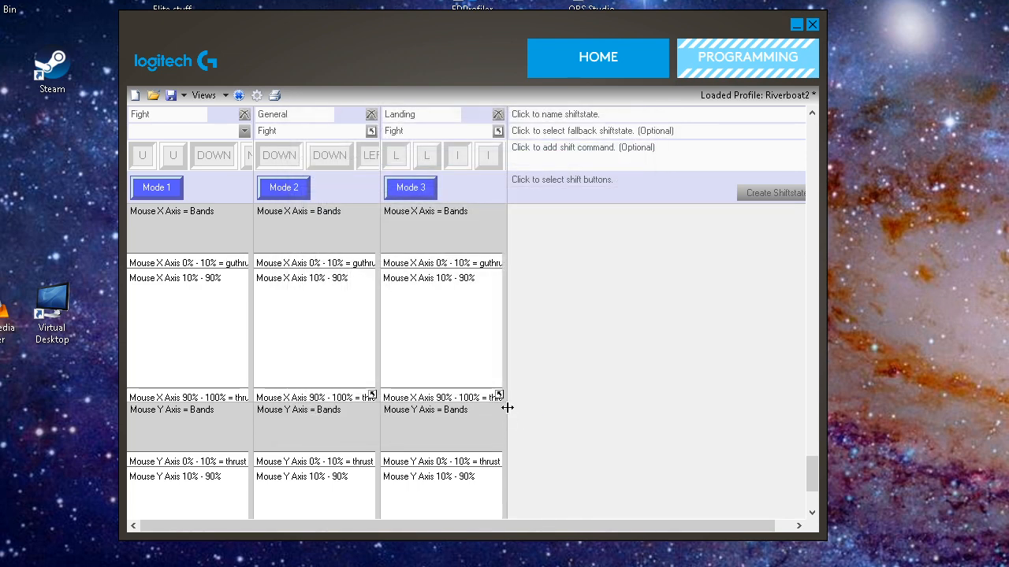
{"action": "mouse_move", "coordinate": [520, 391]}
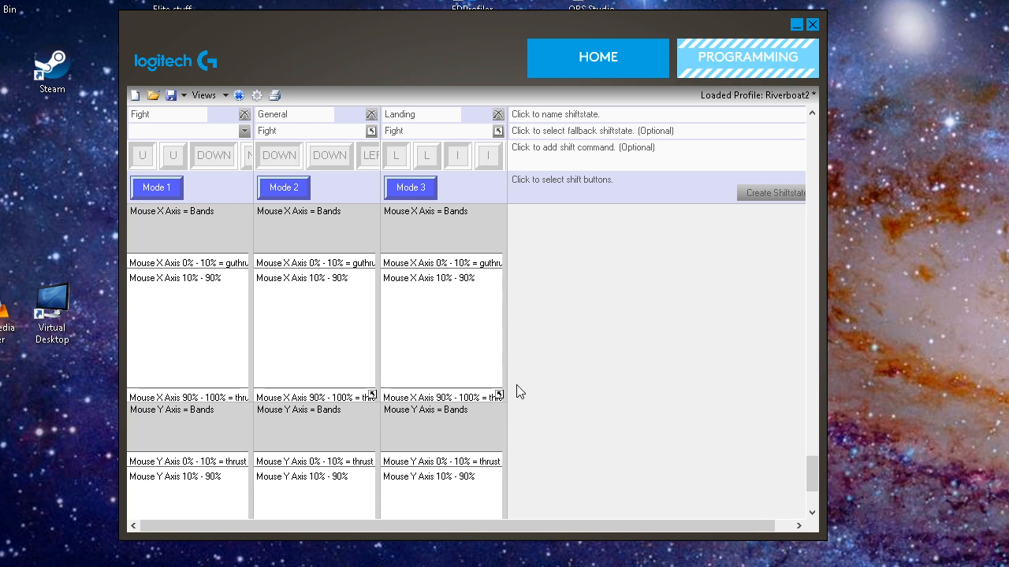